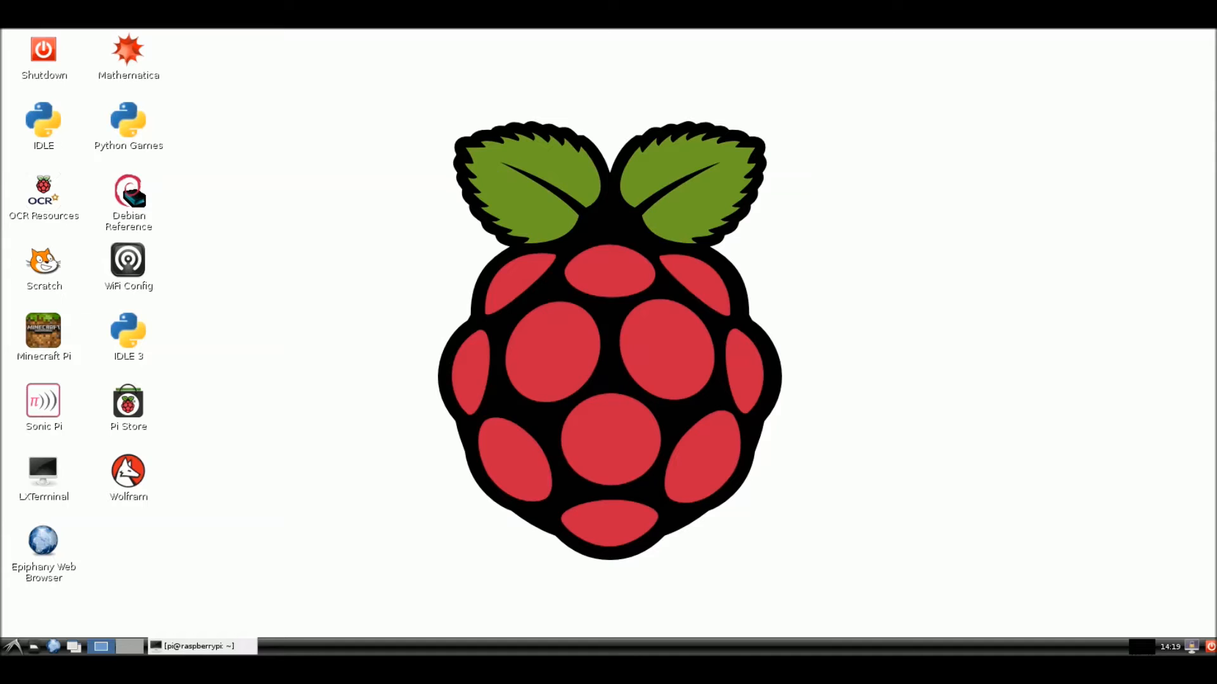
pyautogui.moveTo(851, 486)
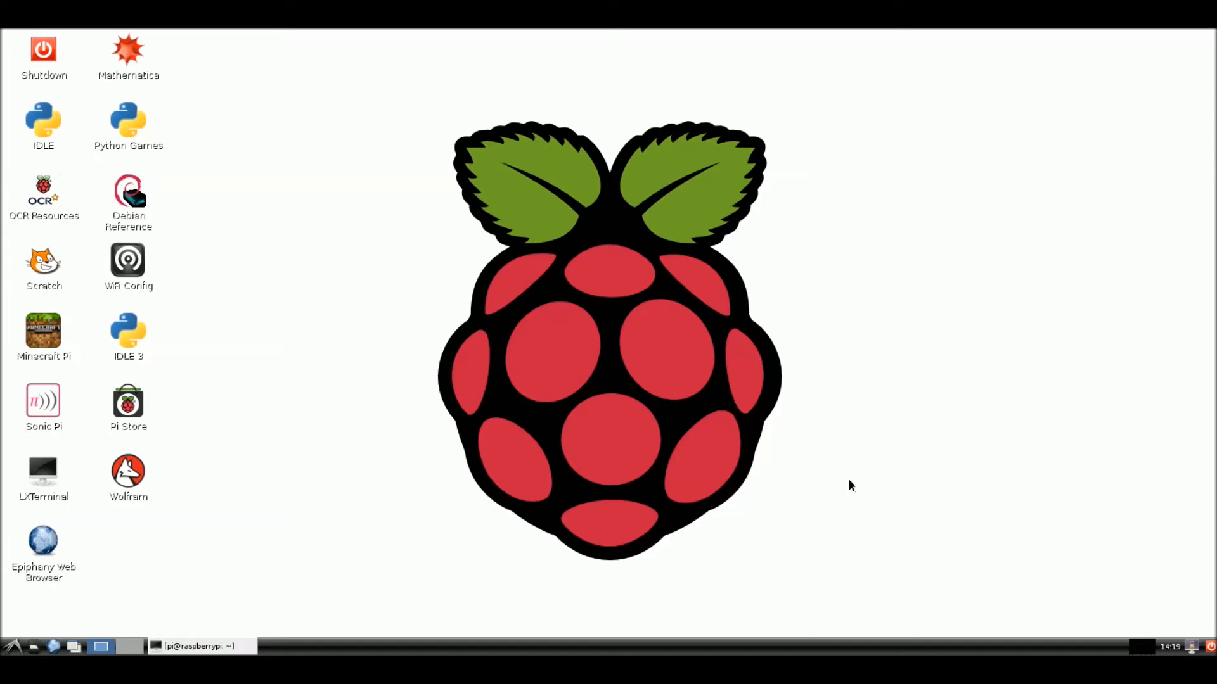
pyautogui.moveTo(394, 528)
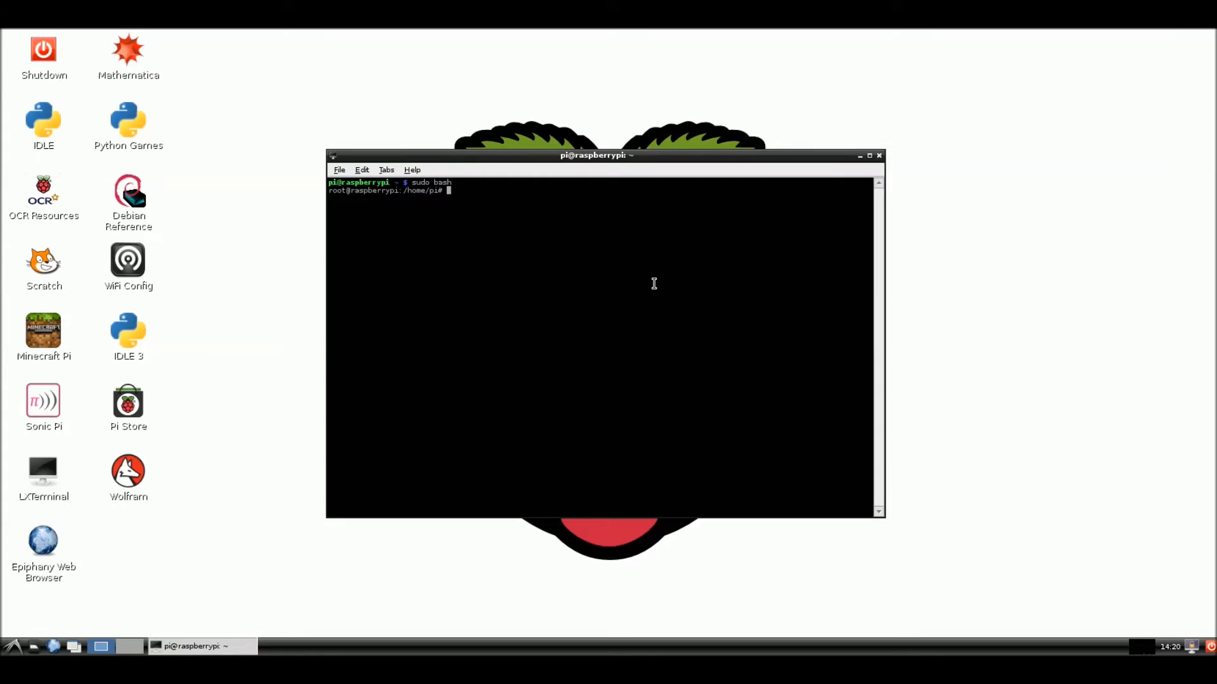
# Step: Install apache2, apache2-doc and apache2-utils with apt-get, confirming with y
pyautogui.write('apt-get install')
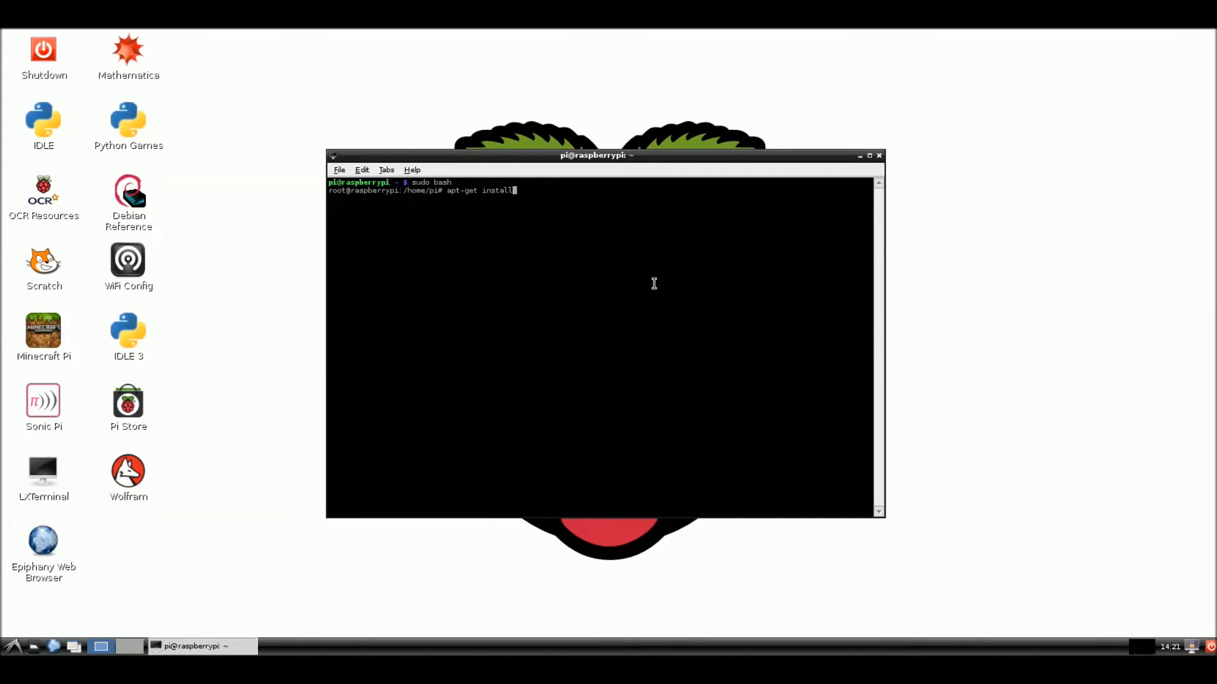
pyautogui.write('apach')
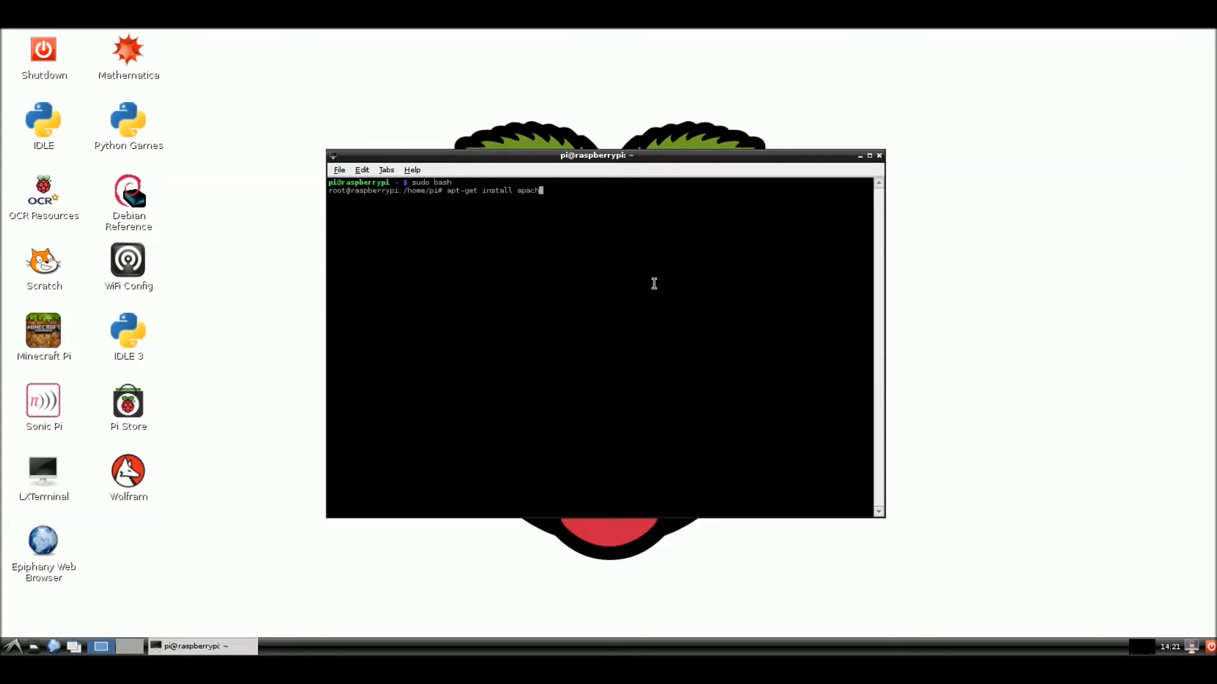
pyautogui.write('2')
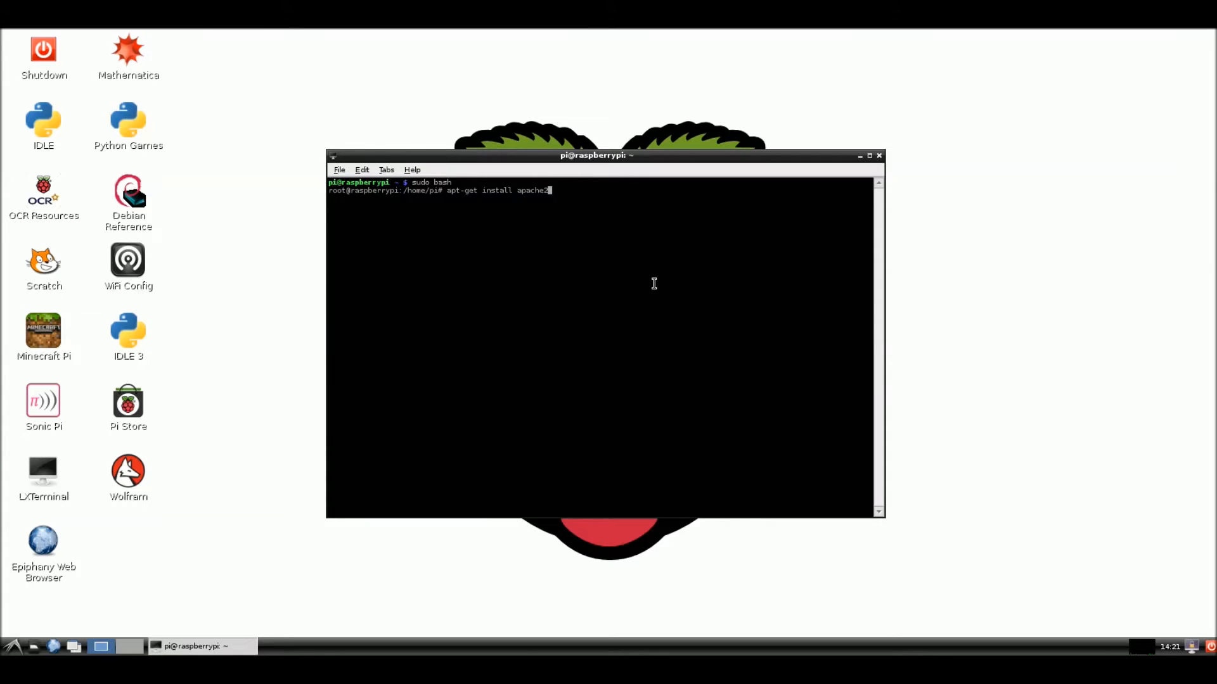
pyautogui.write('apache2-')
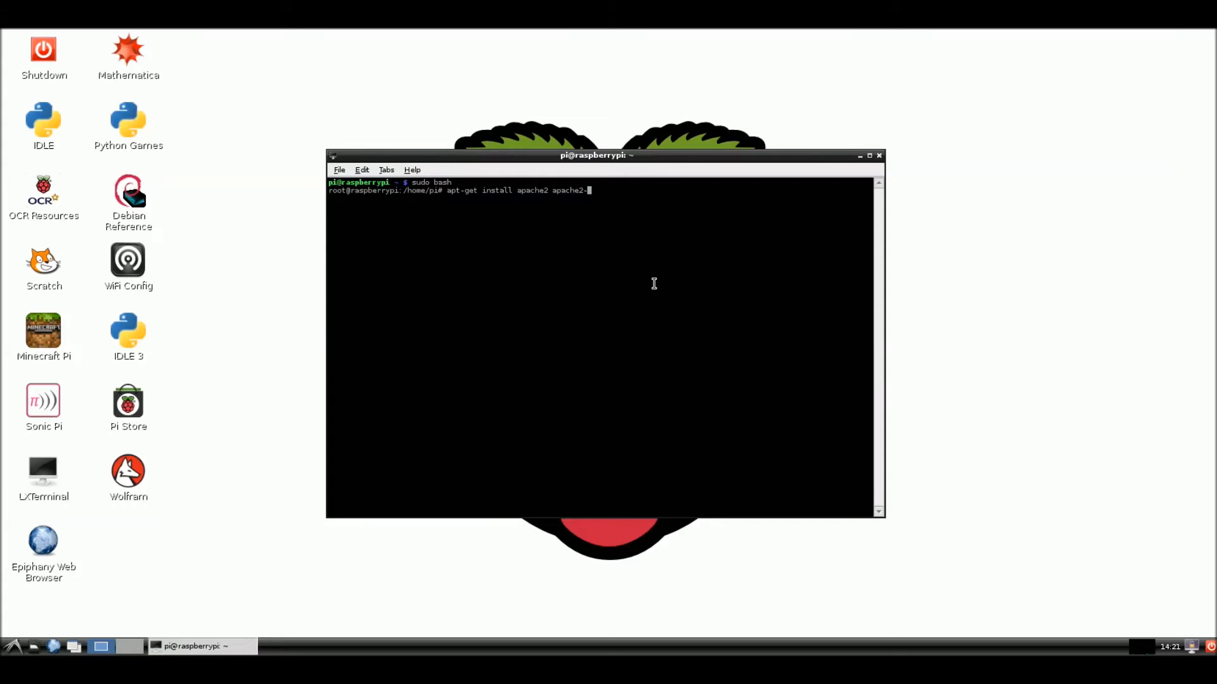
pyautogui.write('oc')
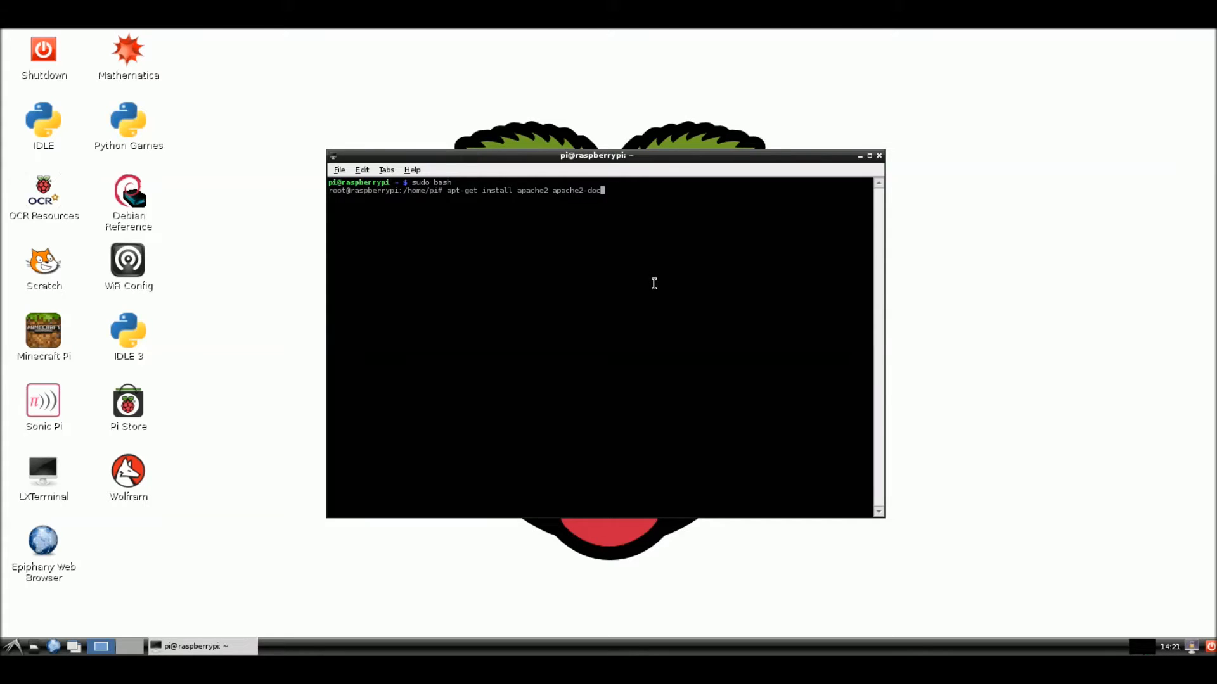
pyautogui.write('" "')
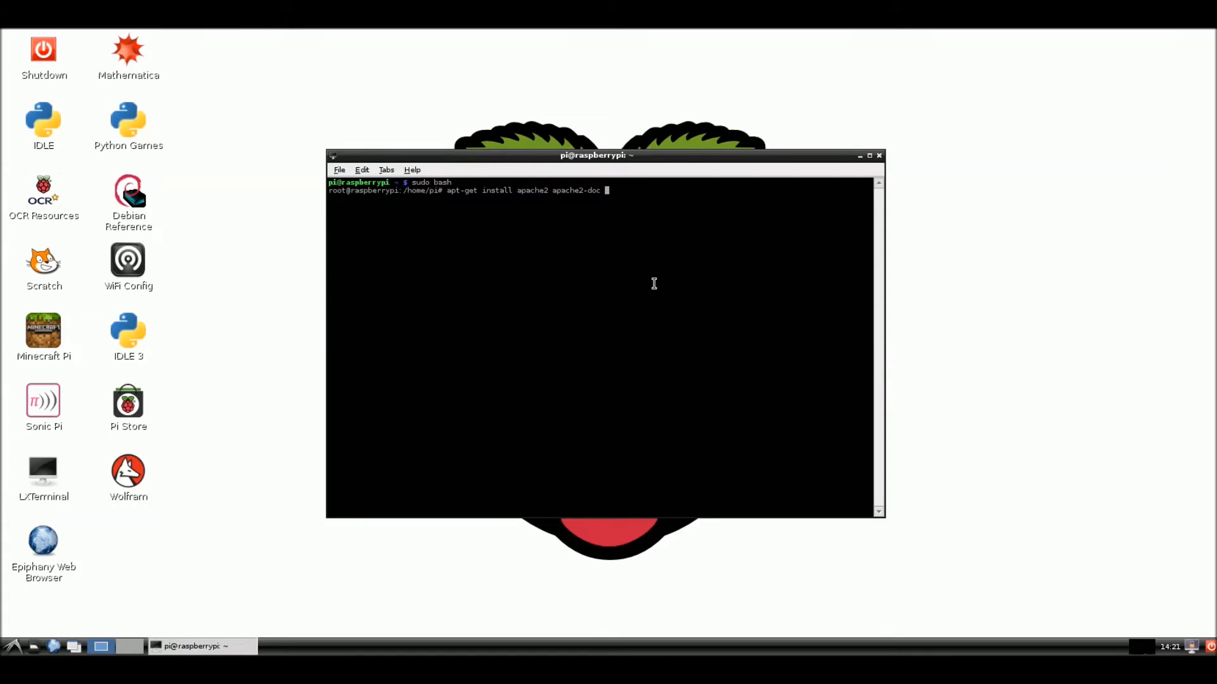
pyautogui.write('apach')
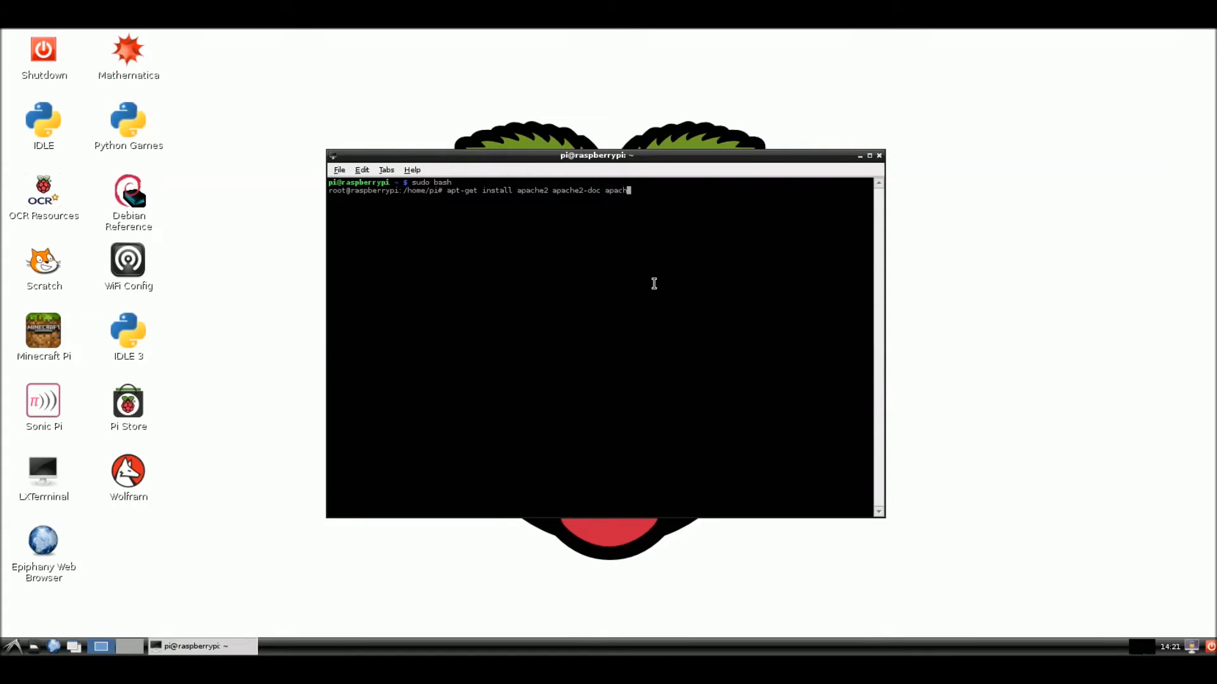
pyautogui.write('2')
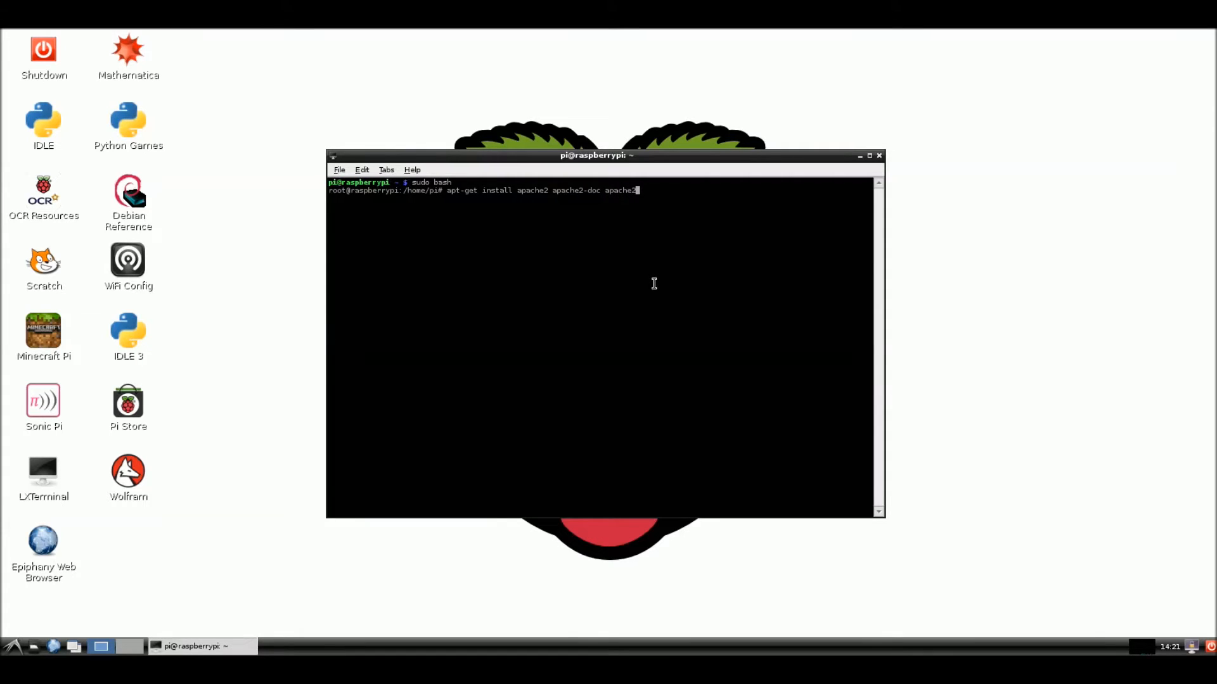
pyautogui.write('-utils')
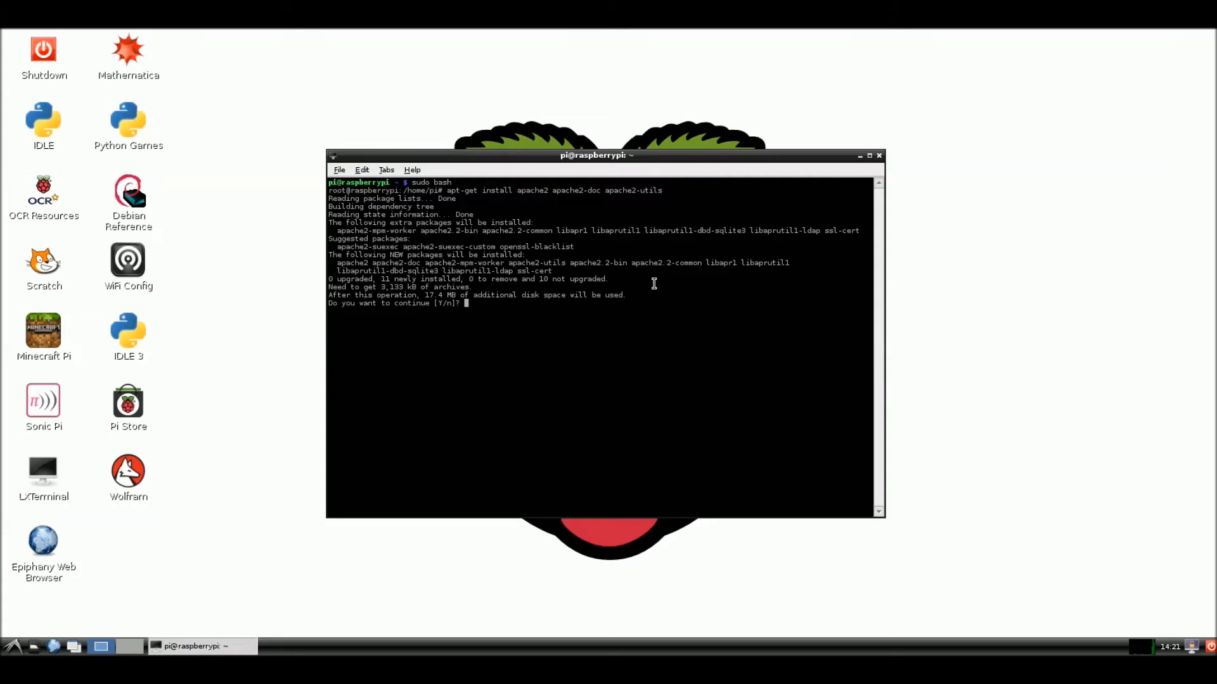
pyautogui.write('y')
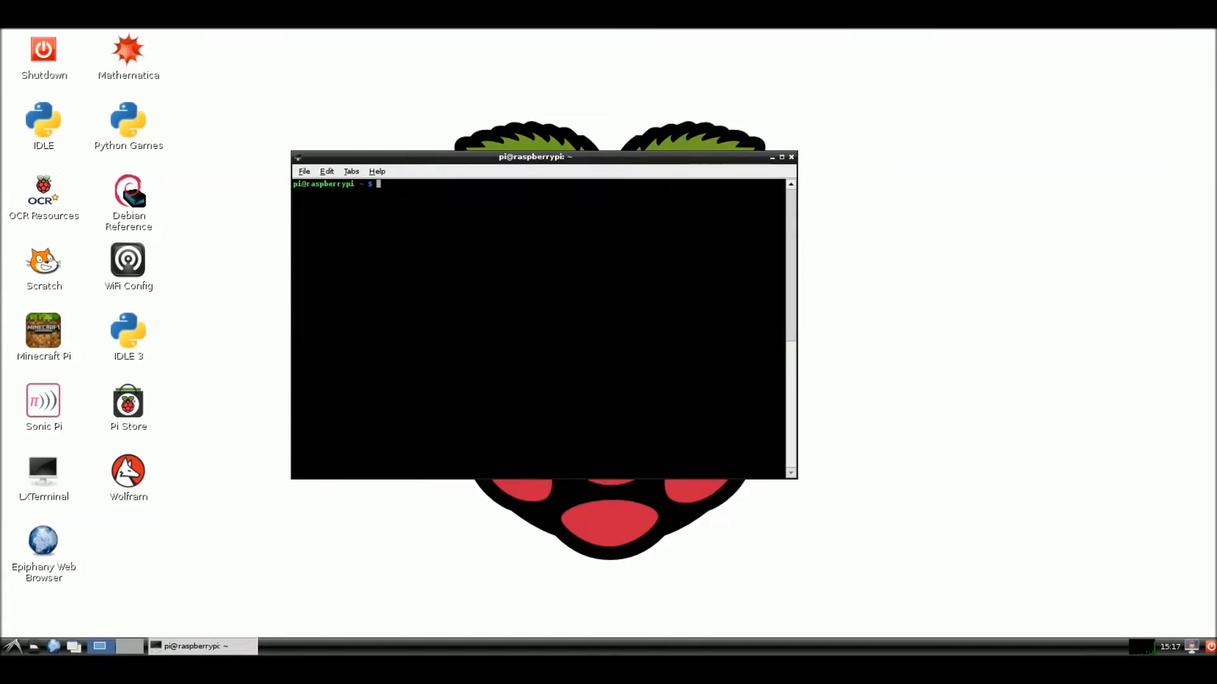
pyautogui.moveTo(805, 581)
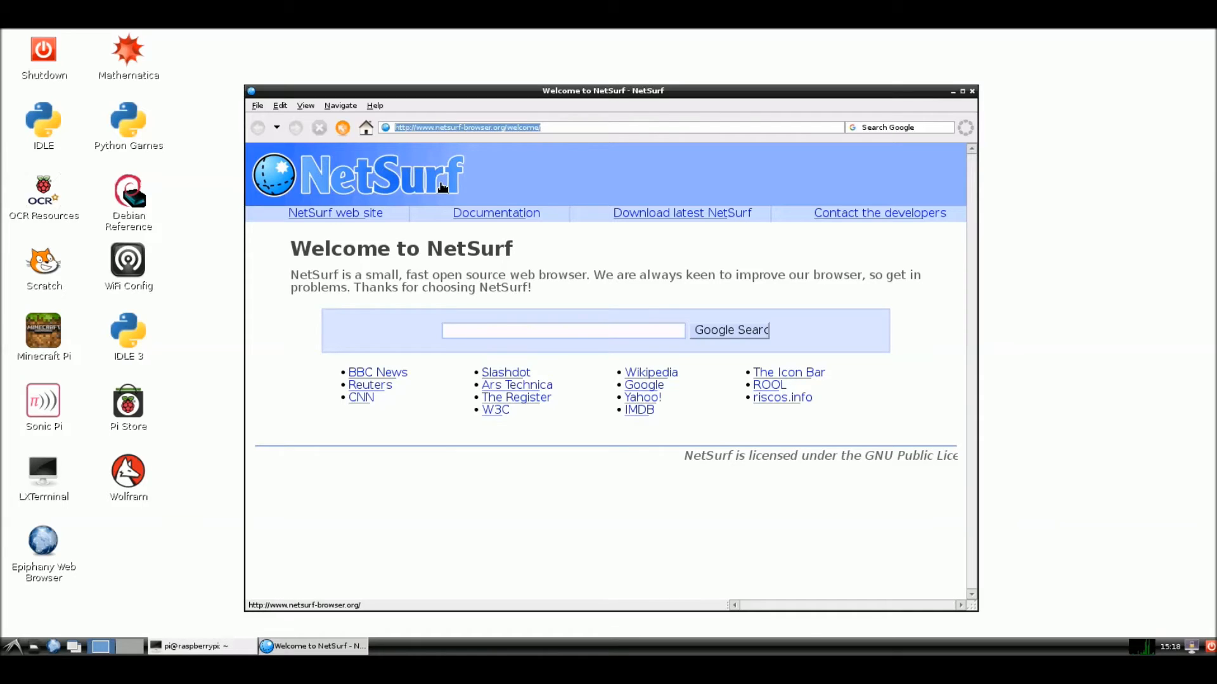
pyautogui.write('localhost/')
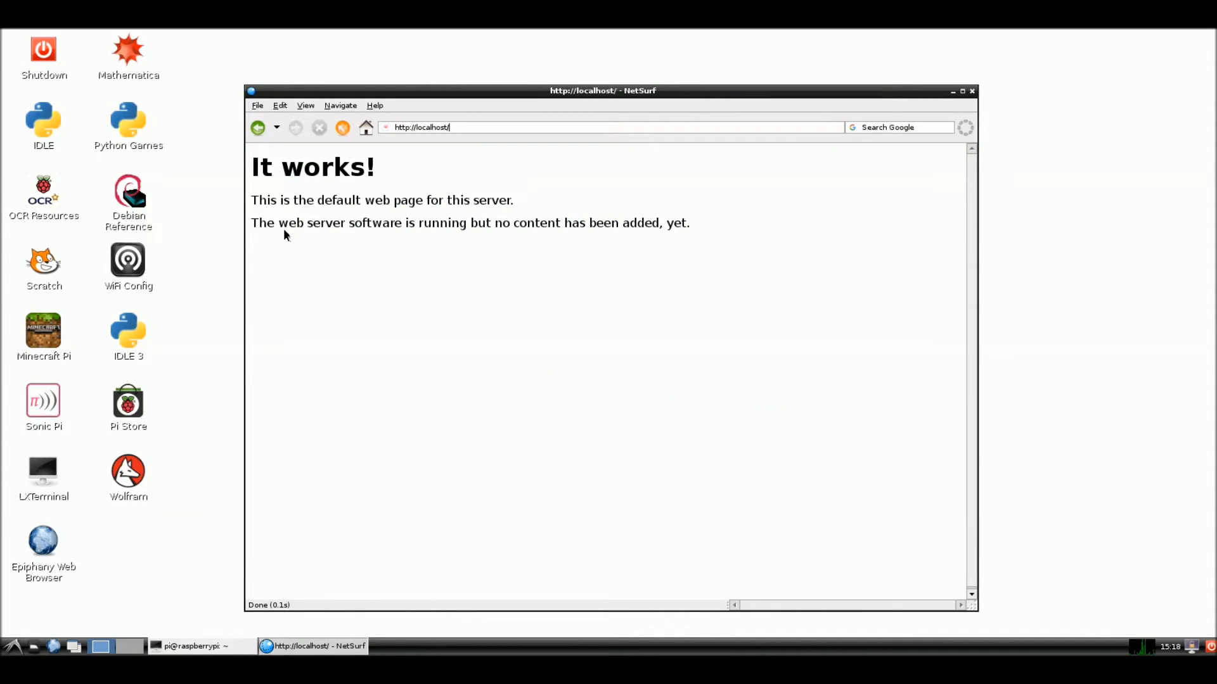
pyautogui.moveTo(540, 234)
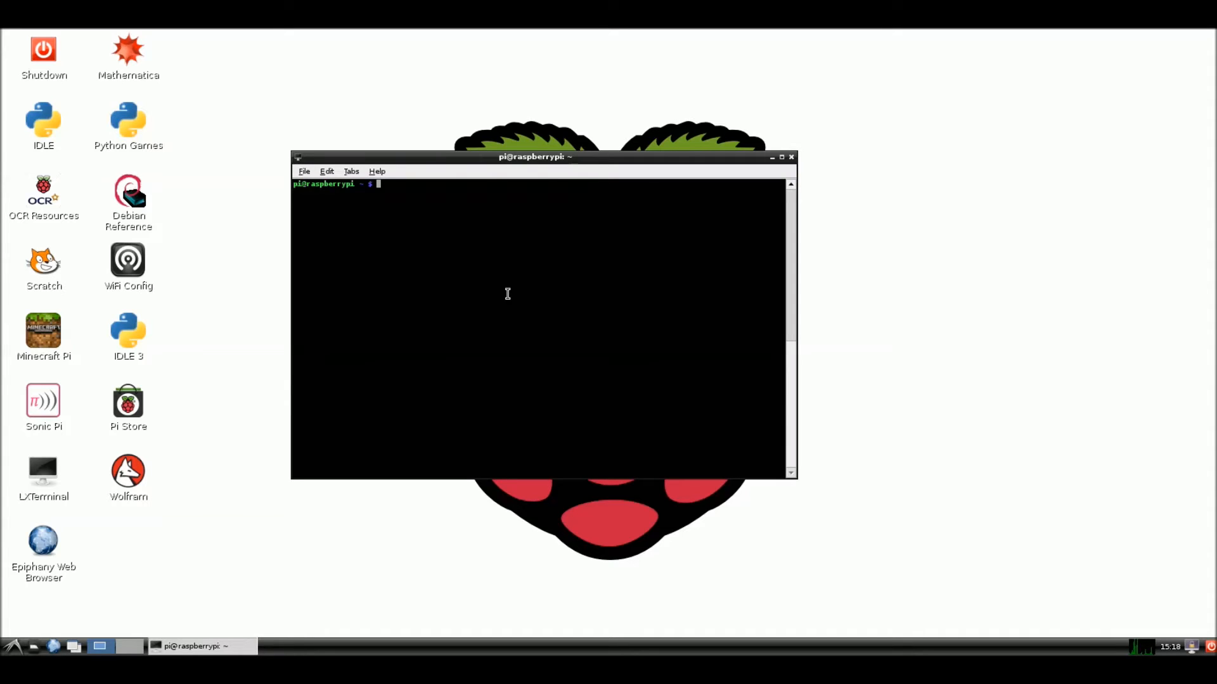
pyautogui.write('sudo')
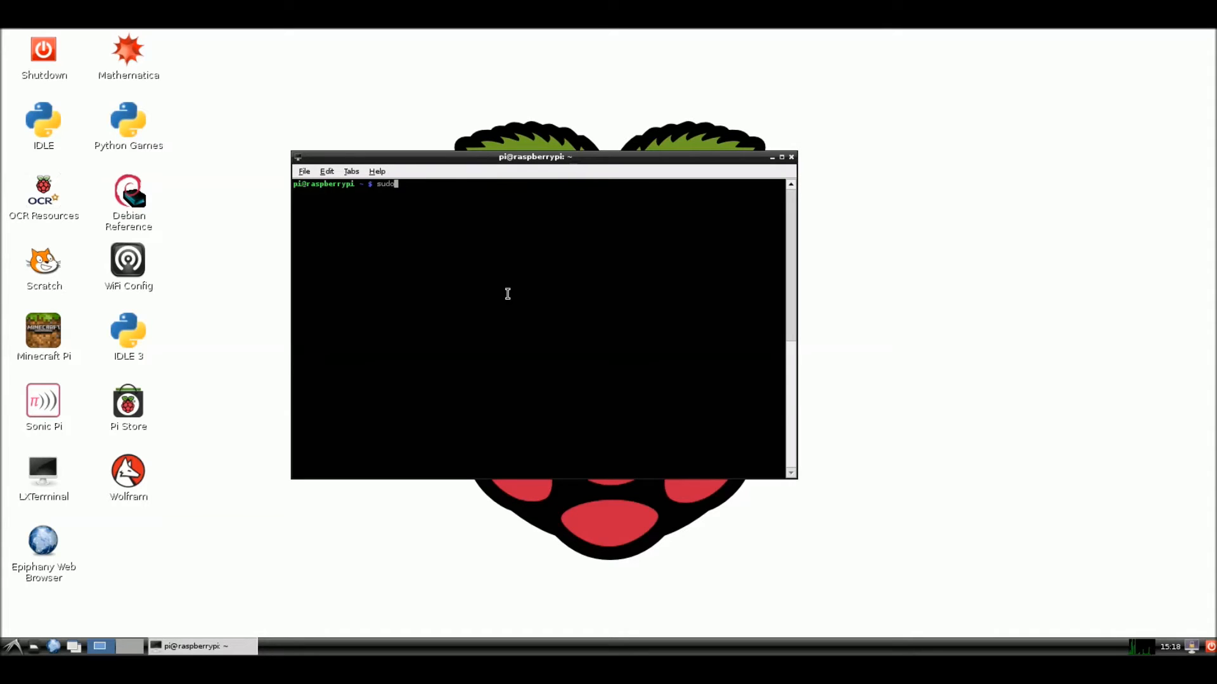
pyautogui.write('m')
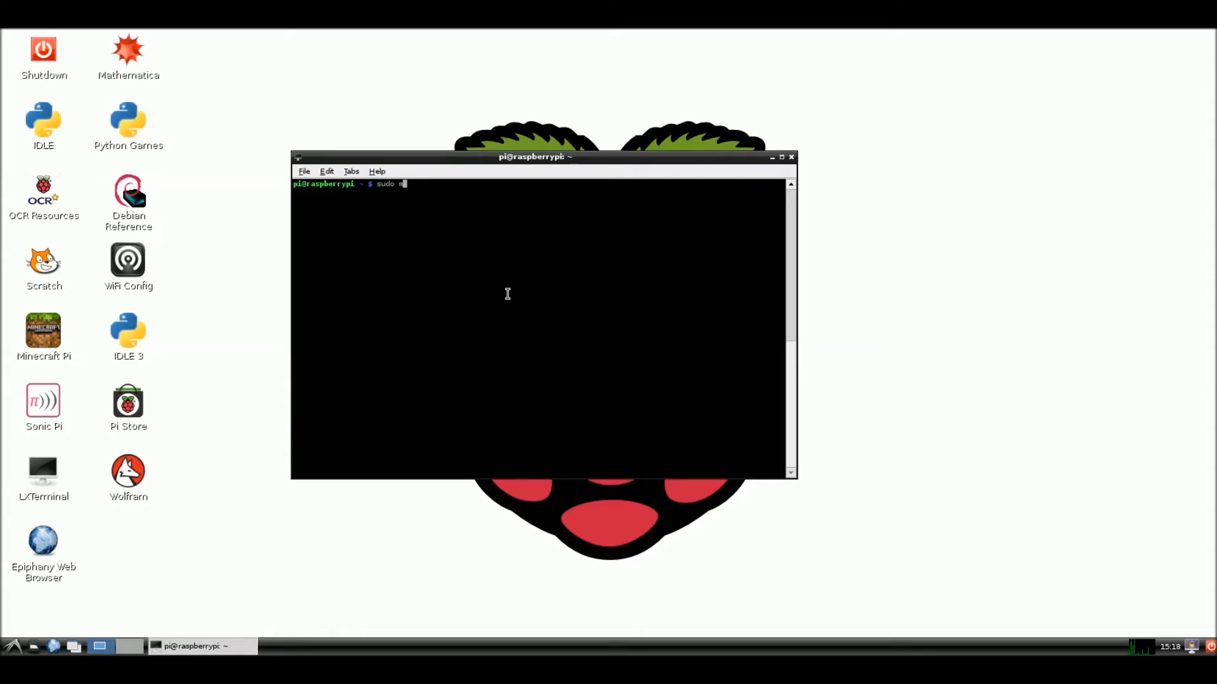
pyautogui.write('ysql')
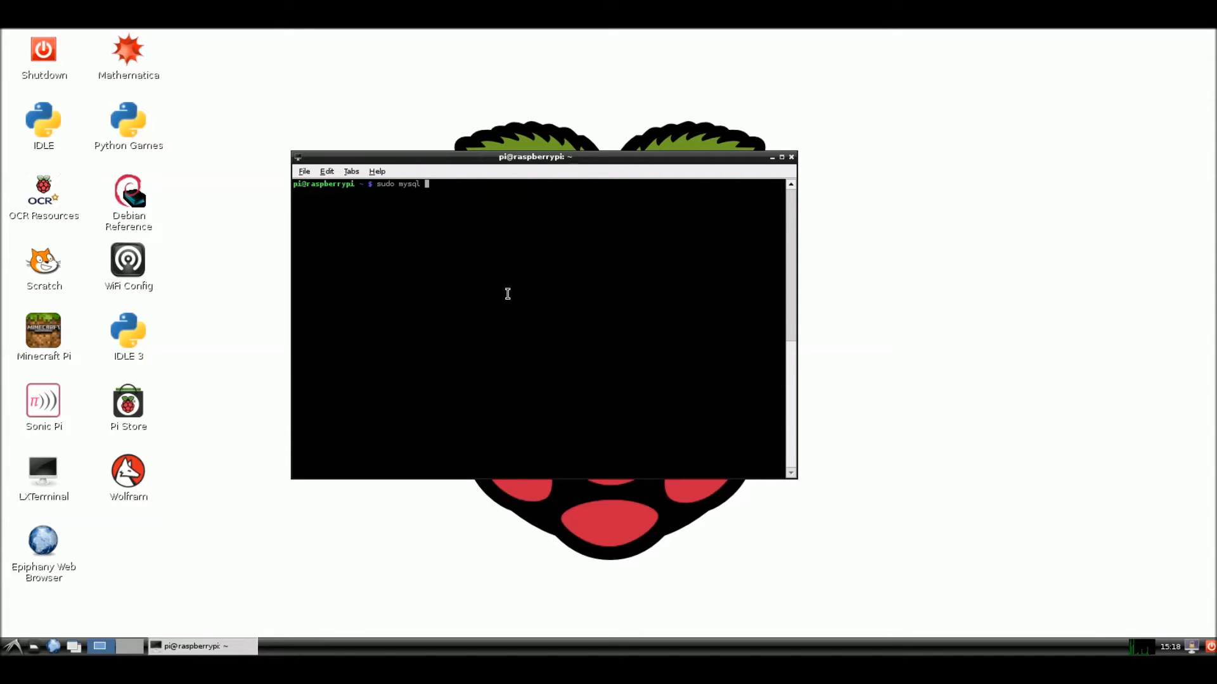
pyautogui.write('-')
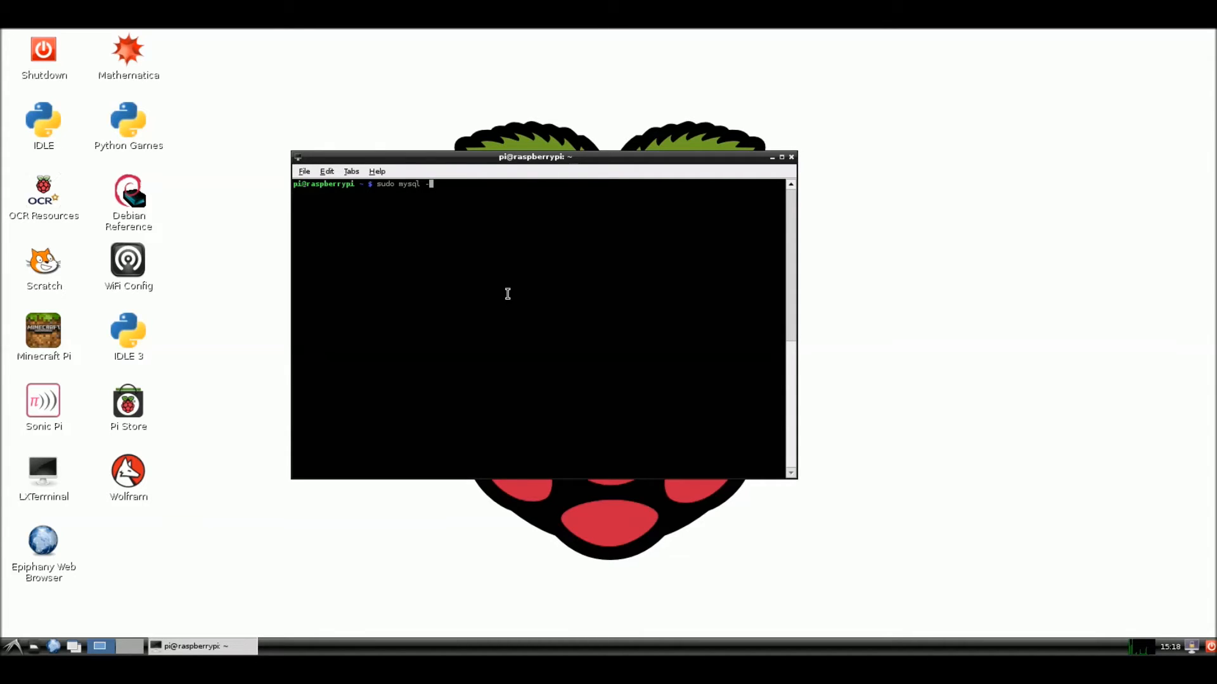
pyautogui.write('u')
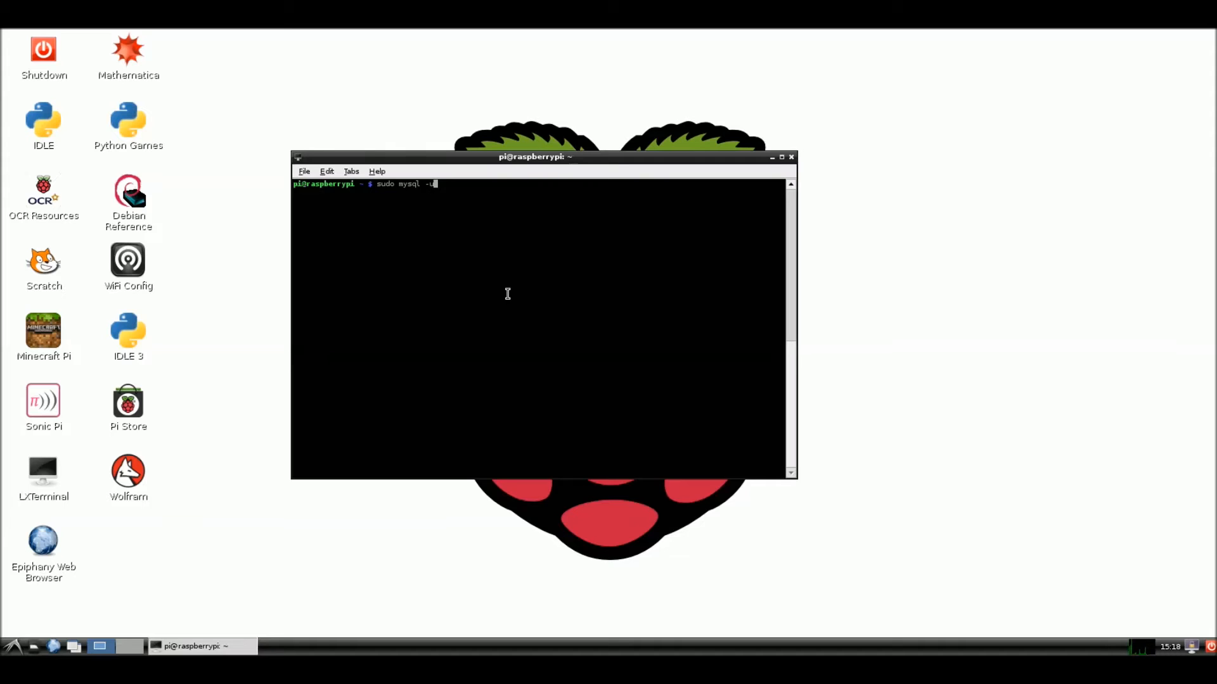
pyautogui.write('root -p')
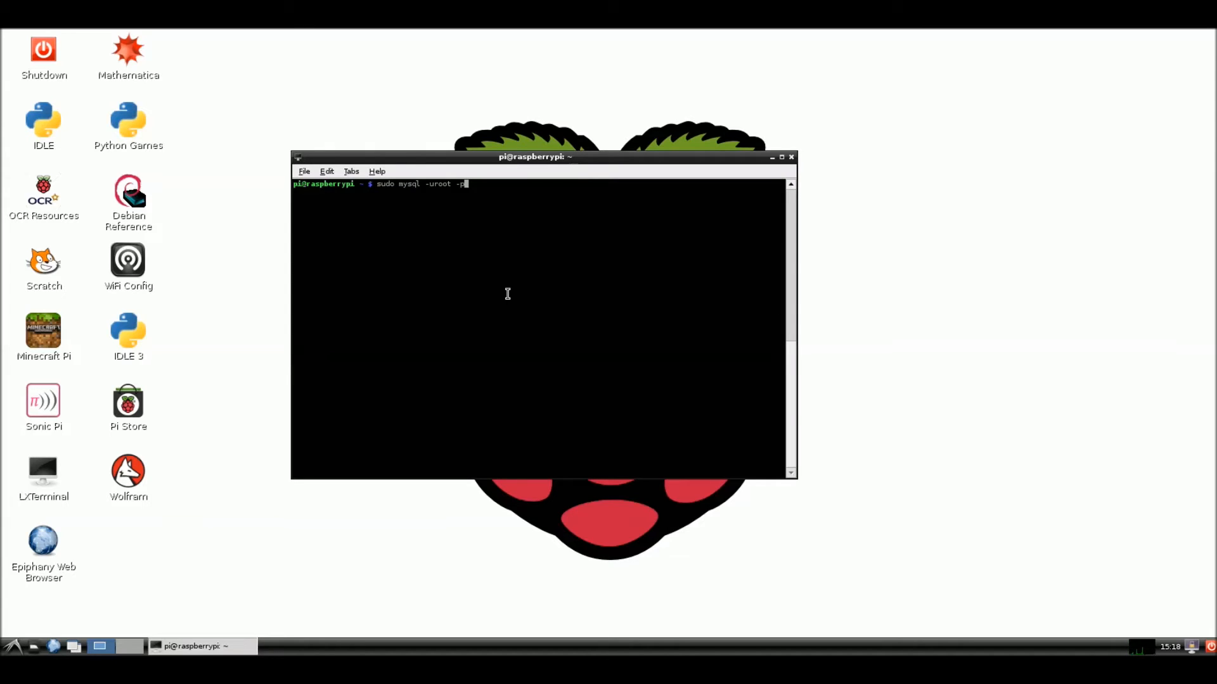
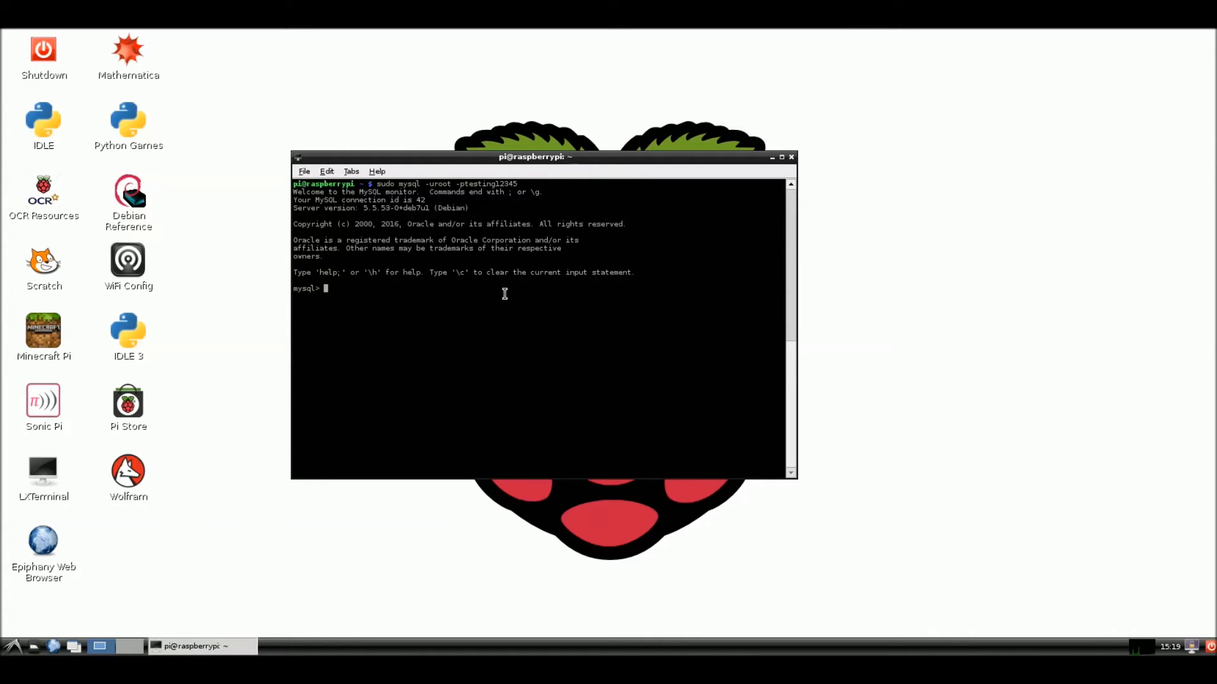
pyautogui.moveTo(457, 229)
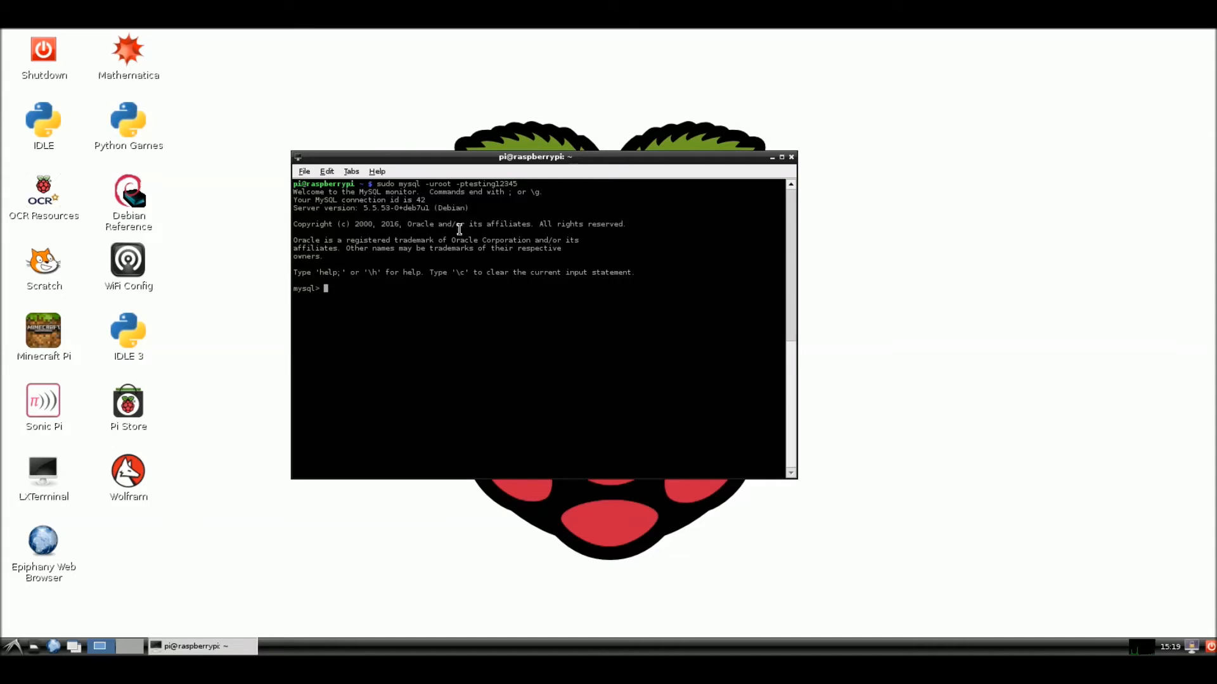
pyautogui.moveTo(393, 333)
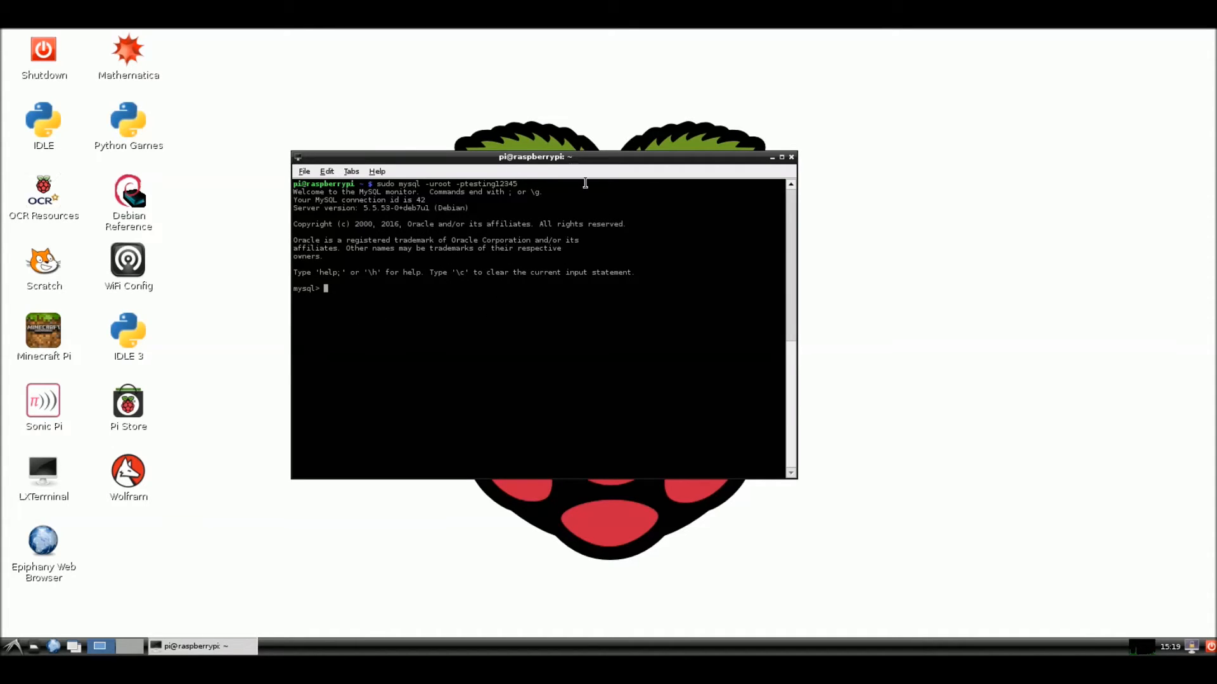
pyautogui.moveTo(505, 354)
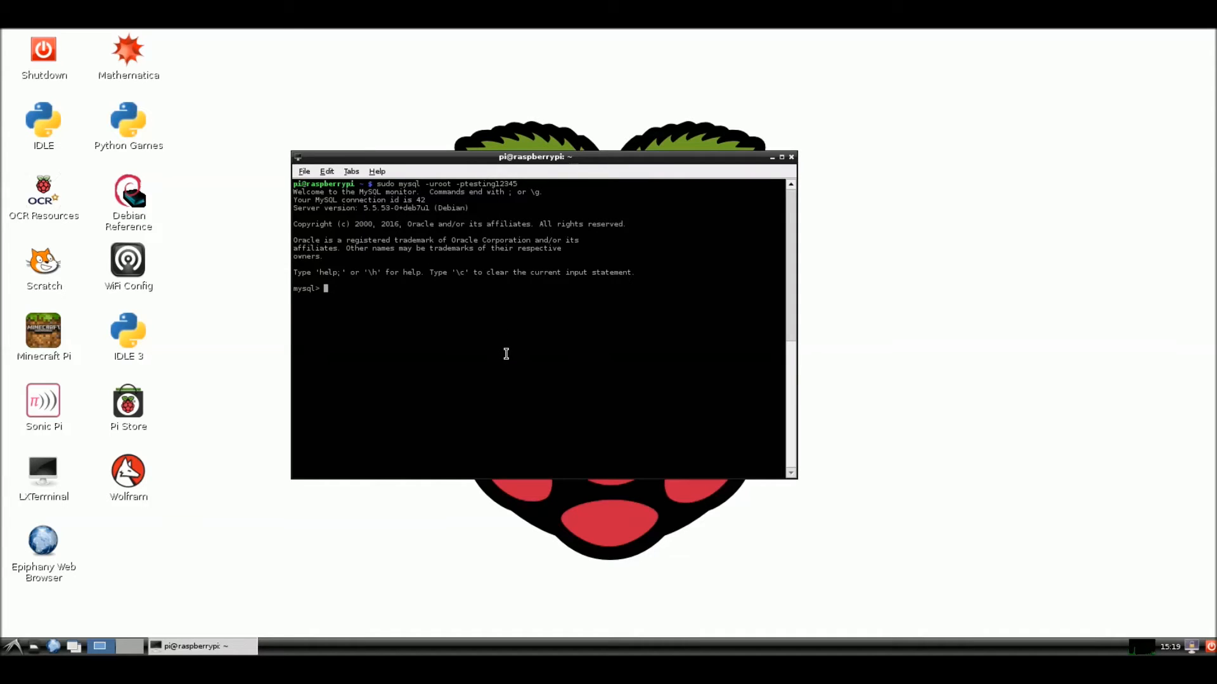
pyautogui.moveTo(521, 349)
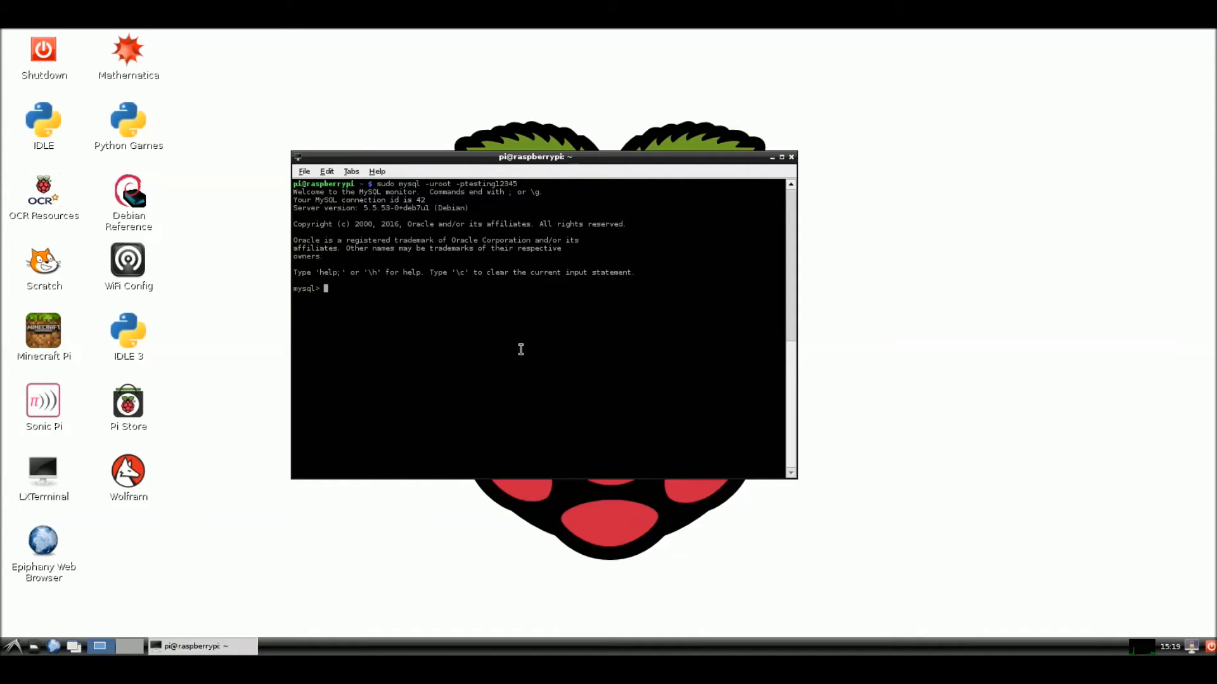
pyautogui.write('exit')
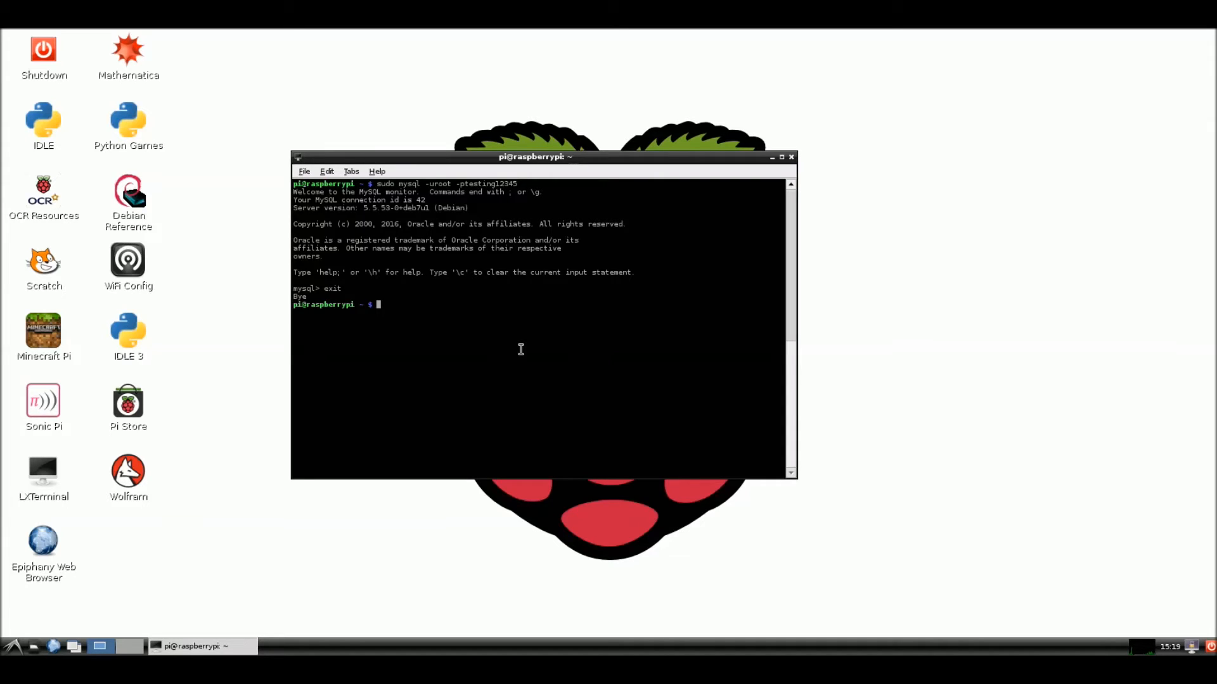
pyautogui.moveTo(547, 352)
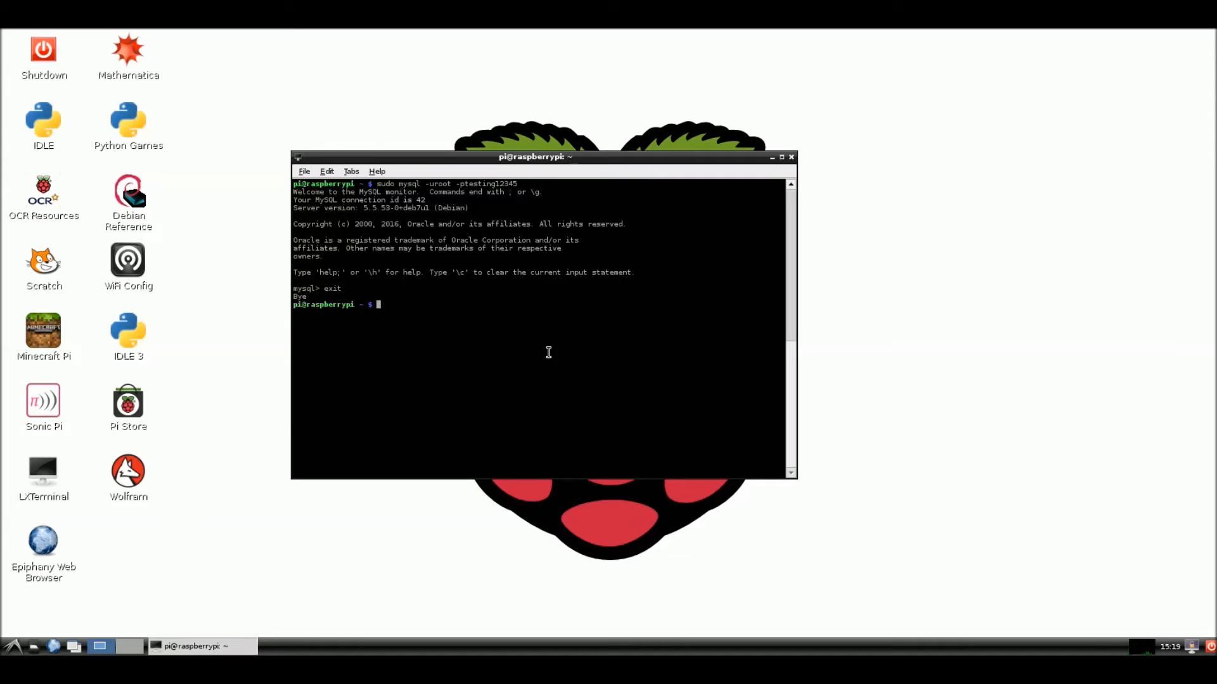
# Step: Install phpmyadmin with sudo apt-get install, answering y to continue
pyautogui.write('sudo')
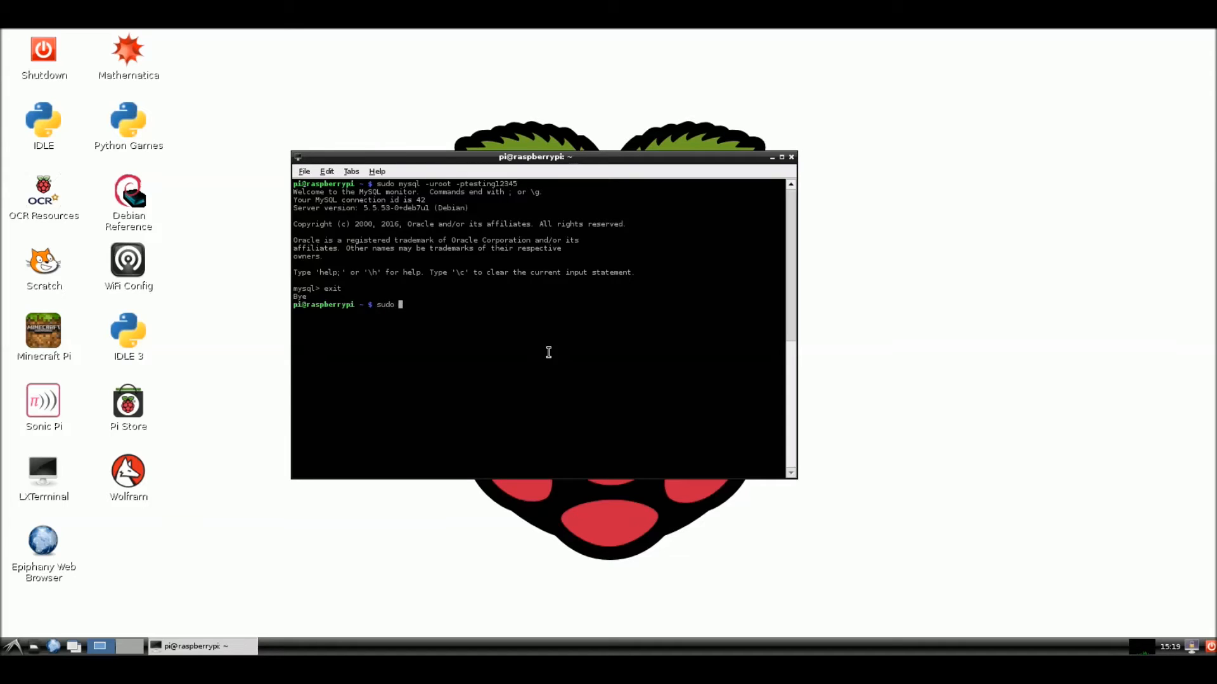
pyautogui.write('apt-get')
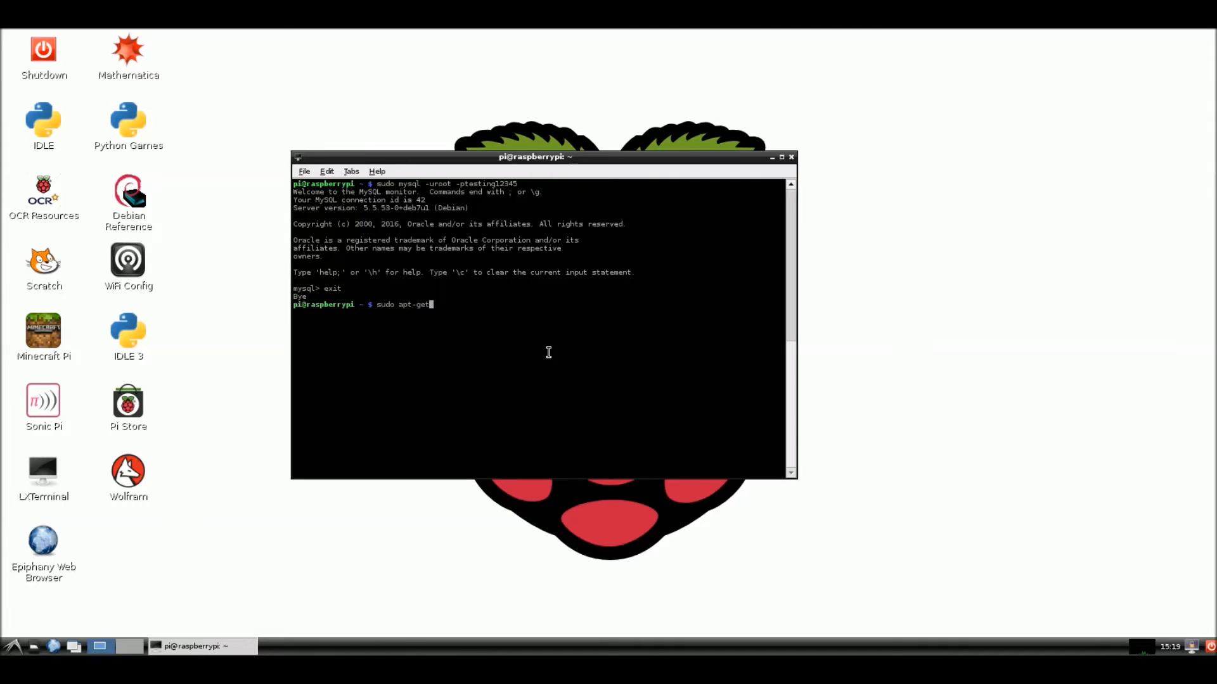
pyautogui.write('install phpmyadmin')
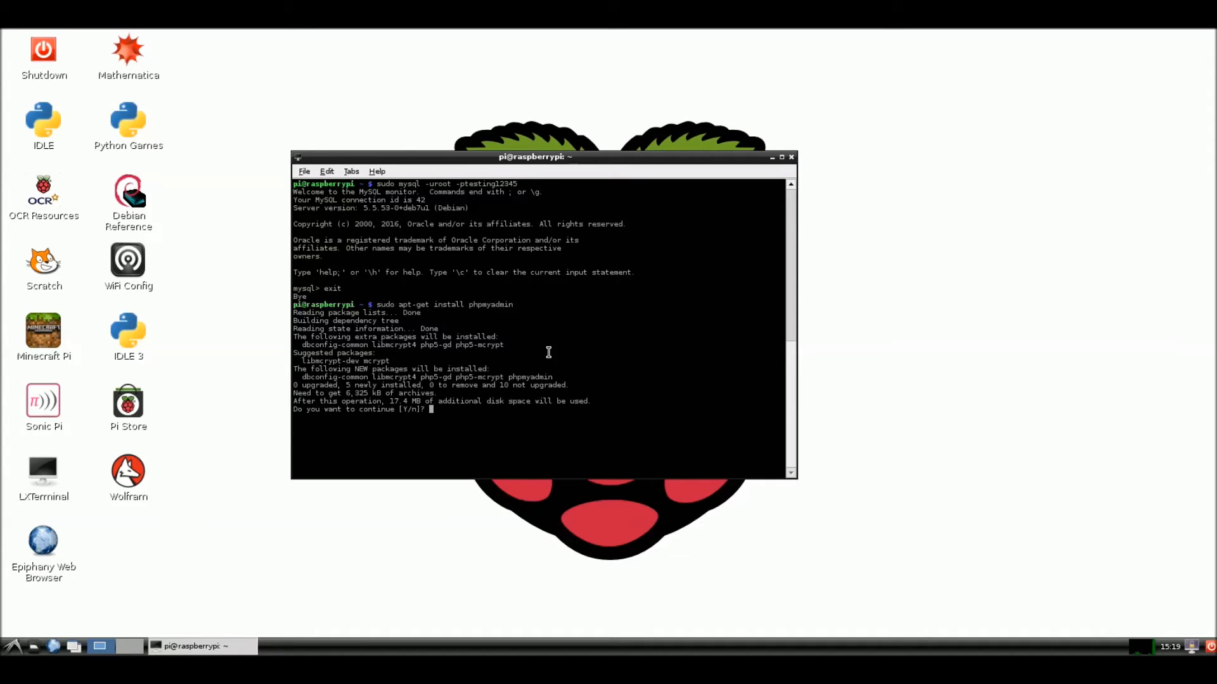
pyautogui.write('y')
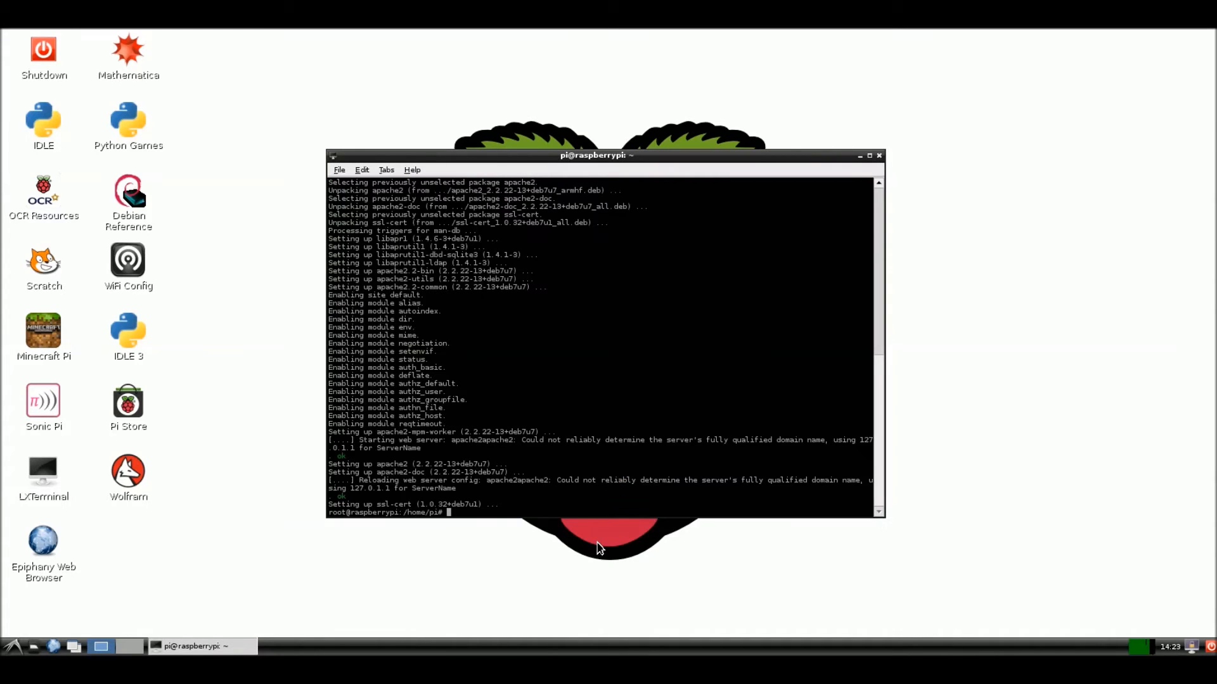
pyautogui.moveTo(627, 531)
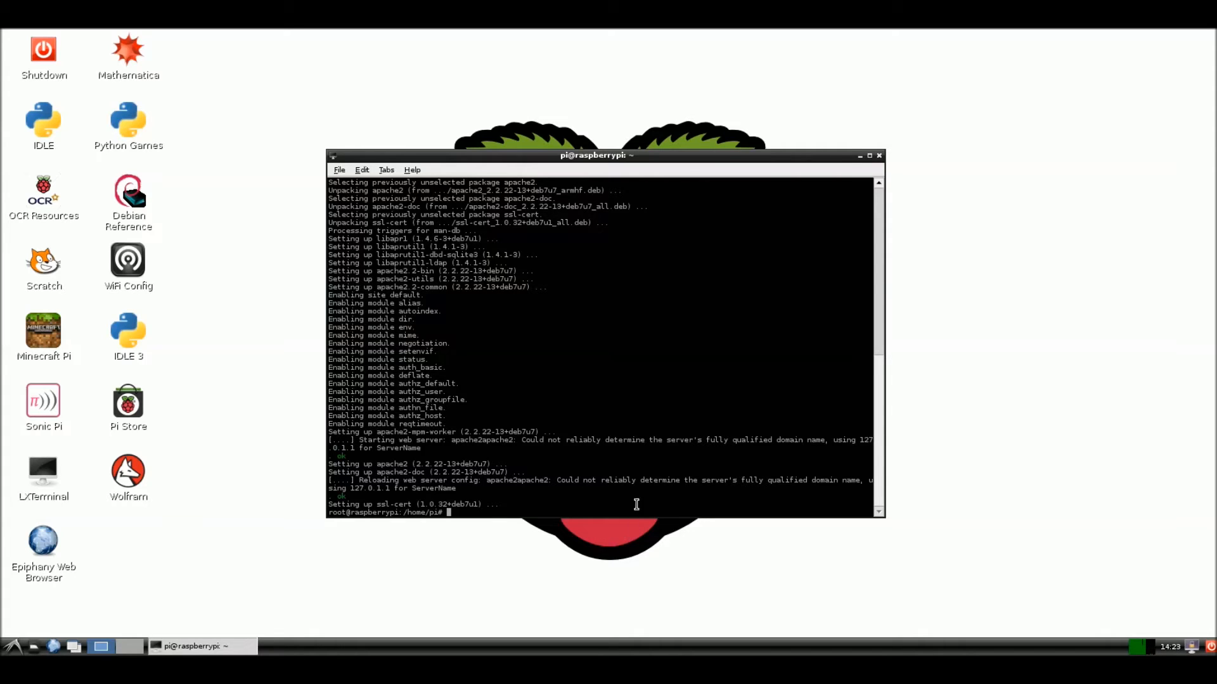
# Step: Install libapache2-mod-php5, php5, php-pear and php5-xcache via apt-get, confirming with y
pyautogui.write('apt-get ins')
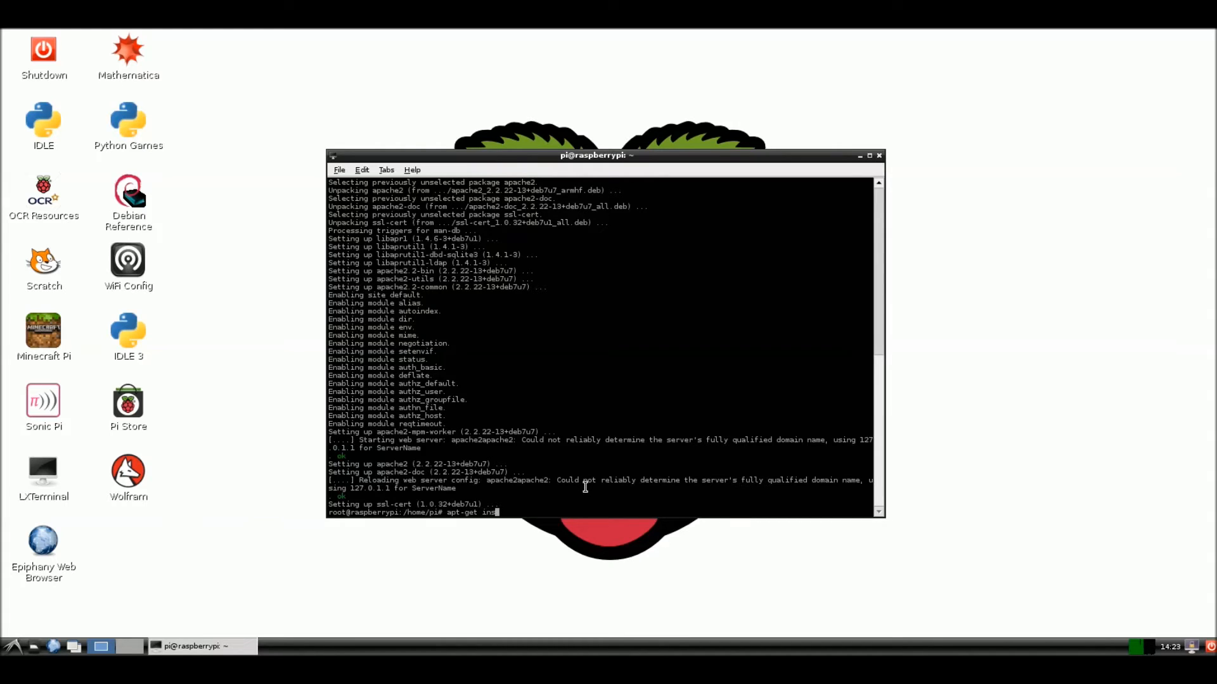
pyautogui.write('tall')
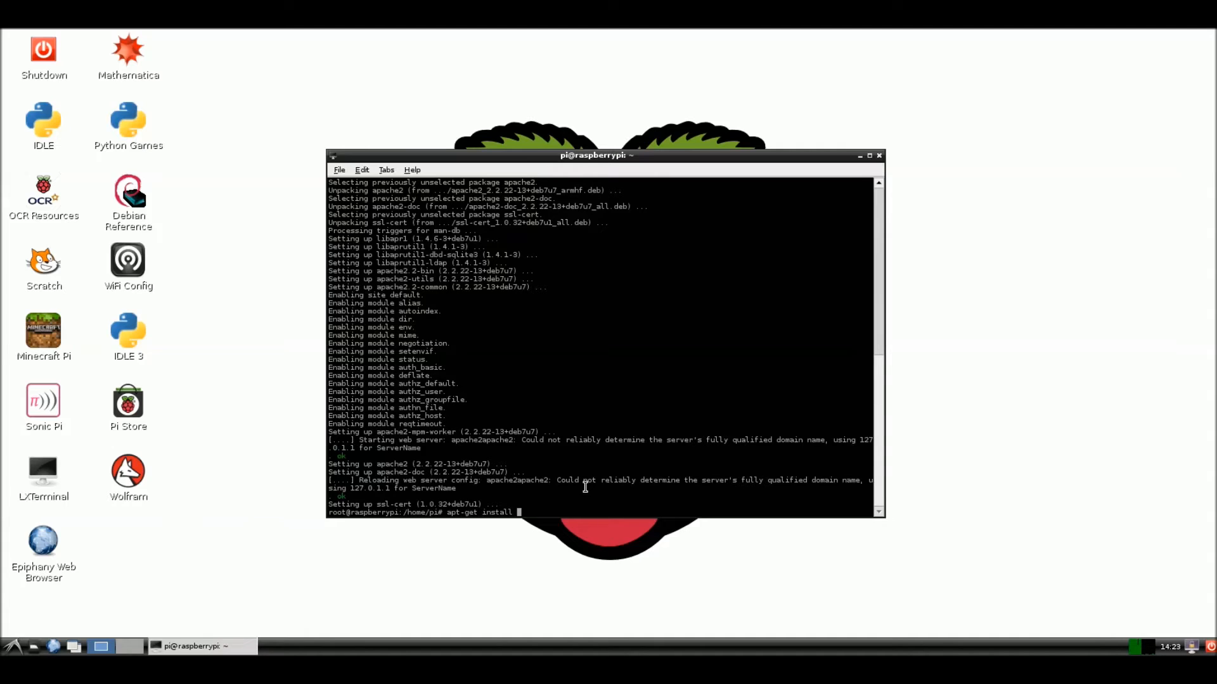
pyautogui.write('libap')
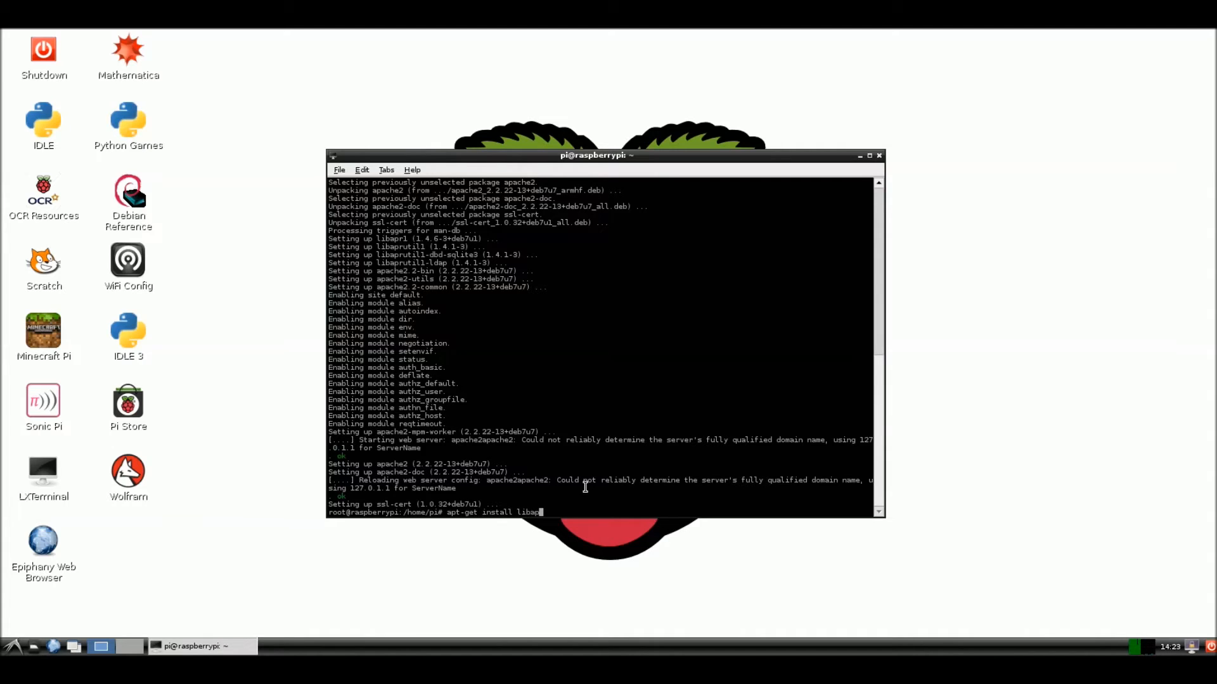
pyautogui.write('ache')
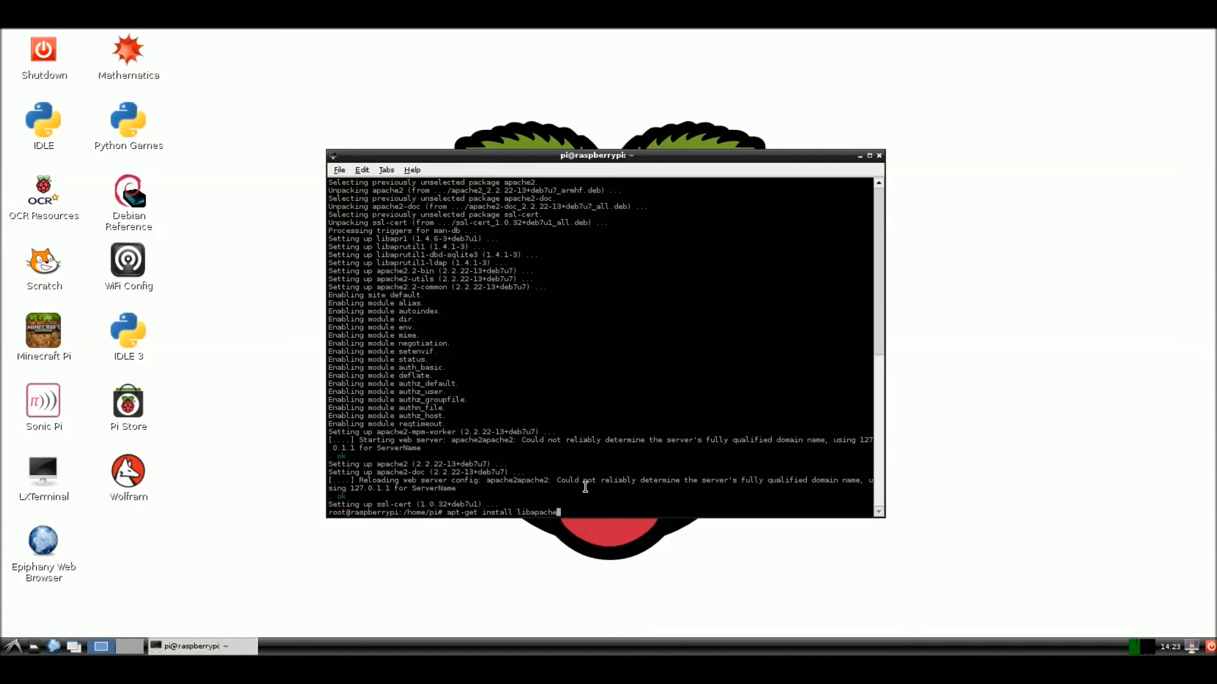
pyautogui.write('2-mod')
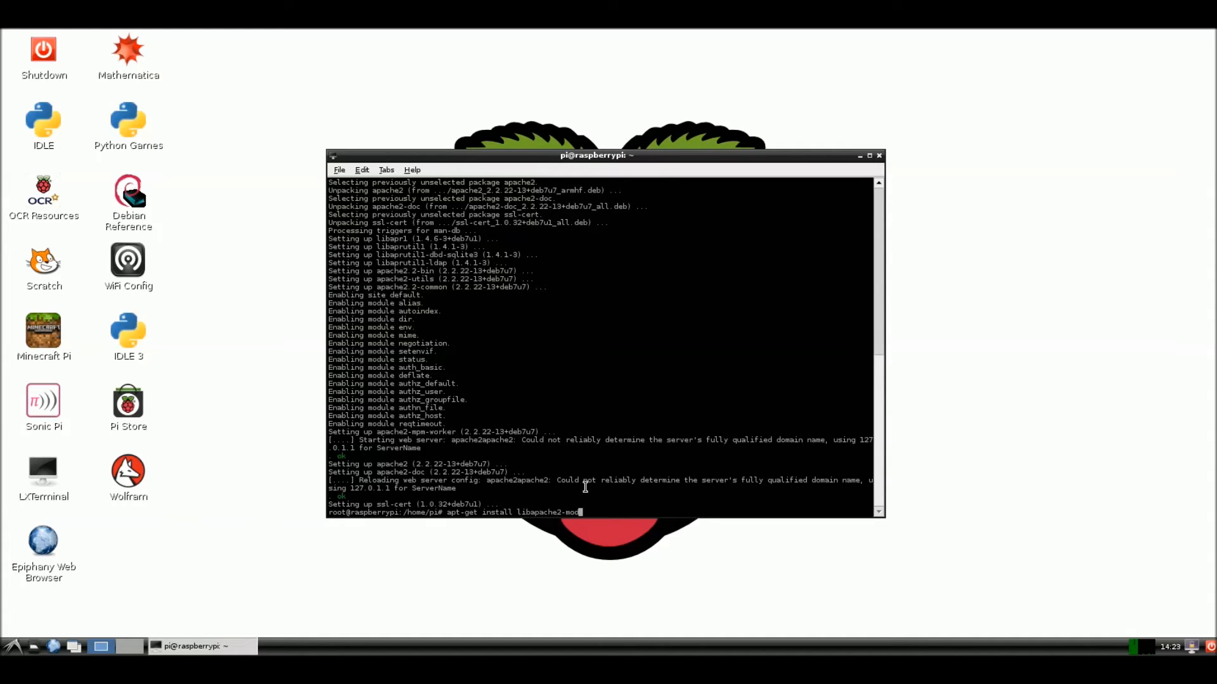
pyautogui.write('-php')
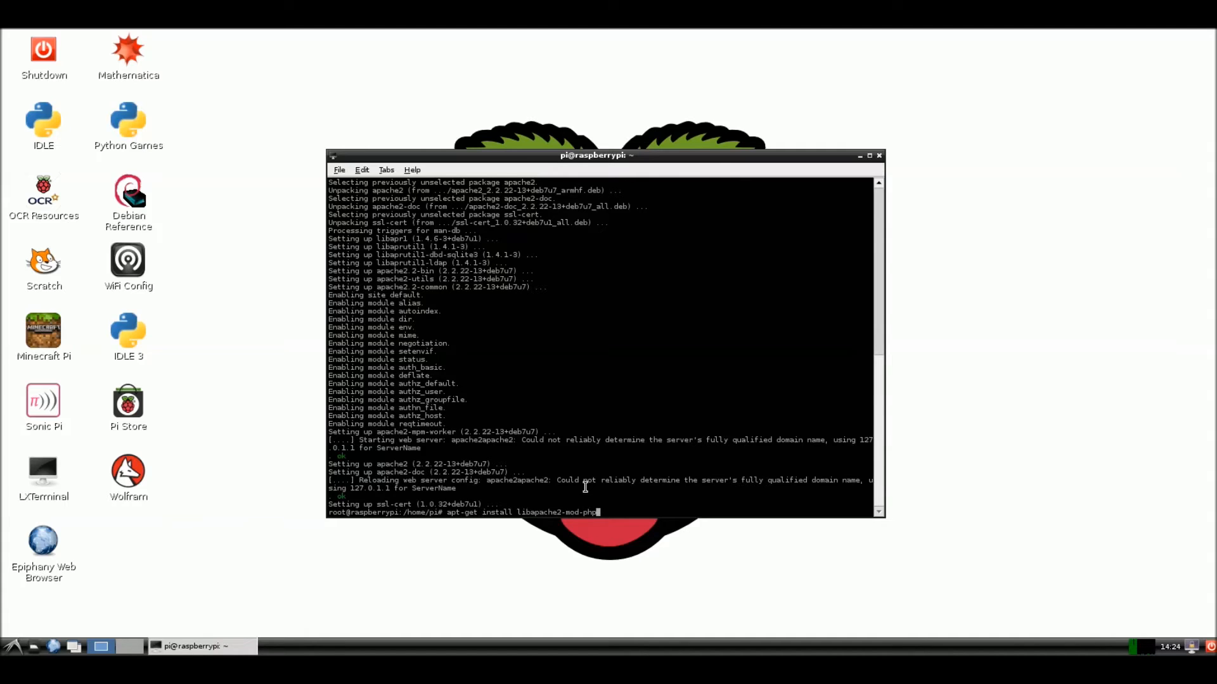
pyautogui.write('5')
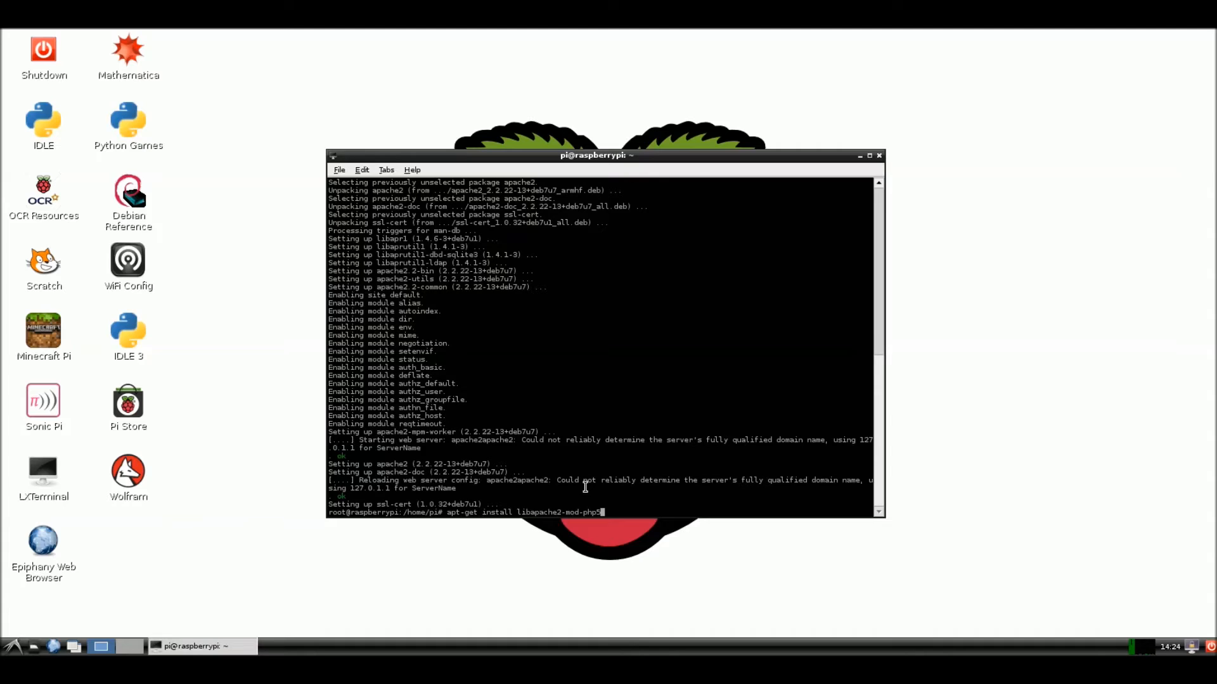
pyautogui.write('php5')
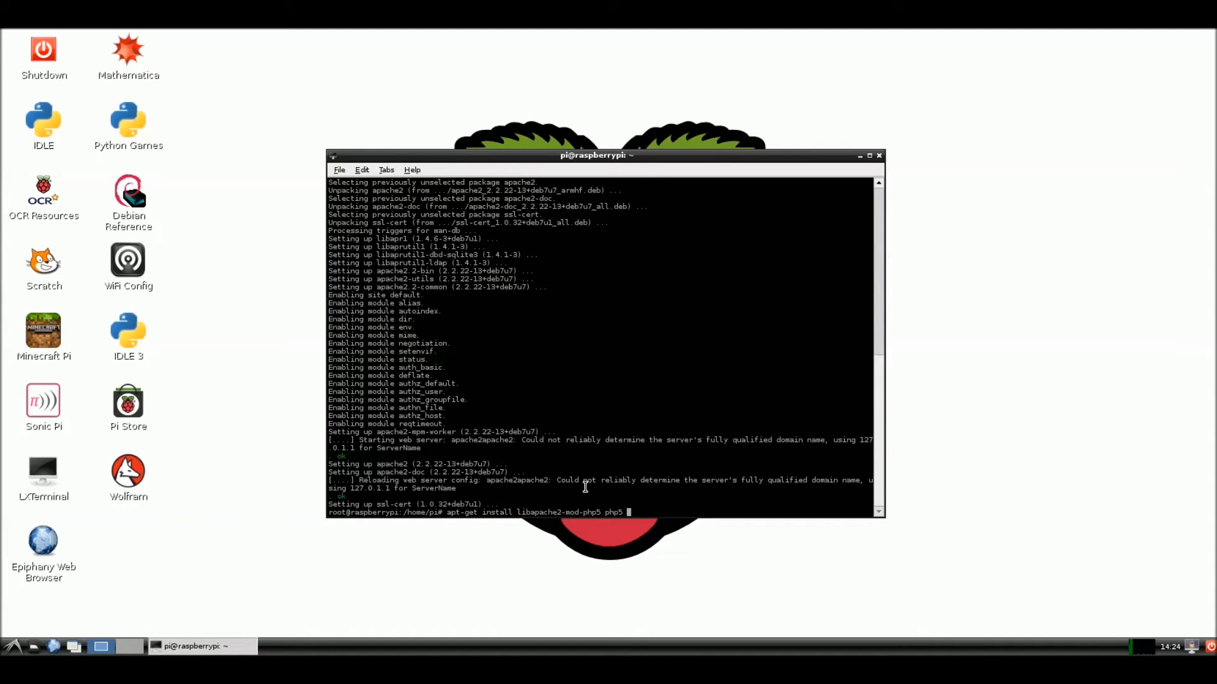
pyautogui.write('php-')
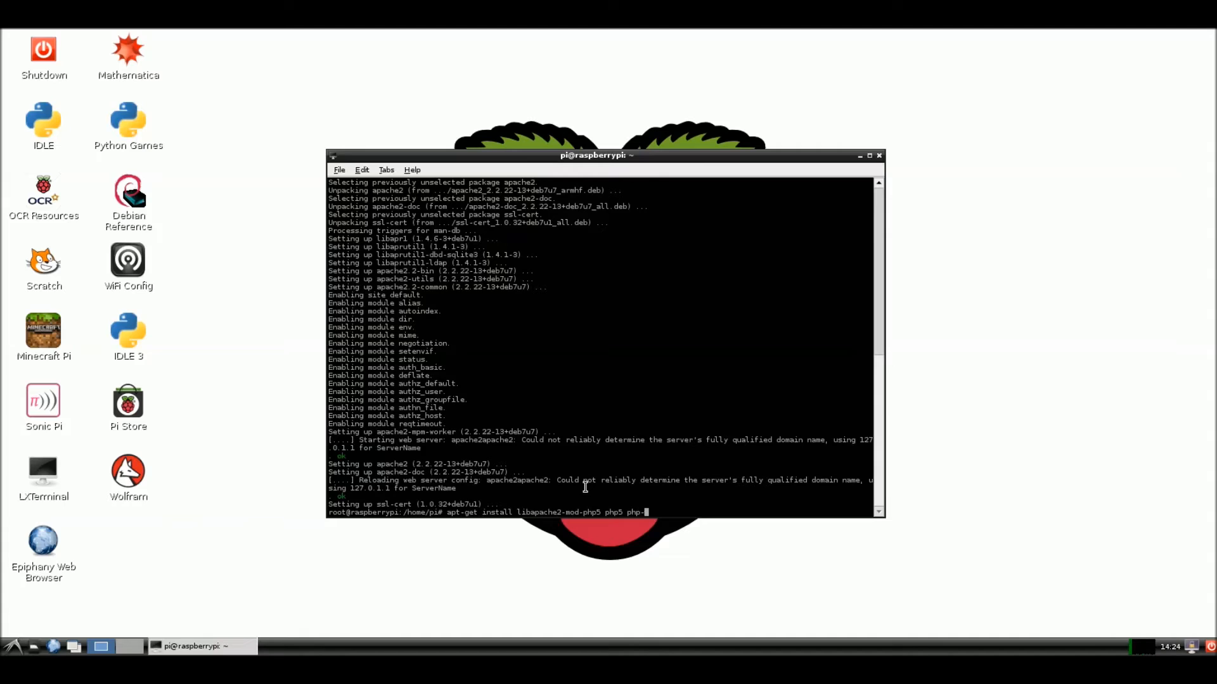
pyautogui.write('pear')
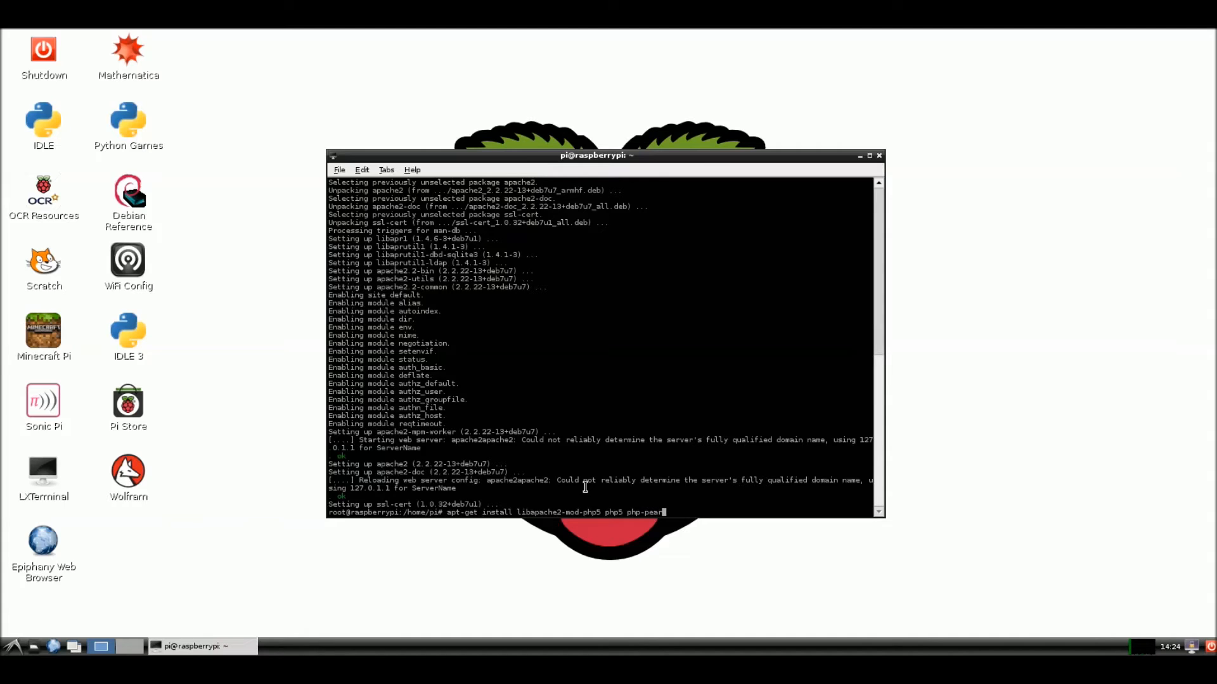
pyautogui.write('ph')
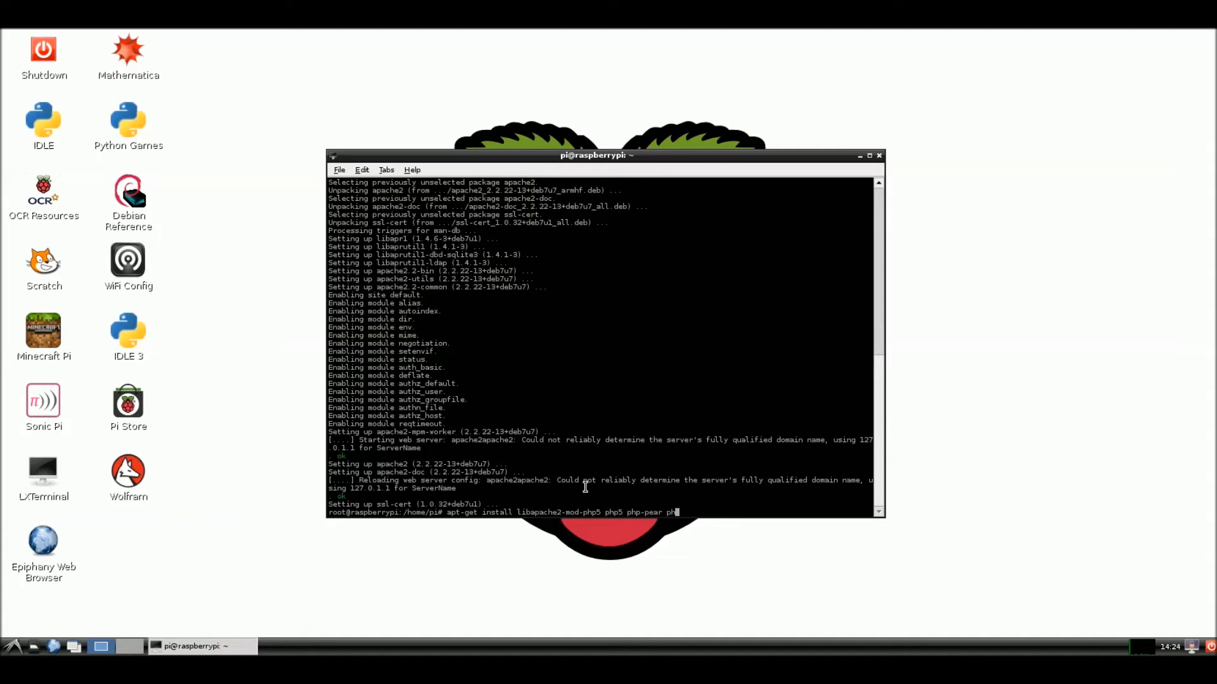
pyautogui.write('5')
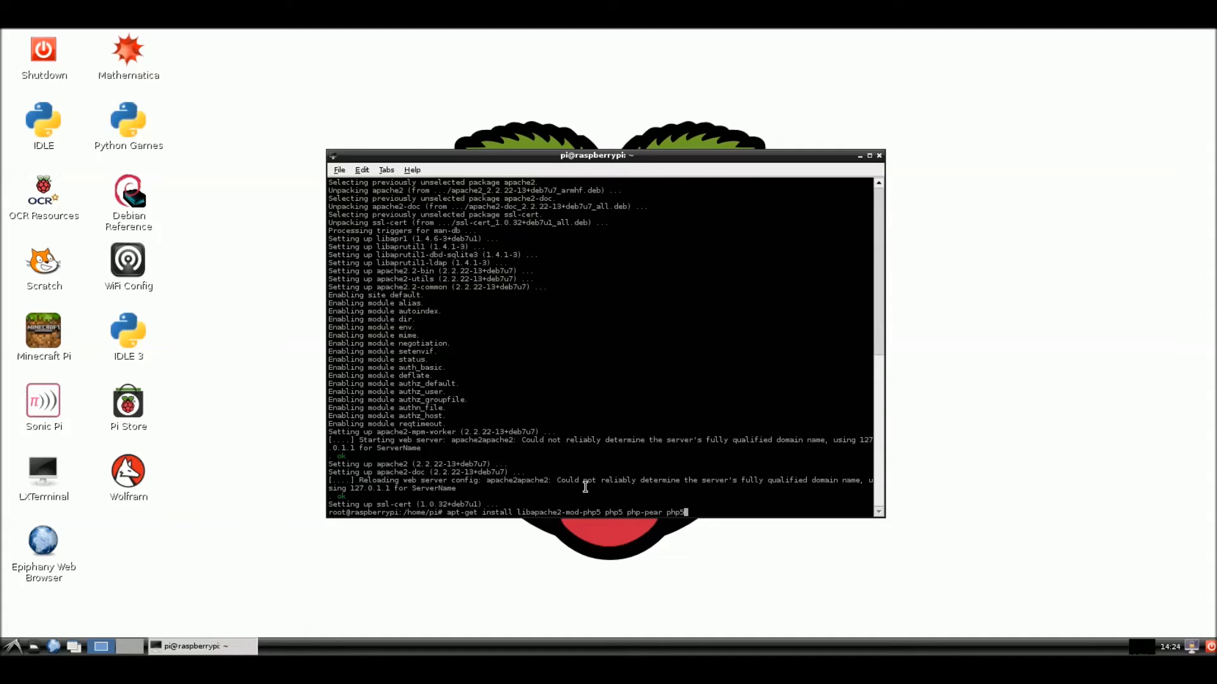
pyautogui.write('-x')
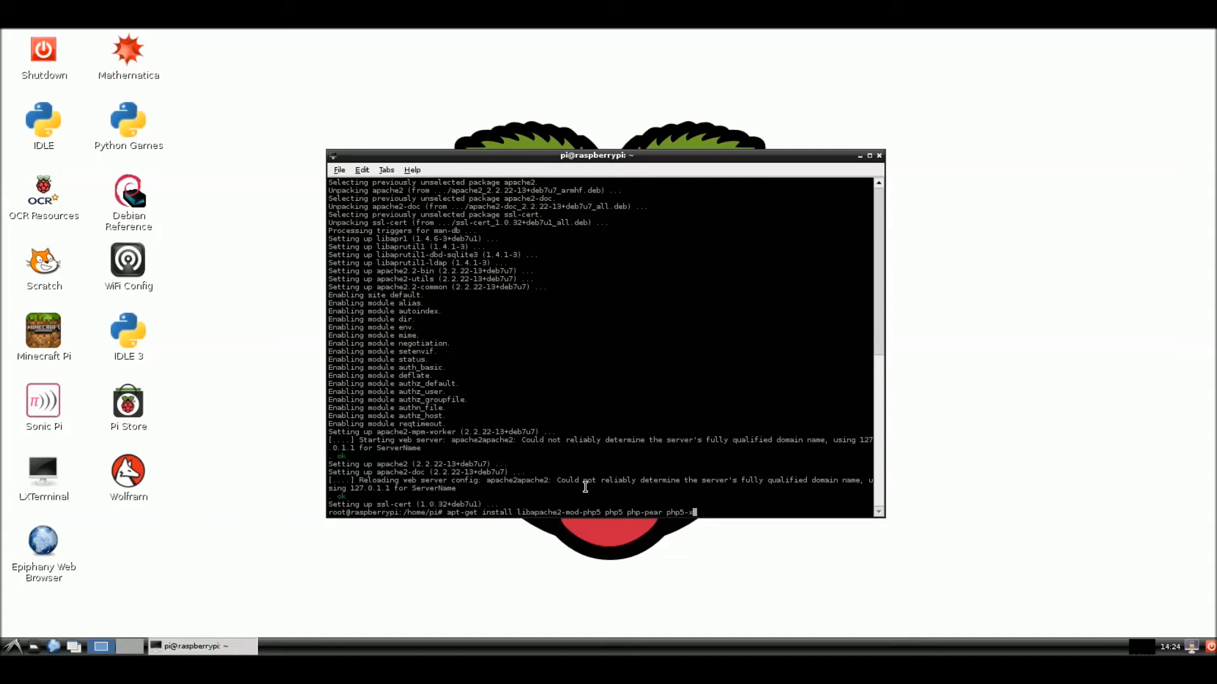
pyautogui.write('c')
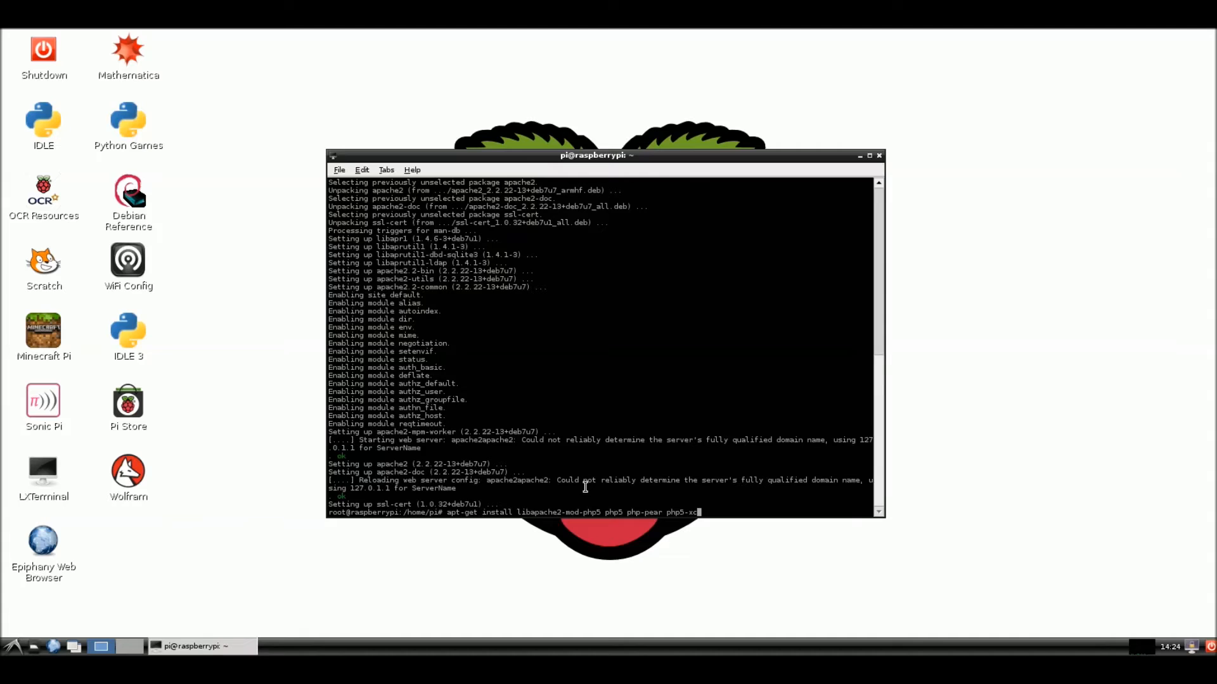
pyautogui.write('che')
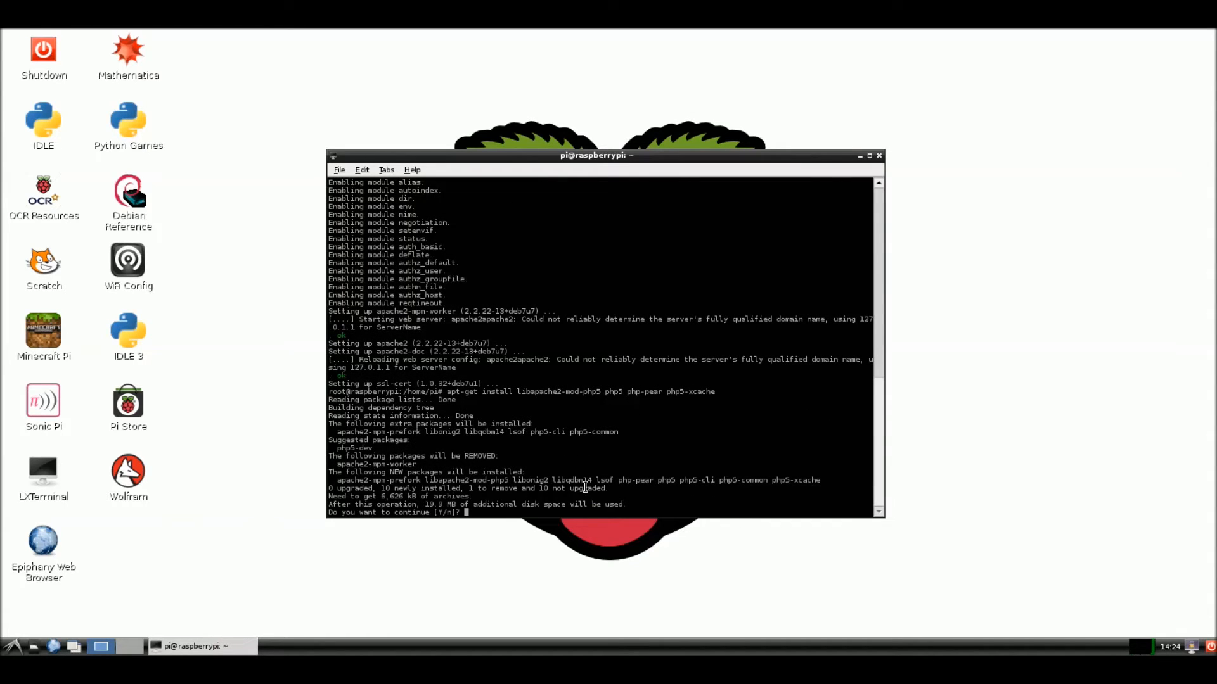
pyautogui.write('y')
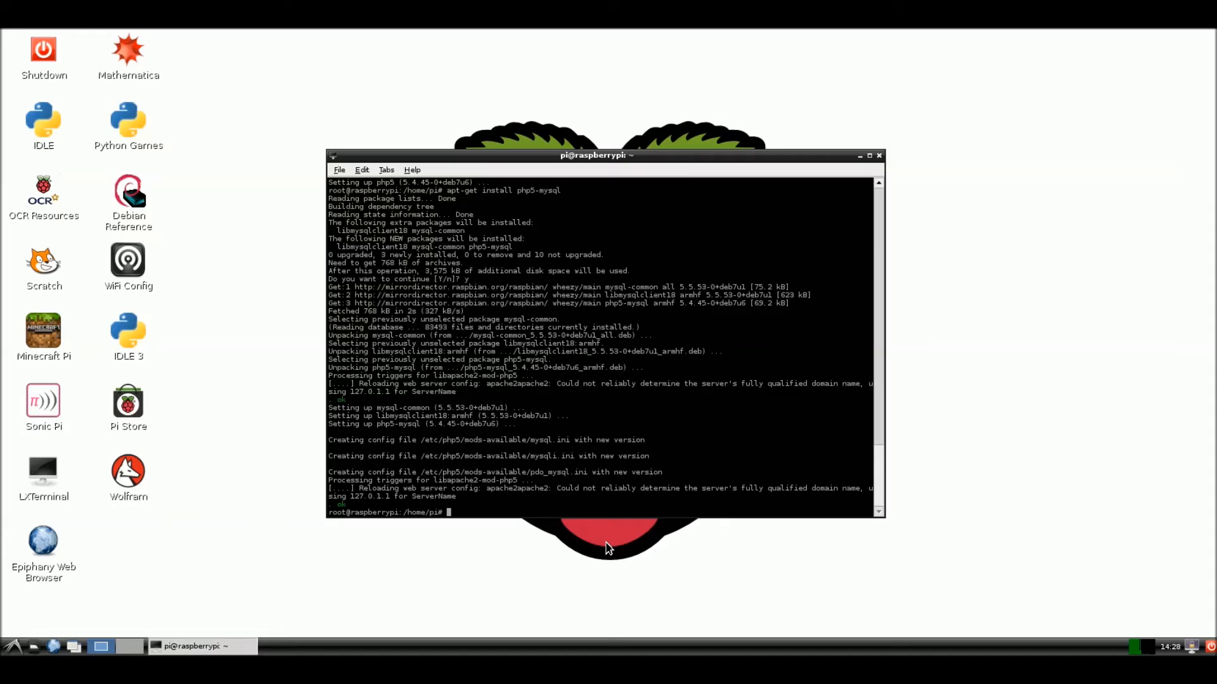
pyautogui.moveTo(518, 497)
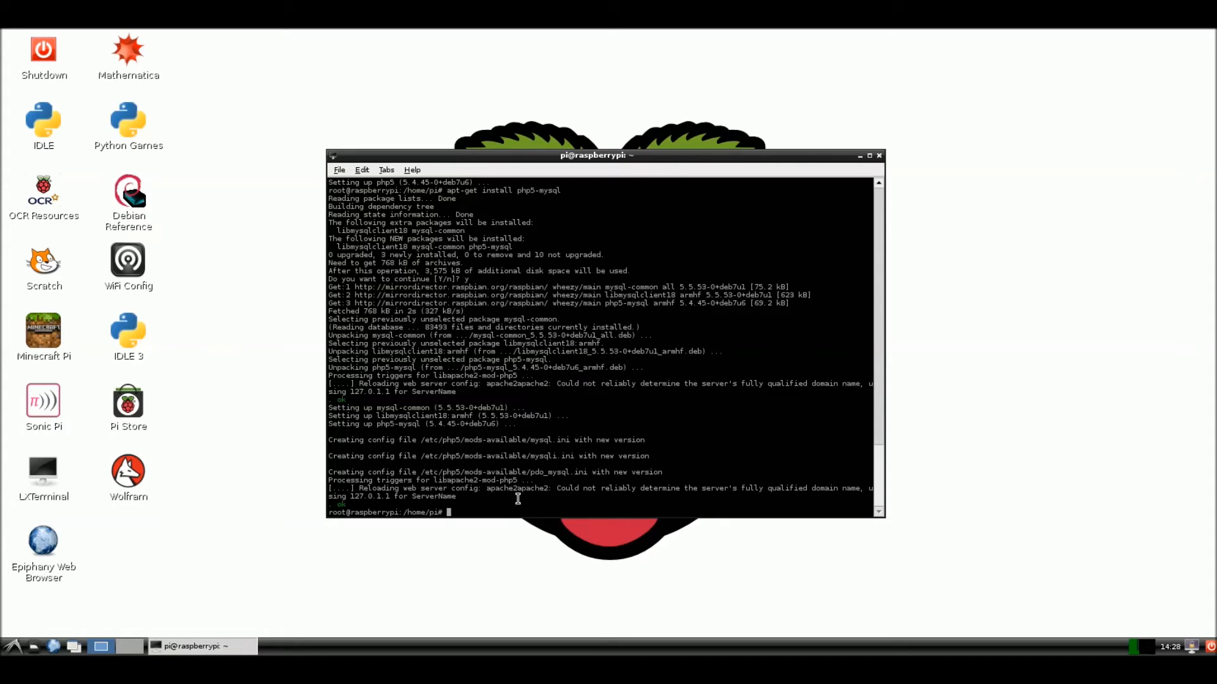
# Step: Install mysql-server and mysql-client with apt-get, answering y at the continue prompt
pyautogui.write('apt-get install mys')
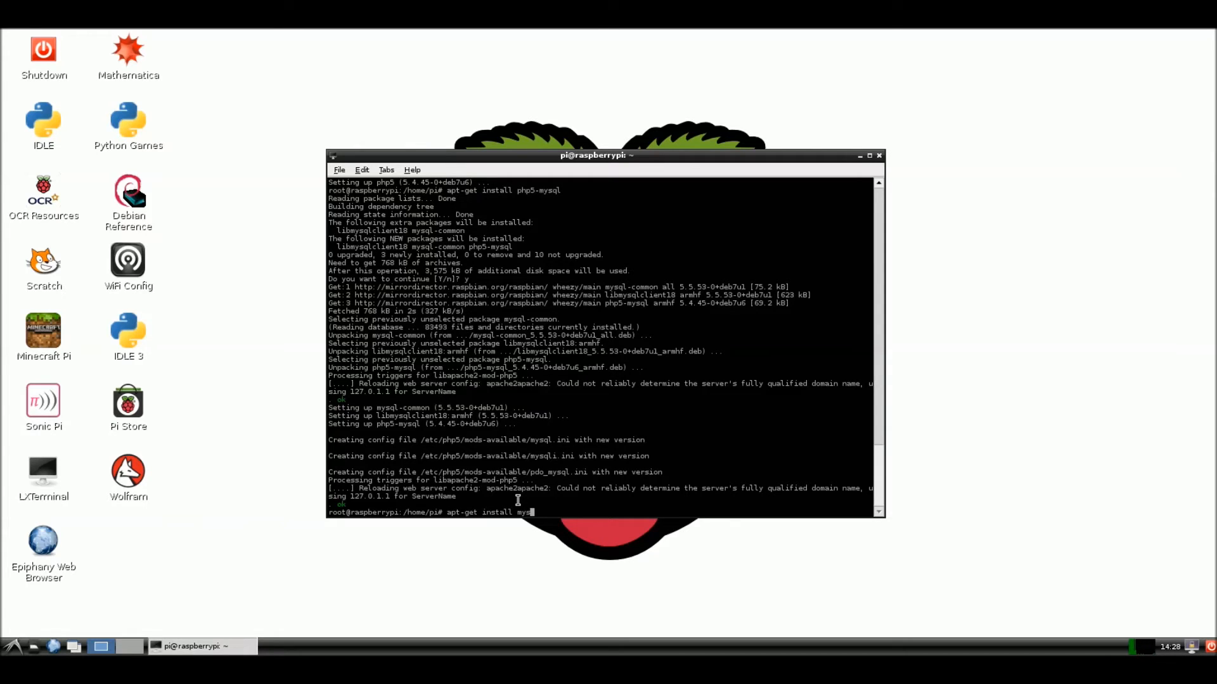
pyautogui.write('l-s')
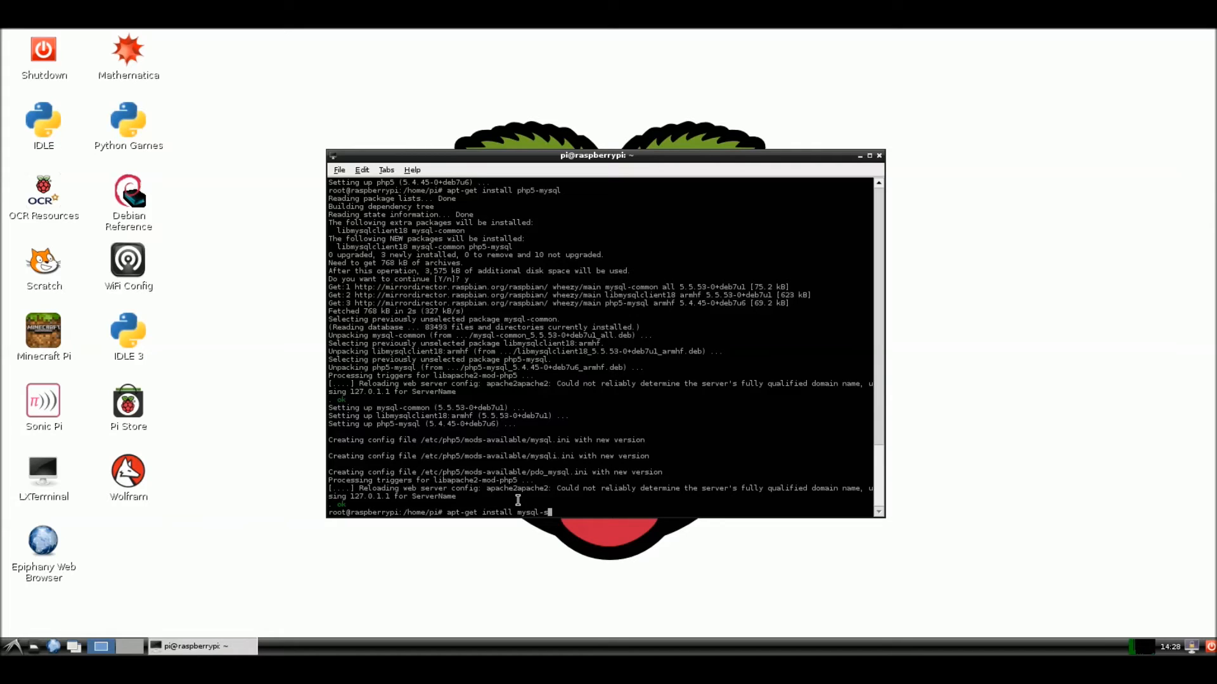
pyautogui.write('erver')
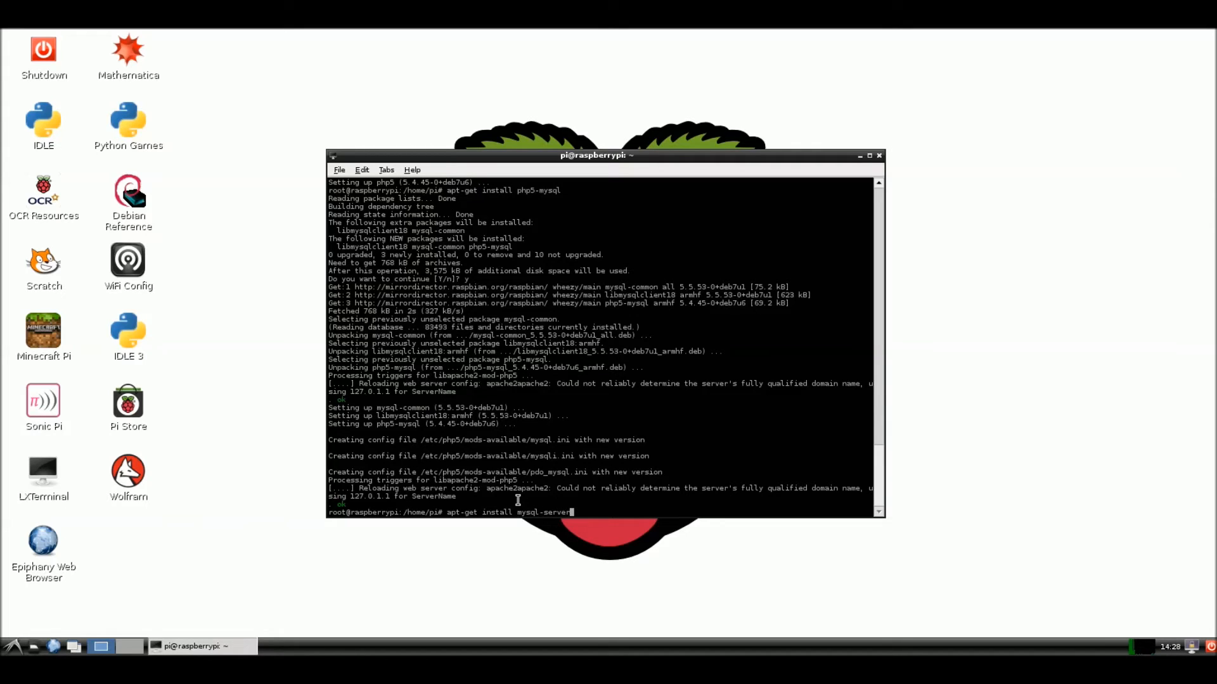
pyautogui.write('mysql')
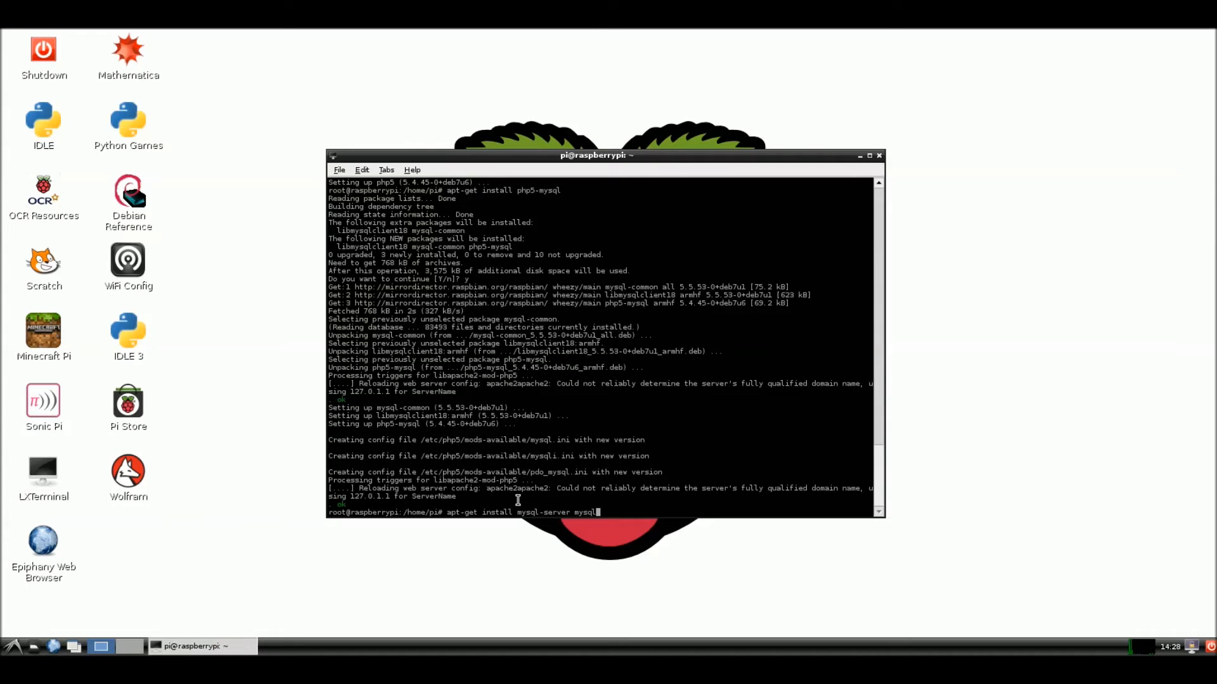
pyautogui.write('-cle')
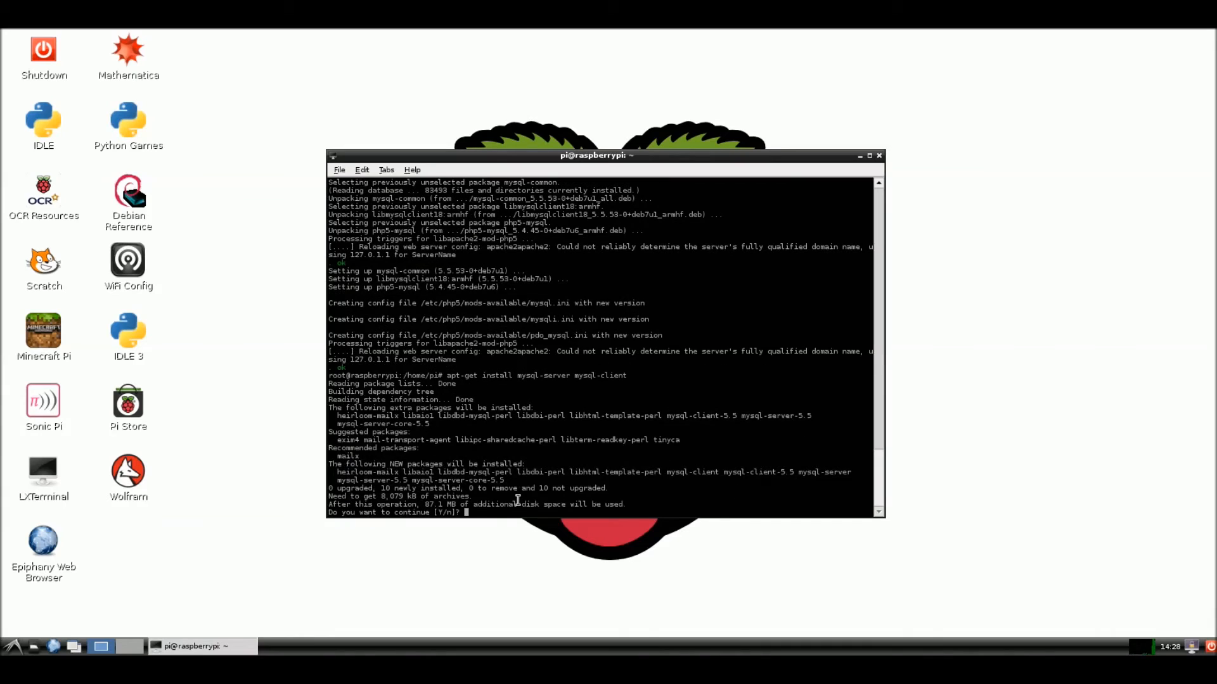
pyautogui.write('y')
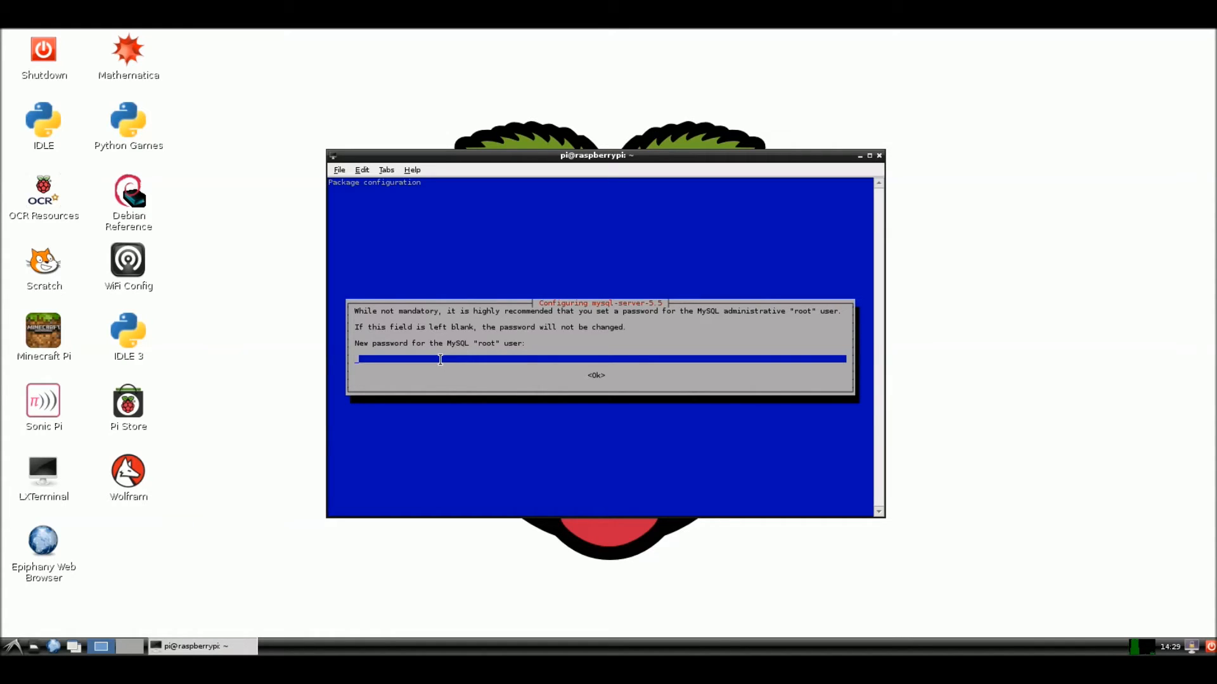
# Step: Enter the new MySQL root password and repeat it in the confirmation dialog
pyautogui.write('****')
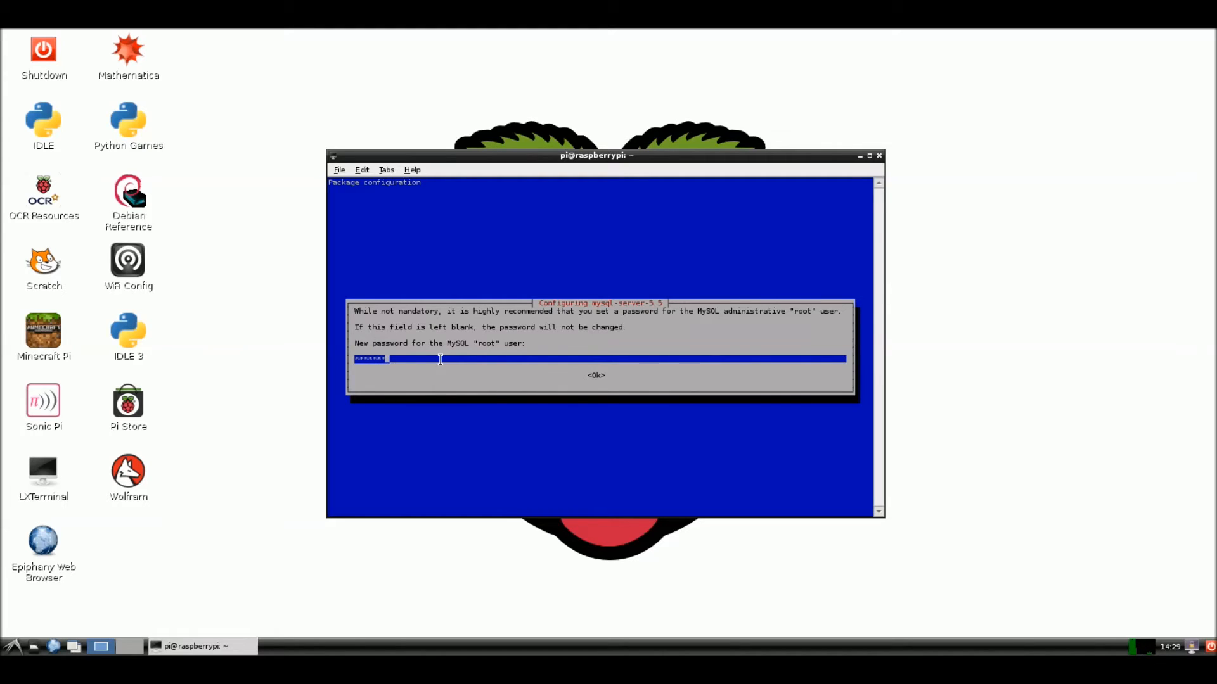
pyautogui.write('****')
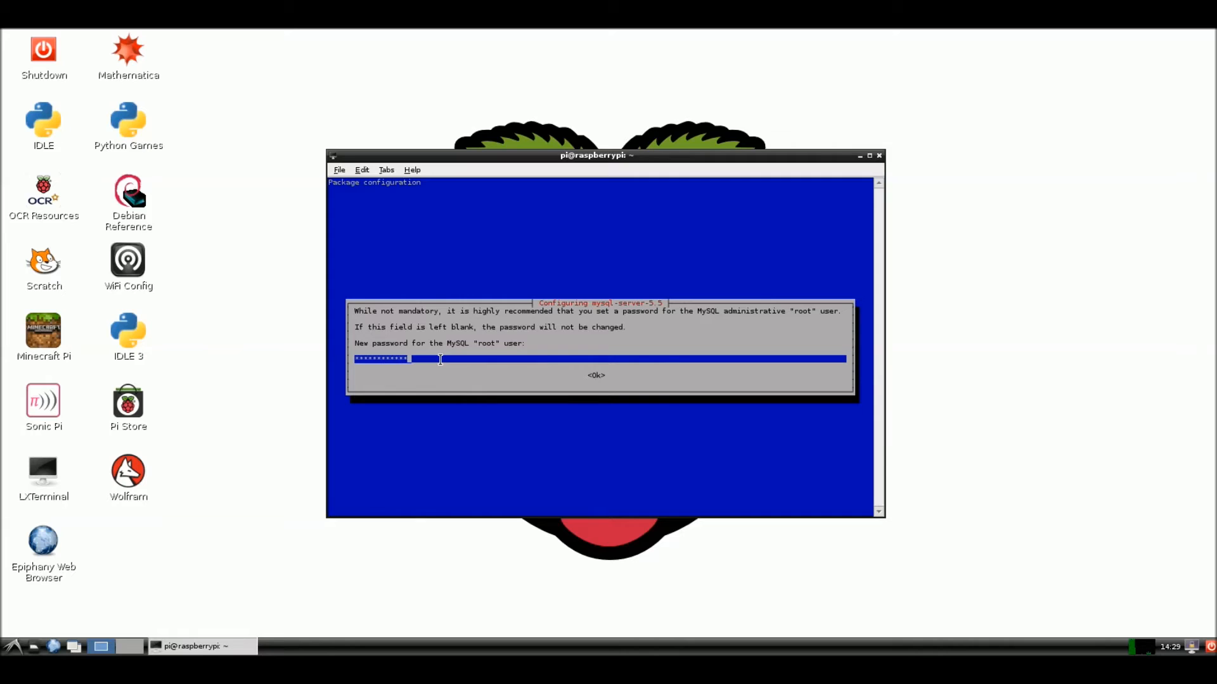
pyautogui.click(596, 376)
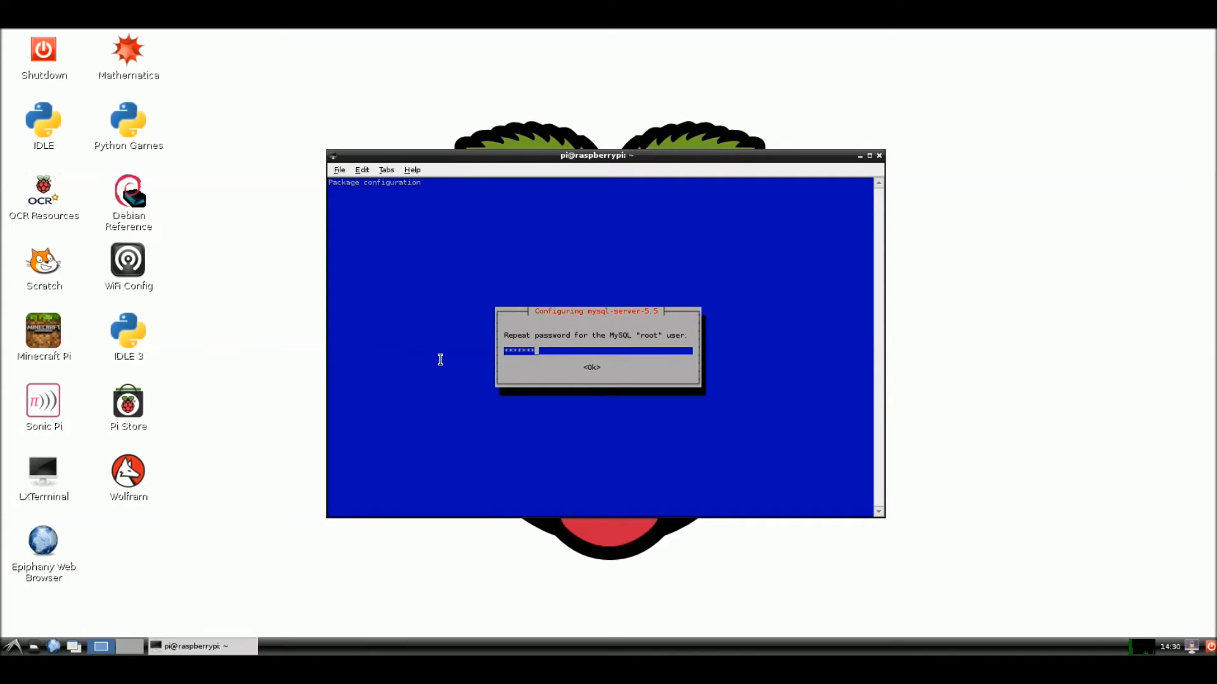
pyautogui.write('****')
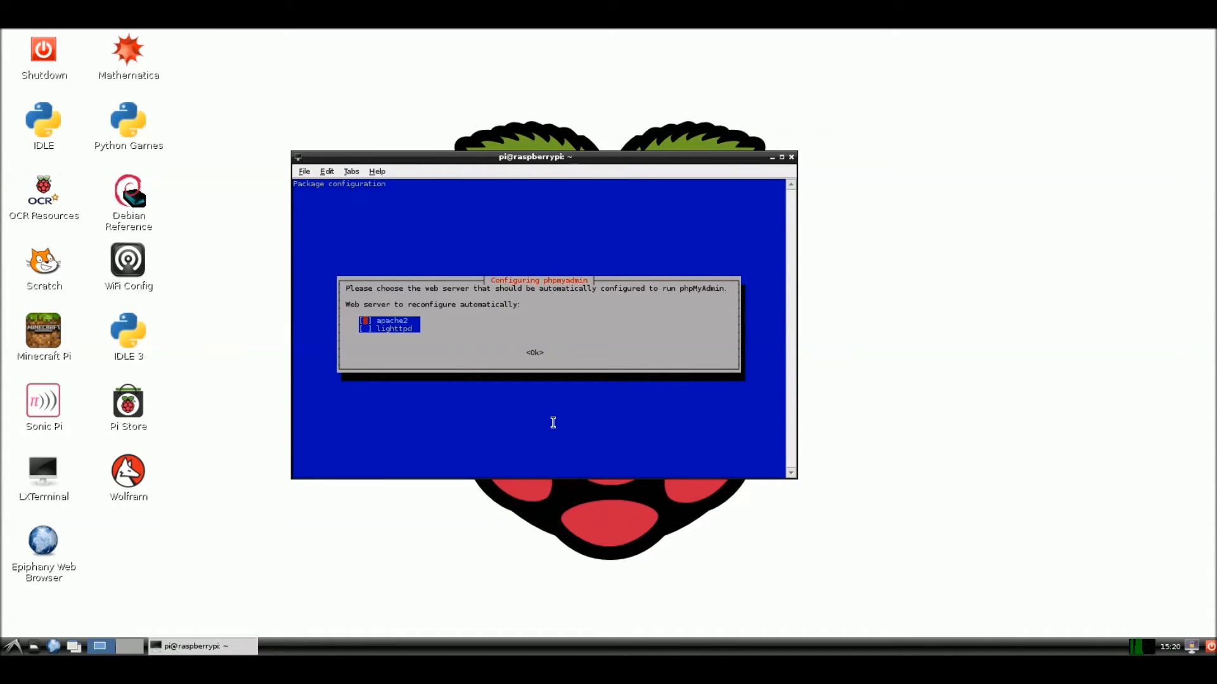
pyautogui.moveTo(516, 298)
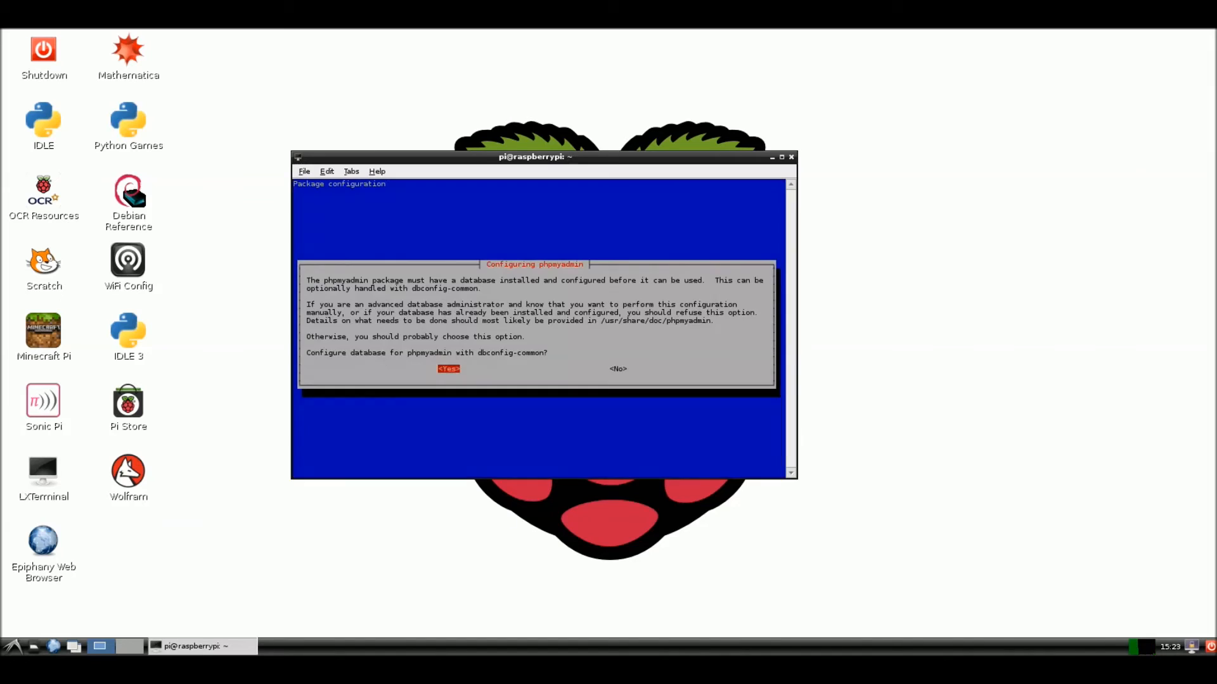
pyautogui.moveTo(559, 406)
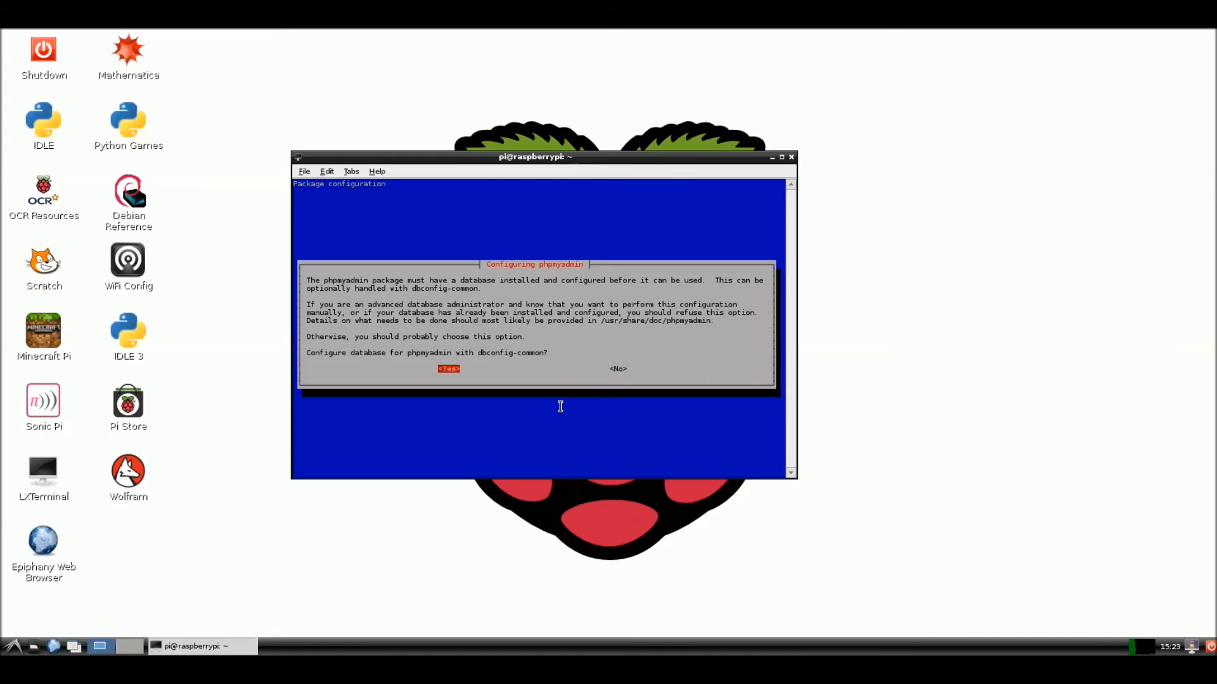
pyautogui.moveTo(552, 340)
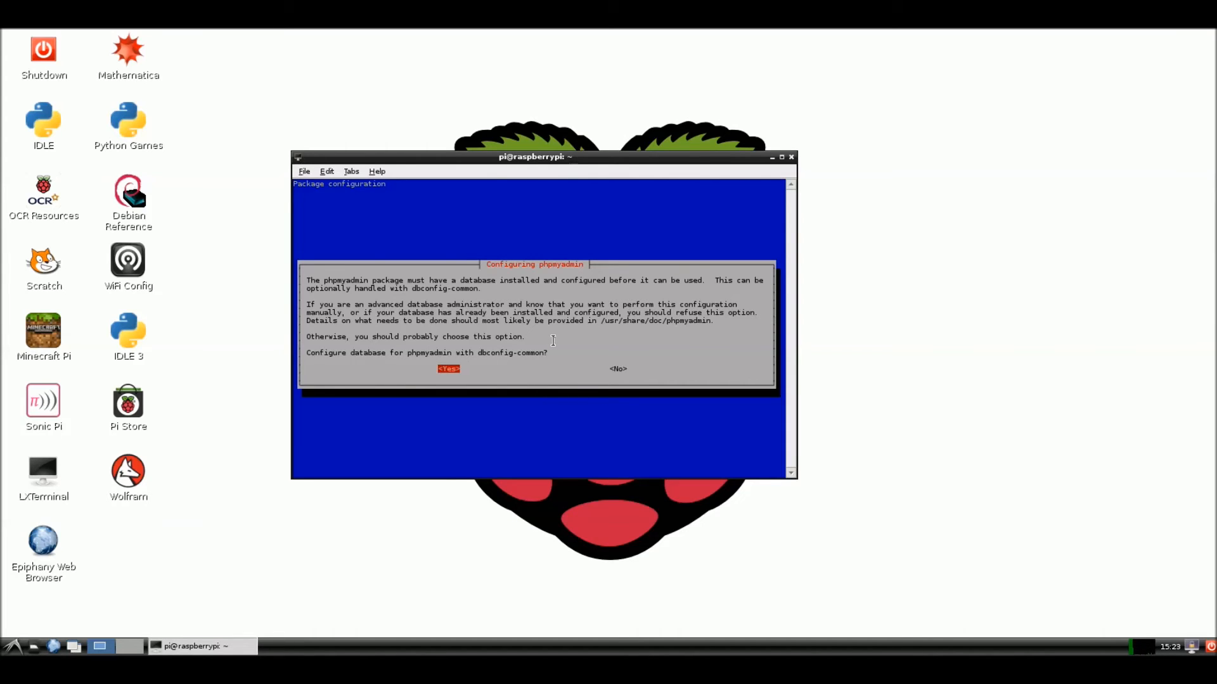
# Step: Choose Yes for dbconfig-common, submit the admin password, then set and confirm the phpMyAdmin password
pyautogui.click(448, 369)
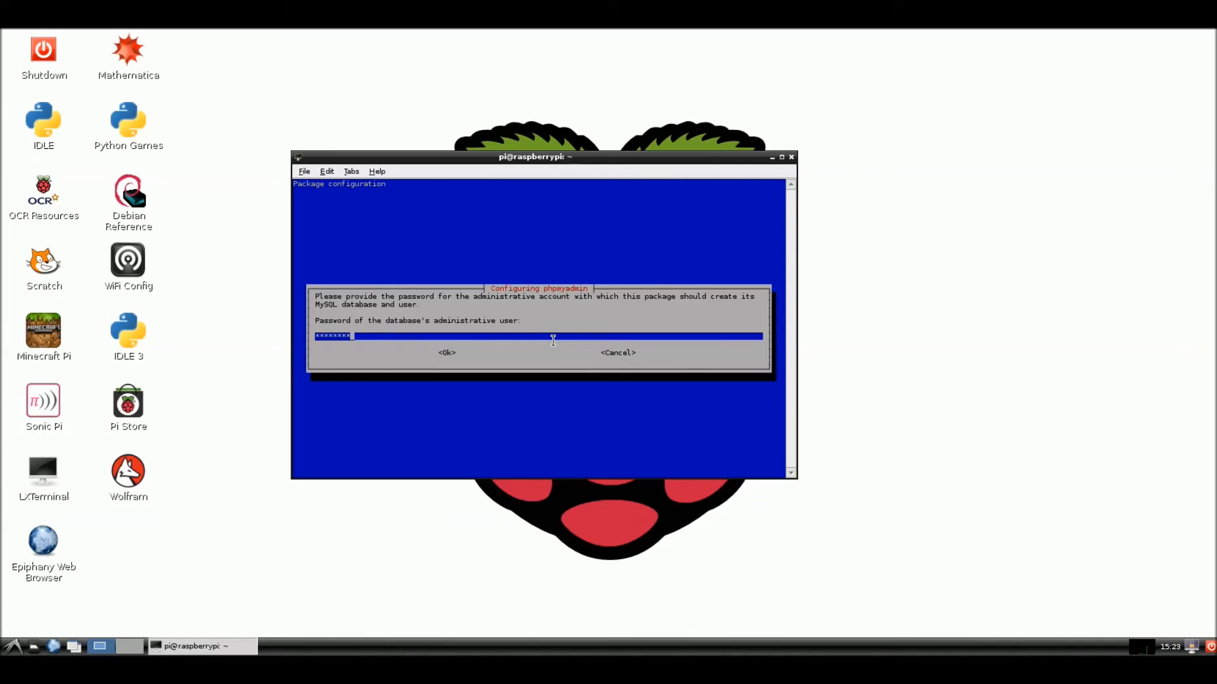
pyautogui.click(446, 353)
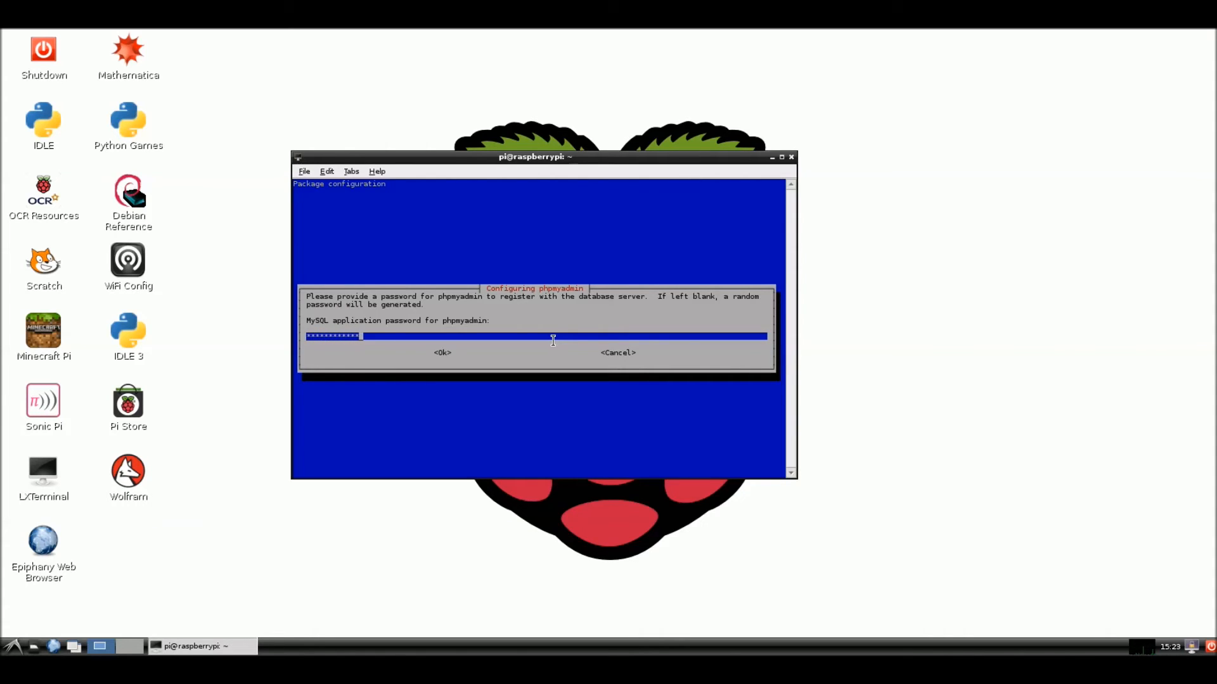
pyautogui.click(442, 353)
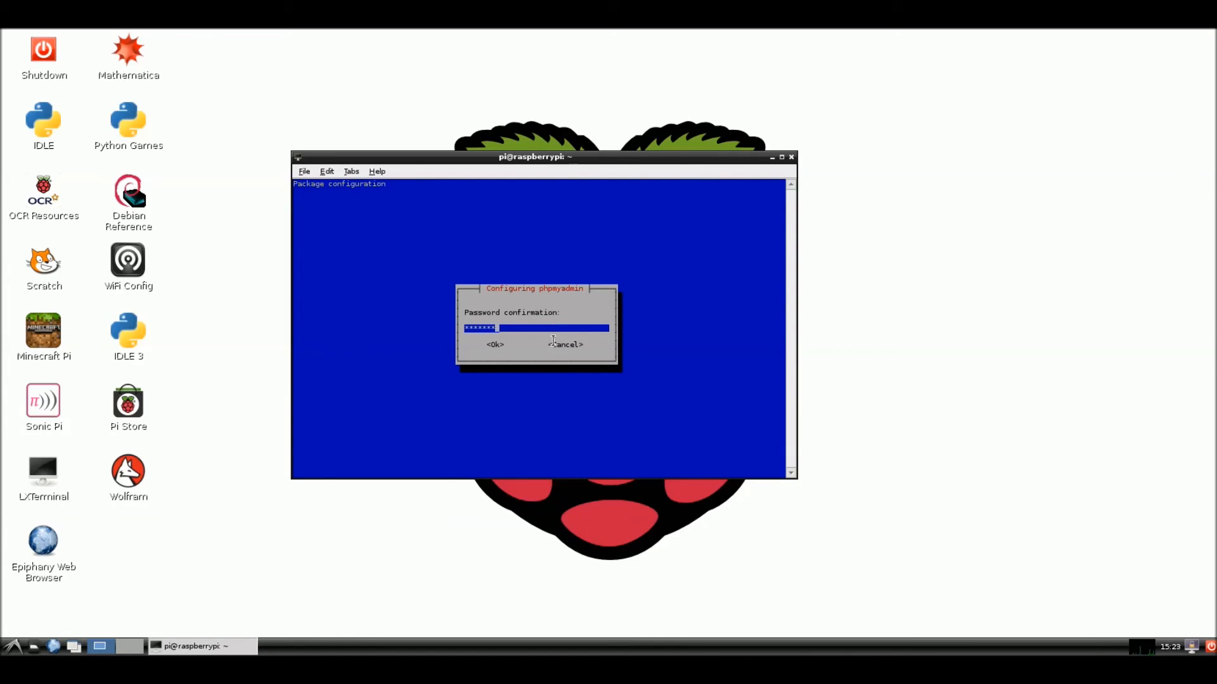
pyautogui.write('****')
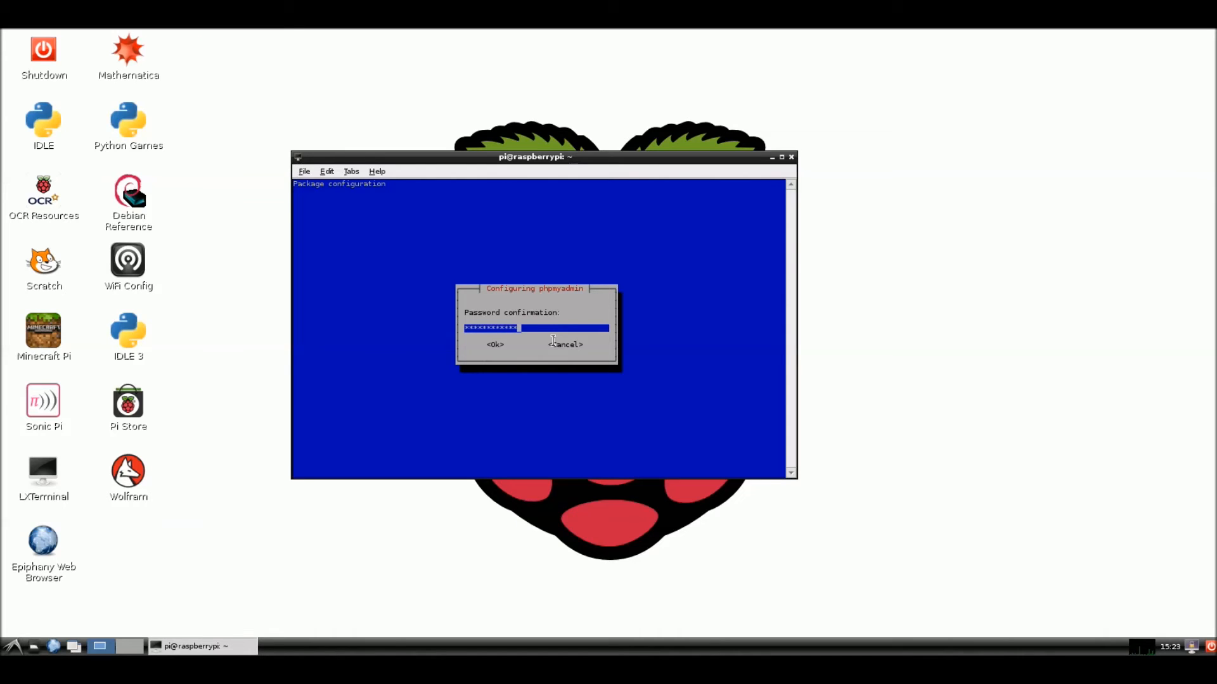
pyautogui.click(494, 345)
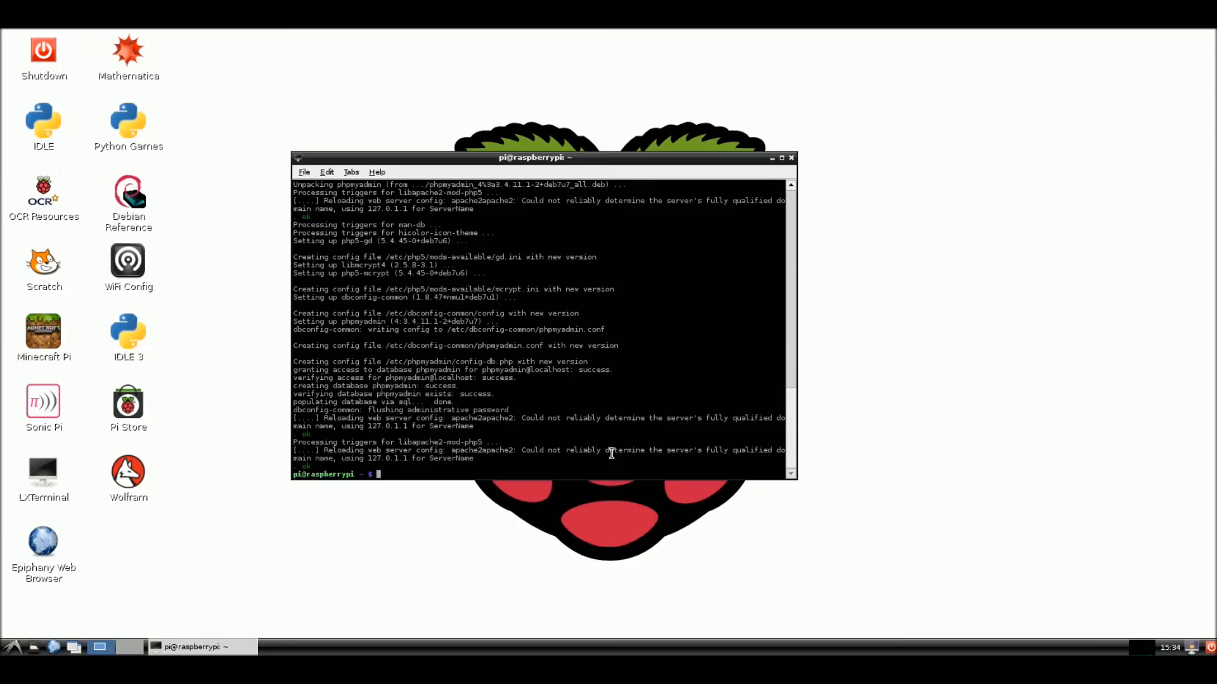
# Step: Open /etc/apache2/apache2.conf in nano with sudo
pyautogui.write('sudo')
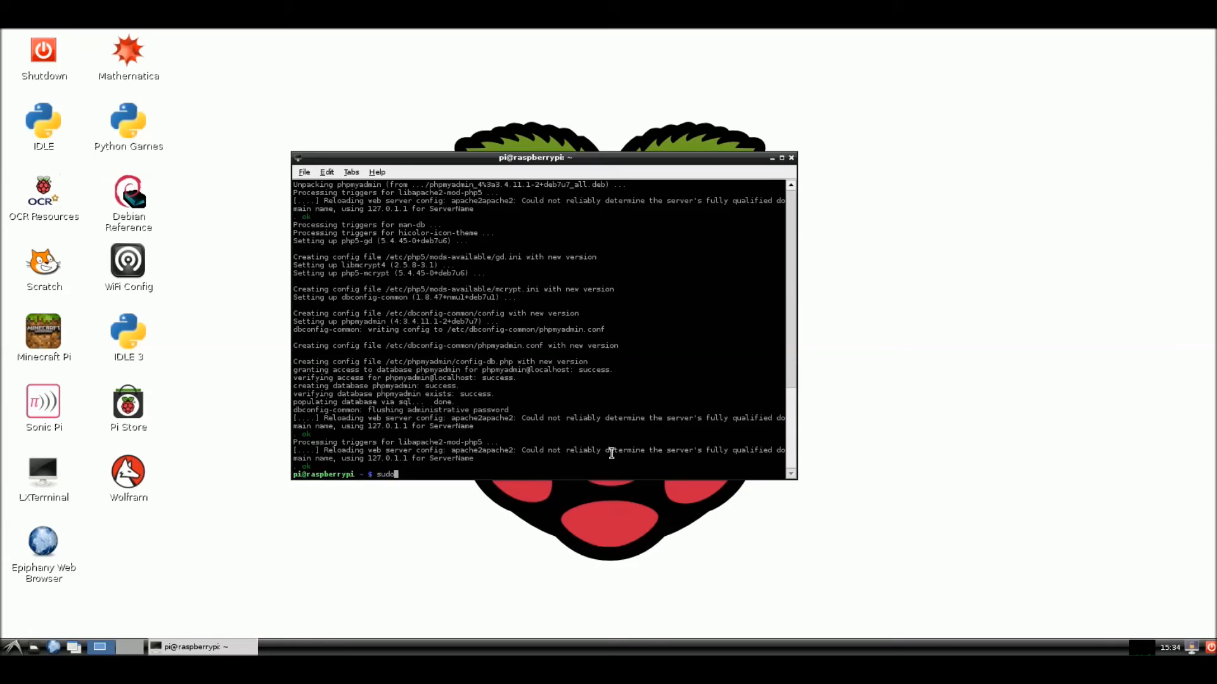
pyautogui.write('n')
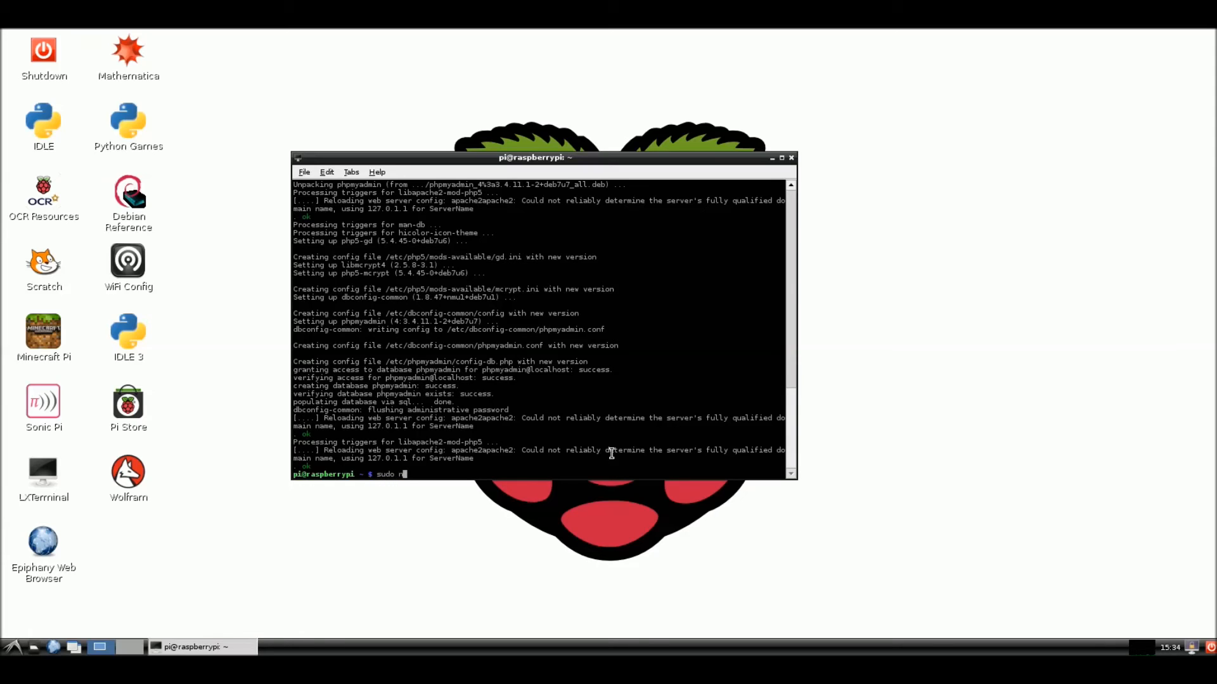
pyautogui.write('ano')
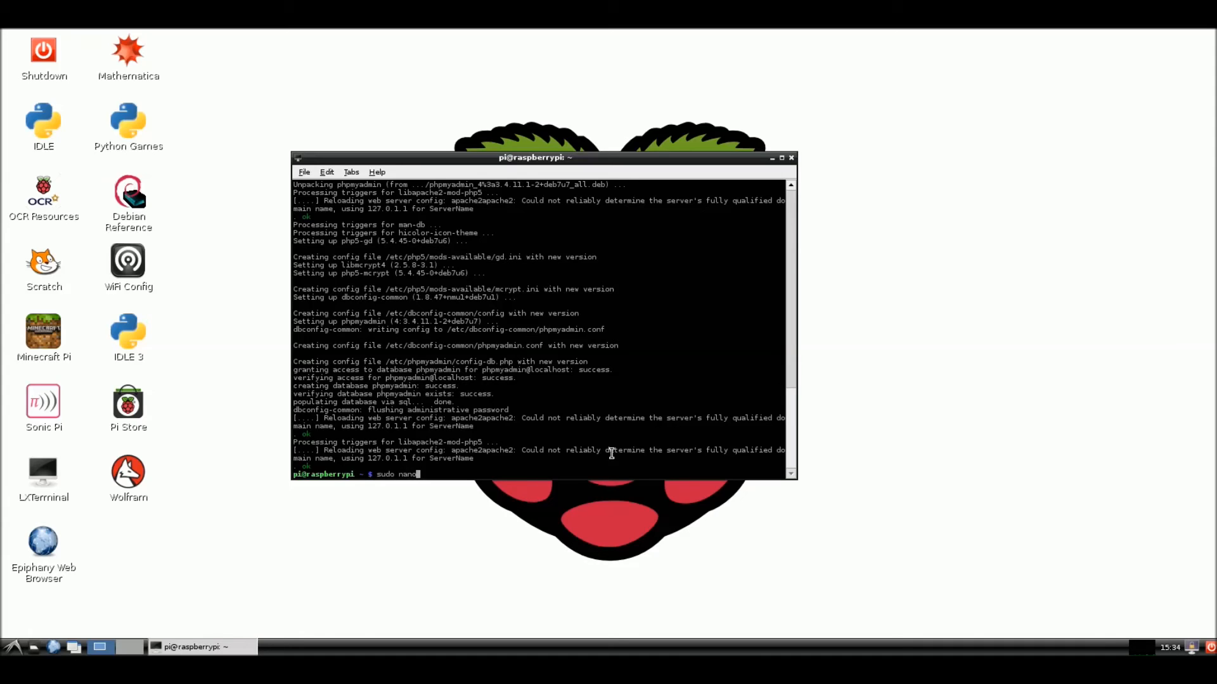
pyautogui.write('/e')
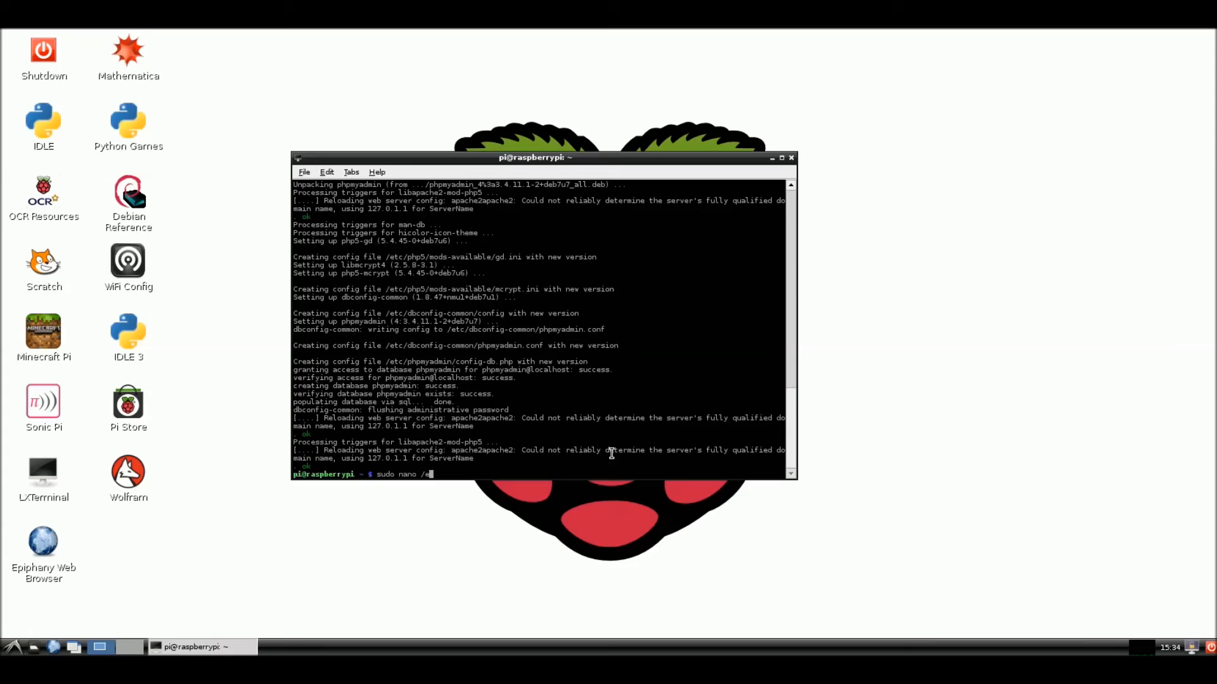
pyautogui.write('tc')
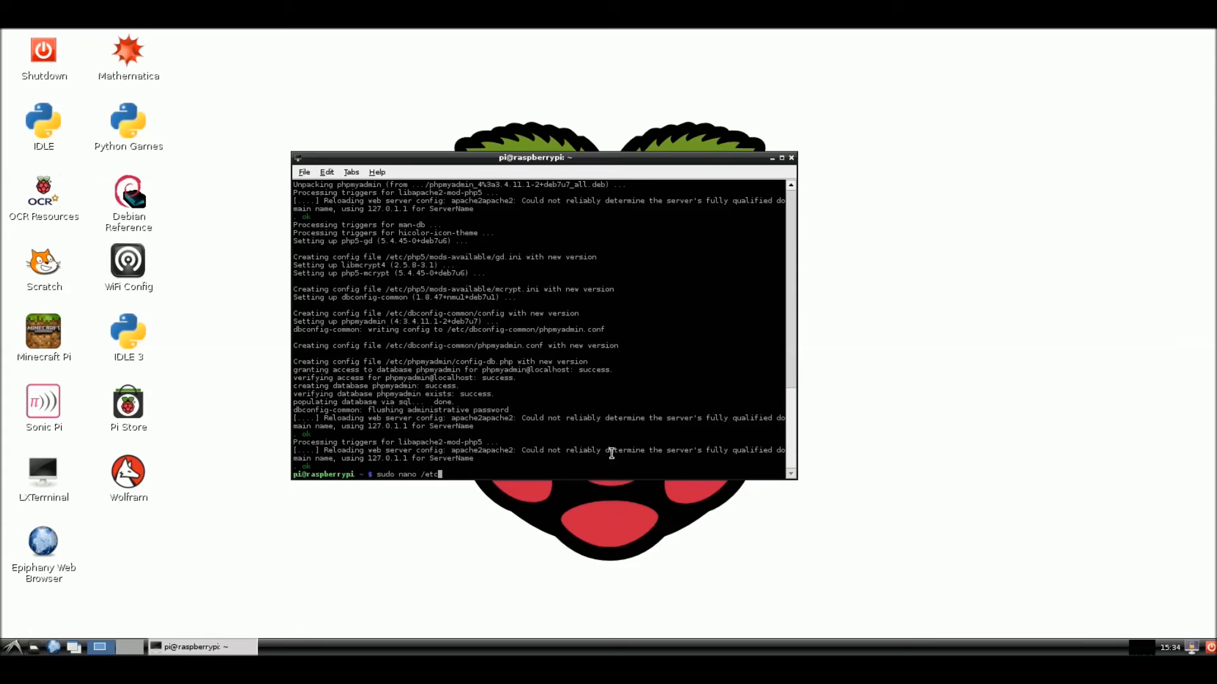
pyautogui.write('/')
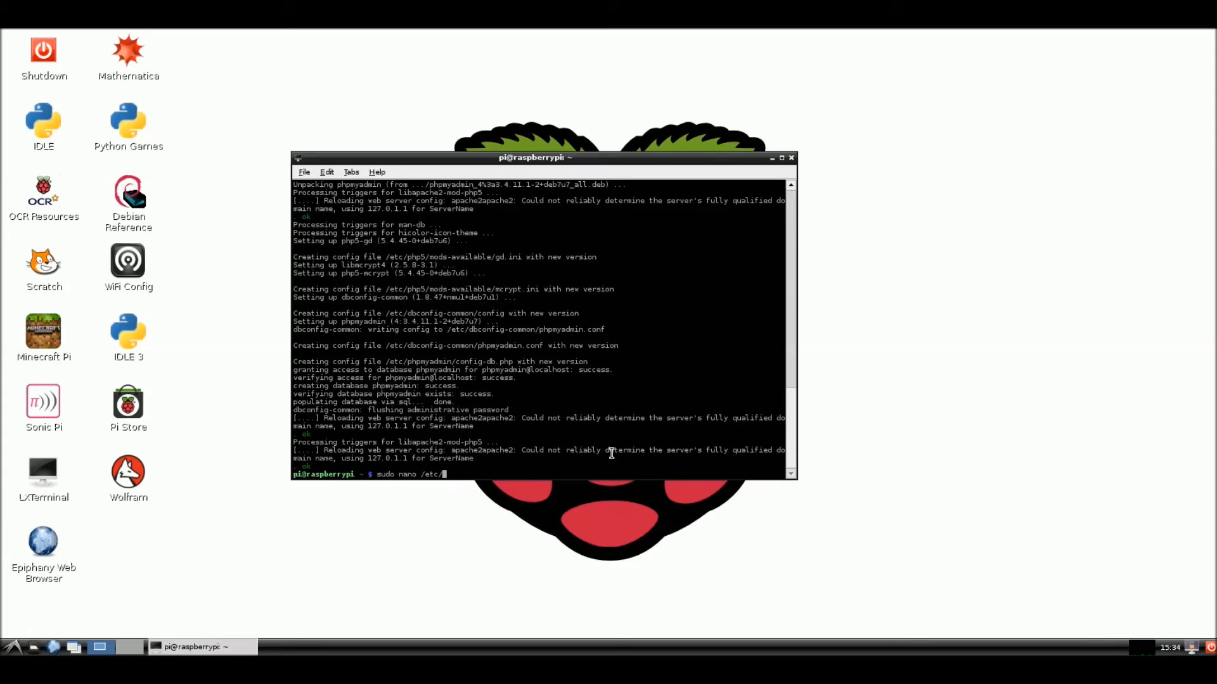
pyautogui.write('ap')
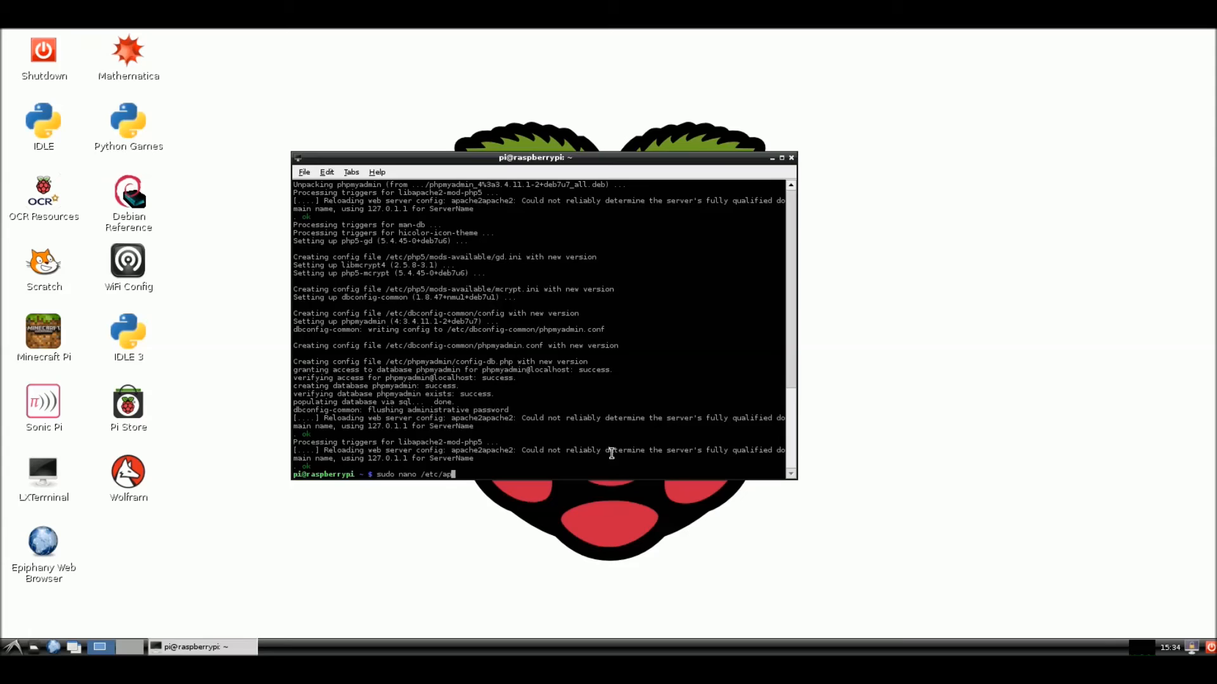
pyautogui.write('che2')
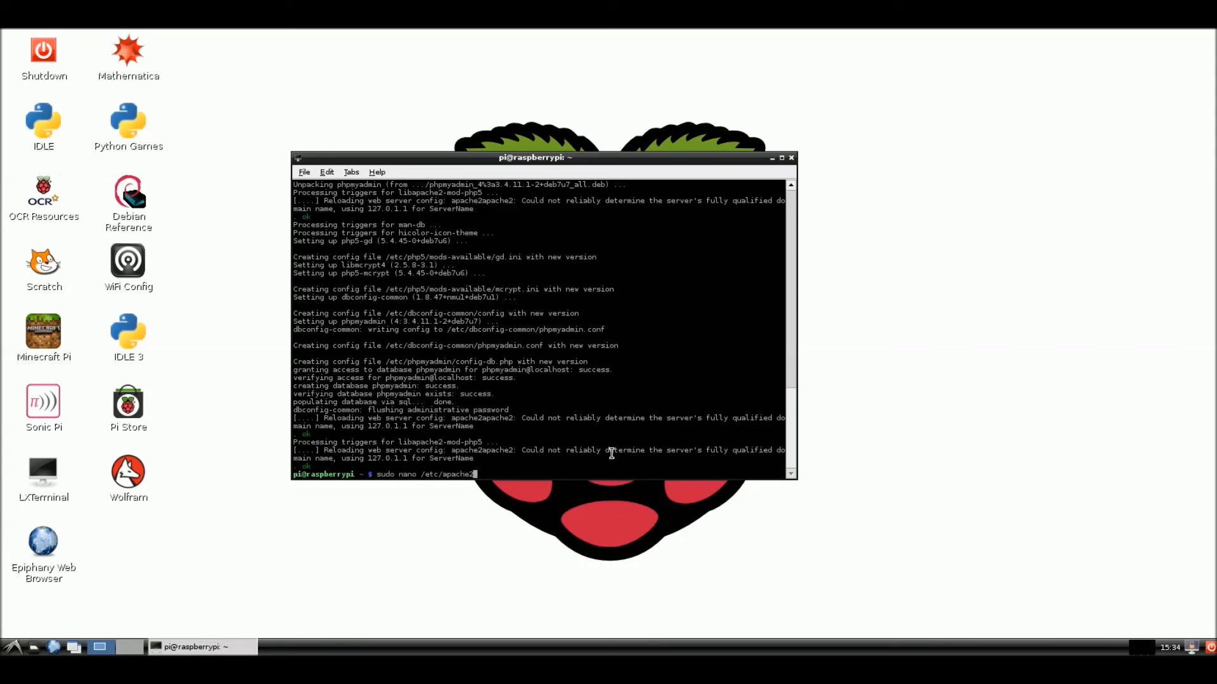
pyautogui.write('/')
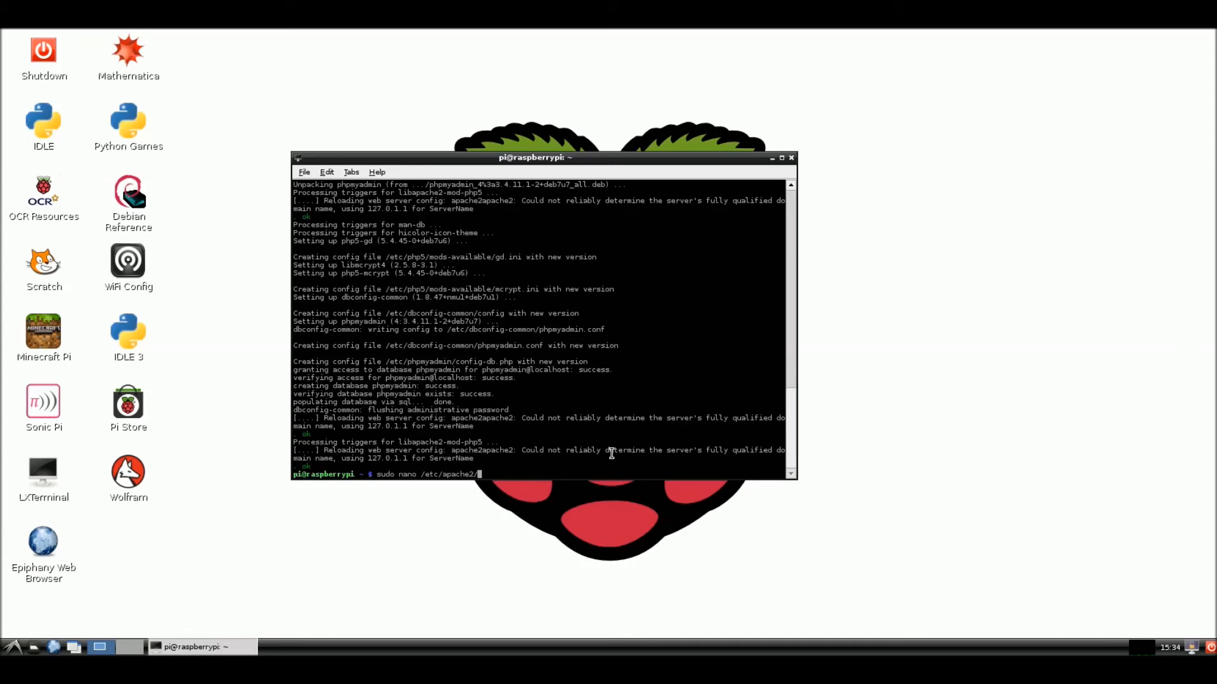
pyautogui.write('apache')
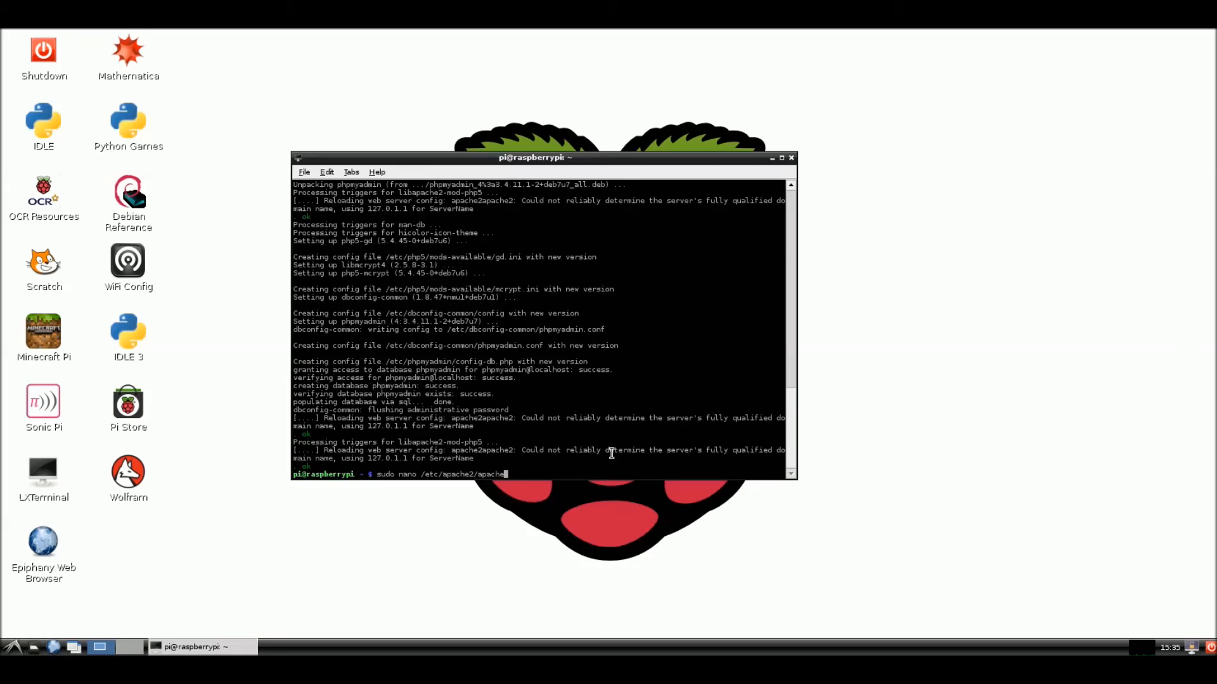
pyautogui.write('2.conf')
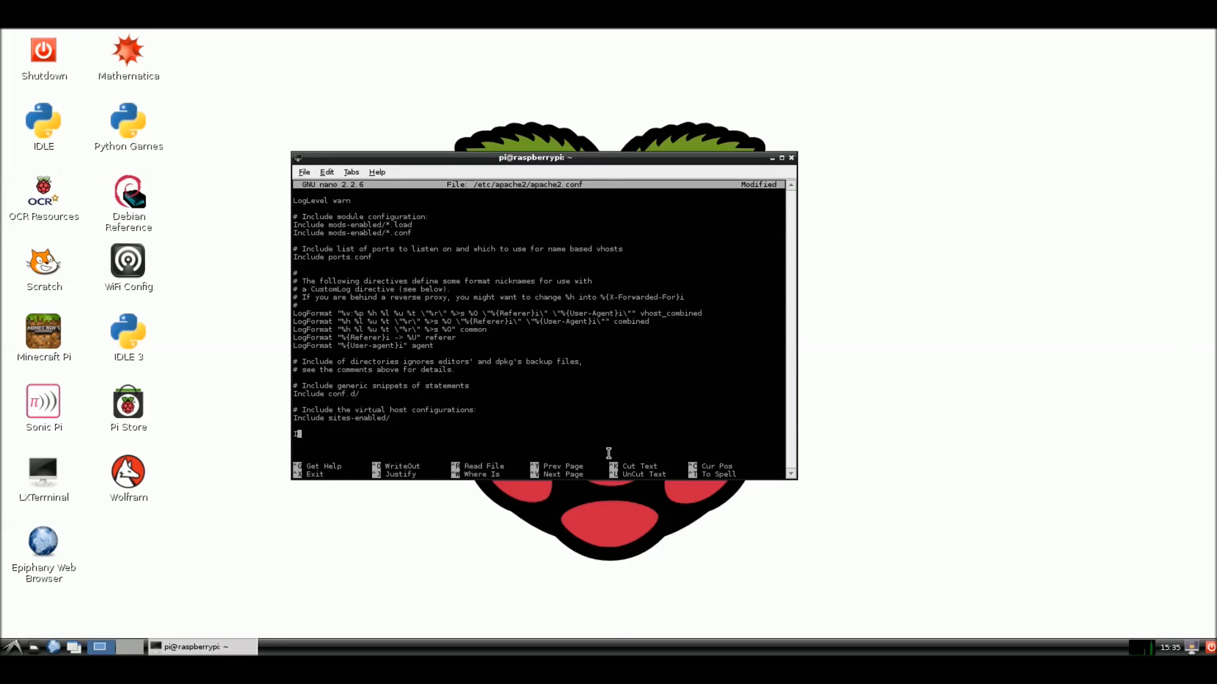
# Step: Append 'Include /etc/phpmyadmin/apache2.conf' to apache2.conf, then save and exit nano
pyautogui.write('Include')
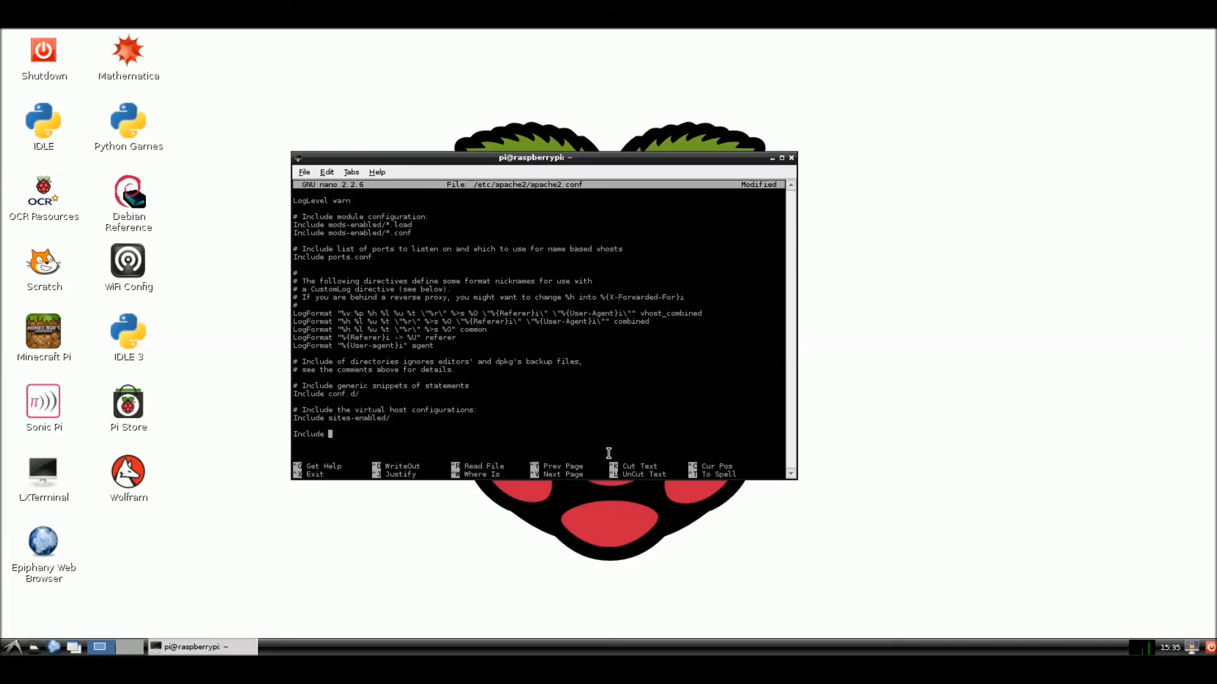
pyautogui.write('/')
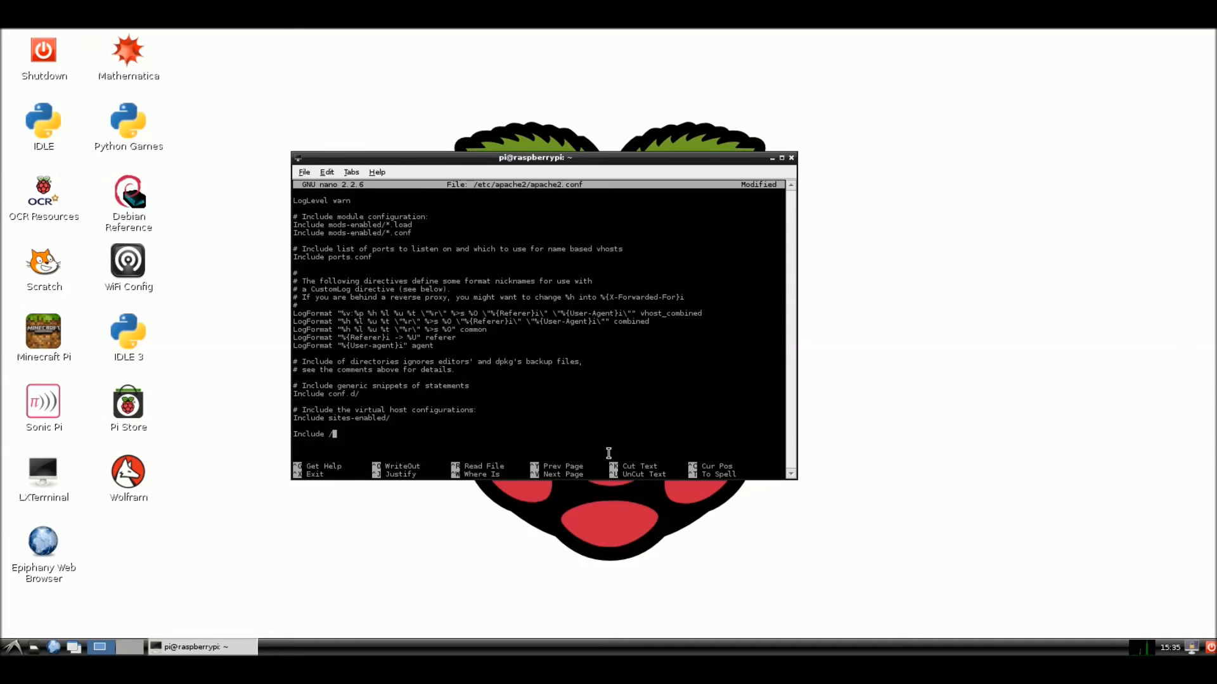
pyautogui.write('etc/')
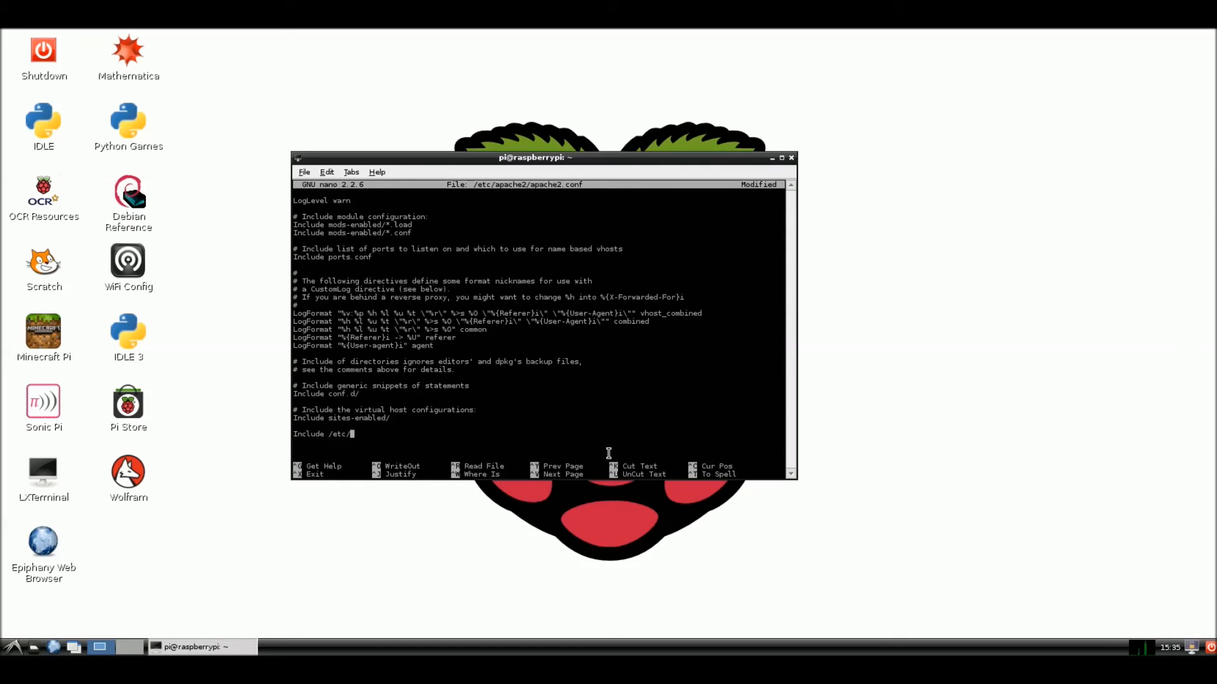
pyautogui.write('phpmy')
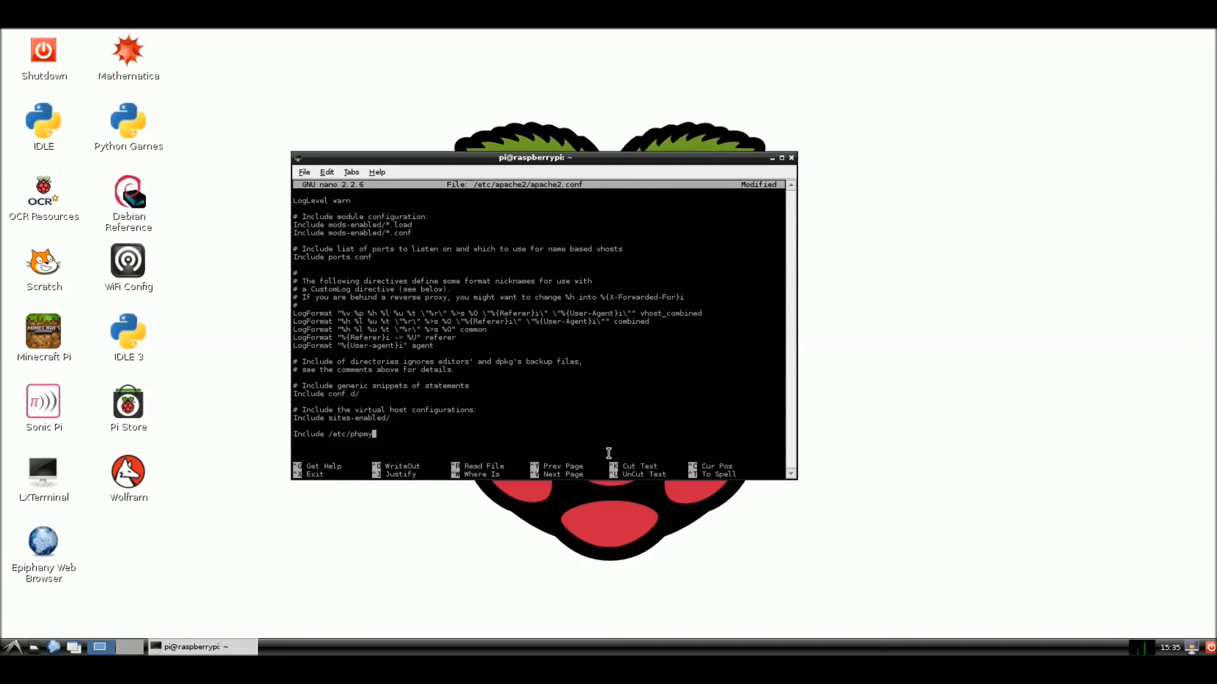
pyautogui.write('admin')
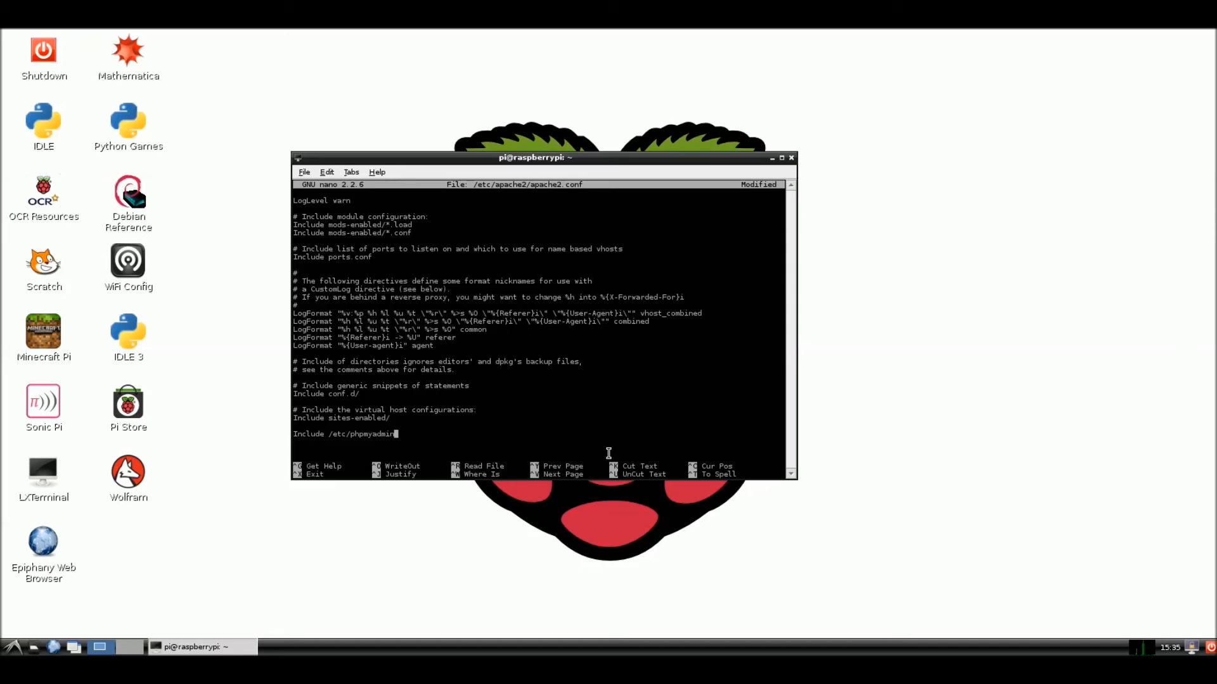
pyautogui.write('/')
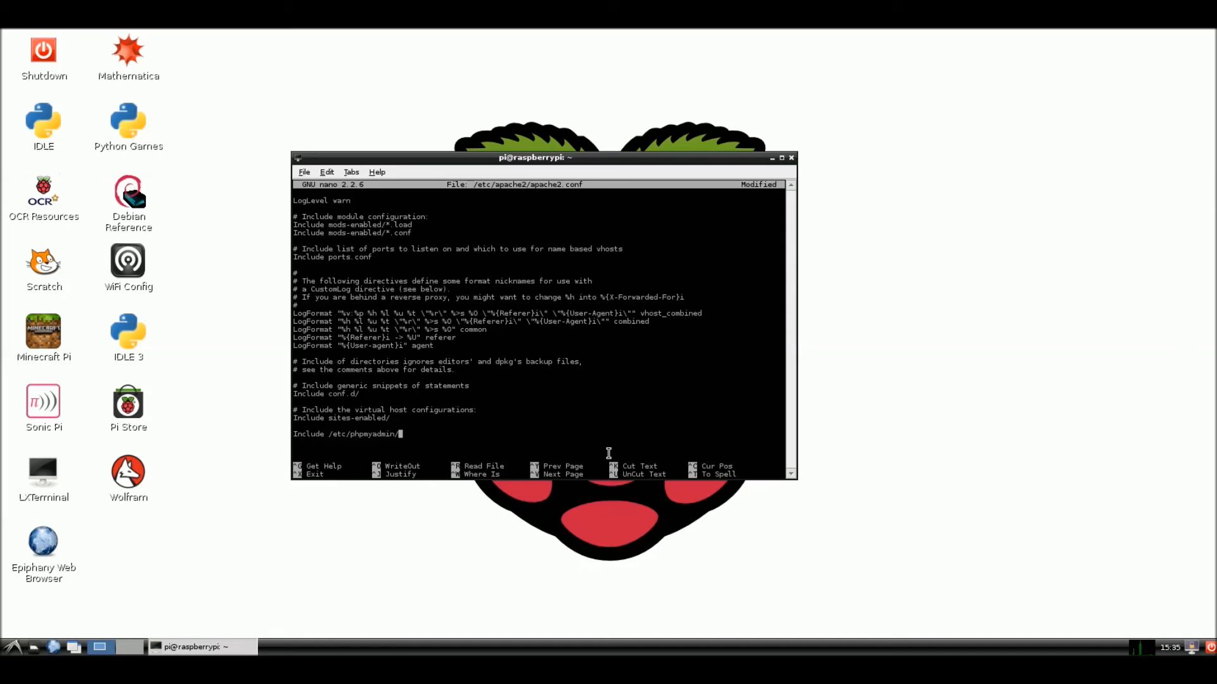
pyautogui.write('apache')
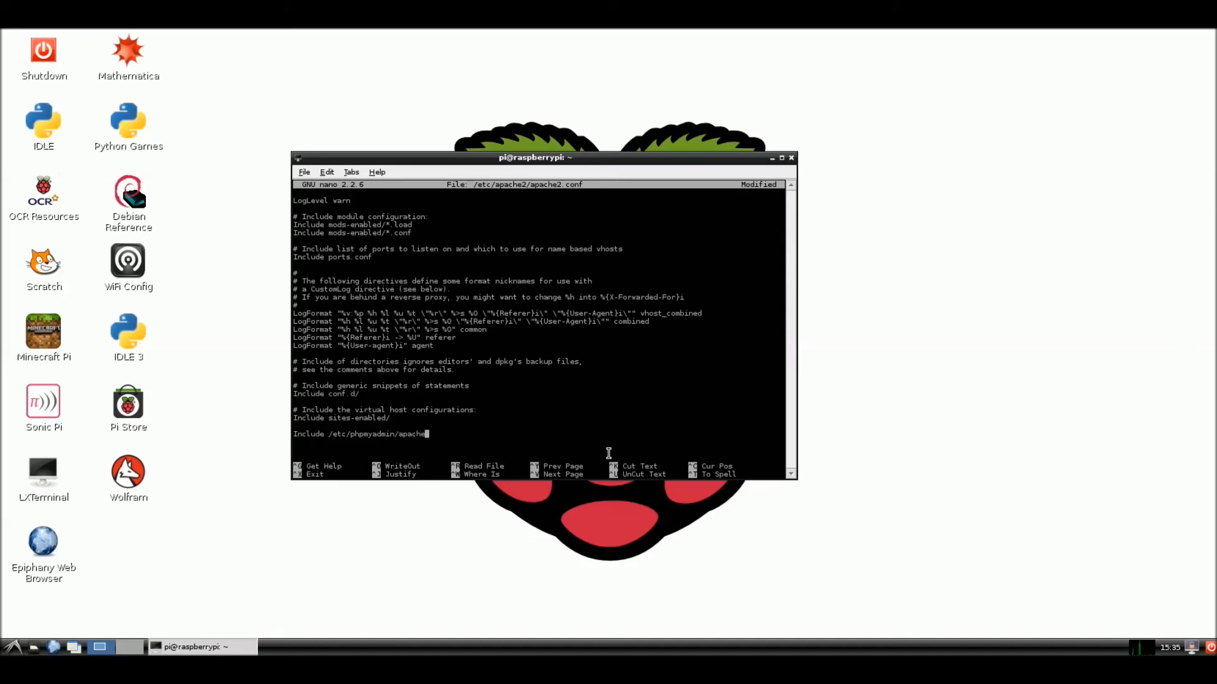
pyautogui.write('2.conf')
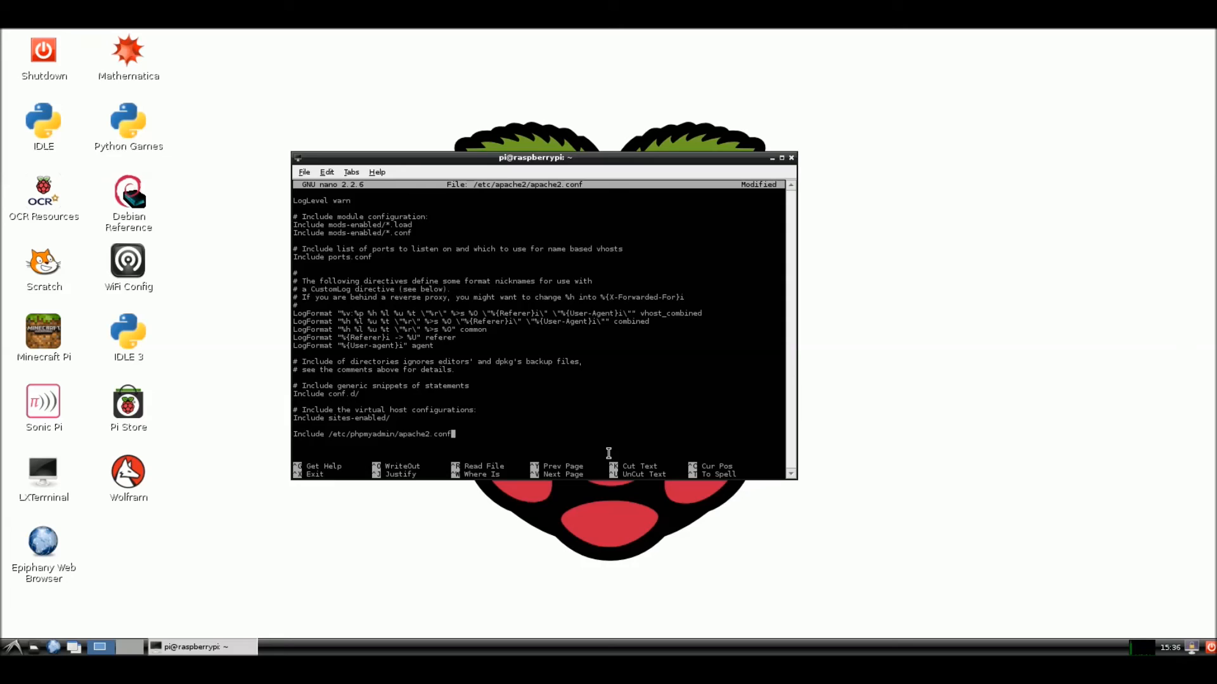
pyautogui.press('ctrl+x')
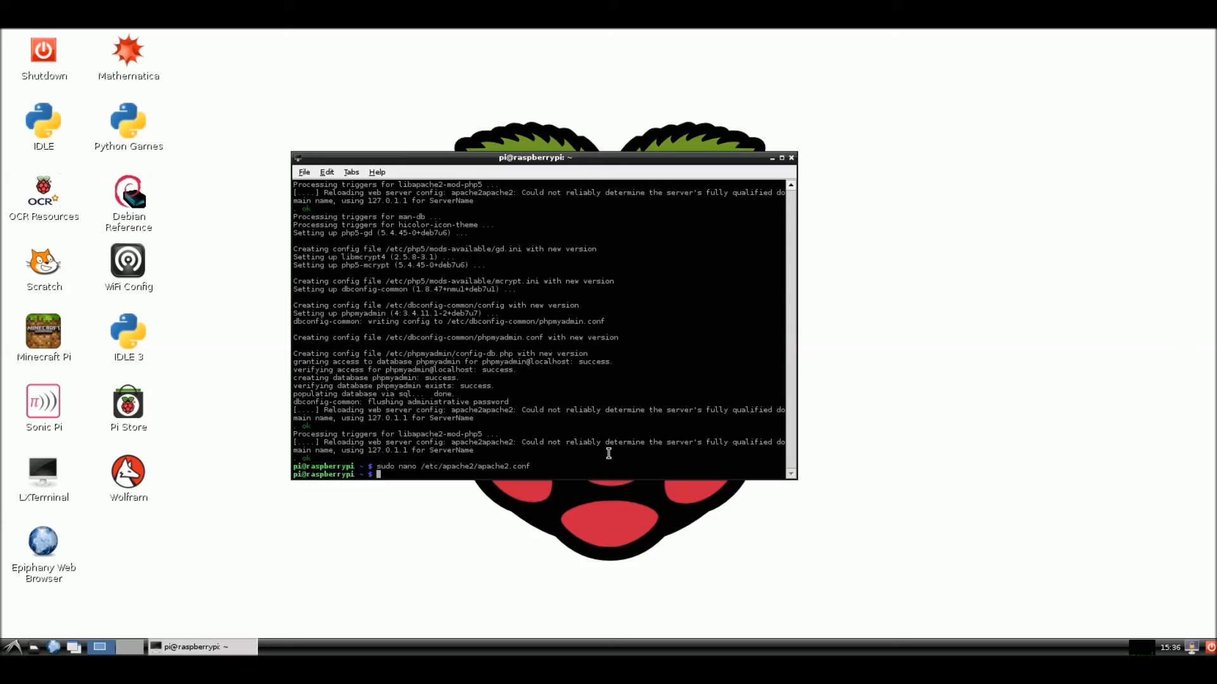
# Step: Run sudo /etc/init.d/apache2 restart, which reports a syntax error at apache2.conf line 270
pyautogui.write('sudo')
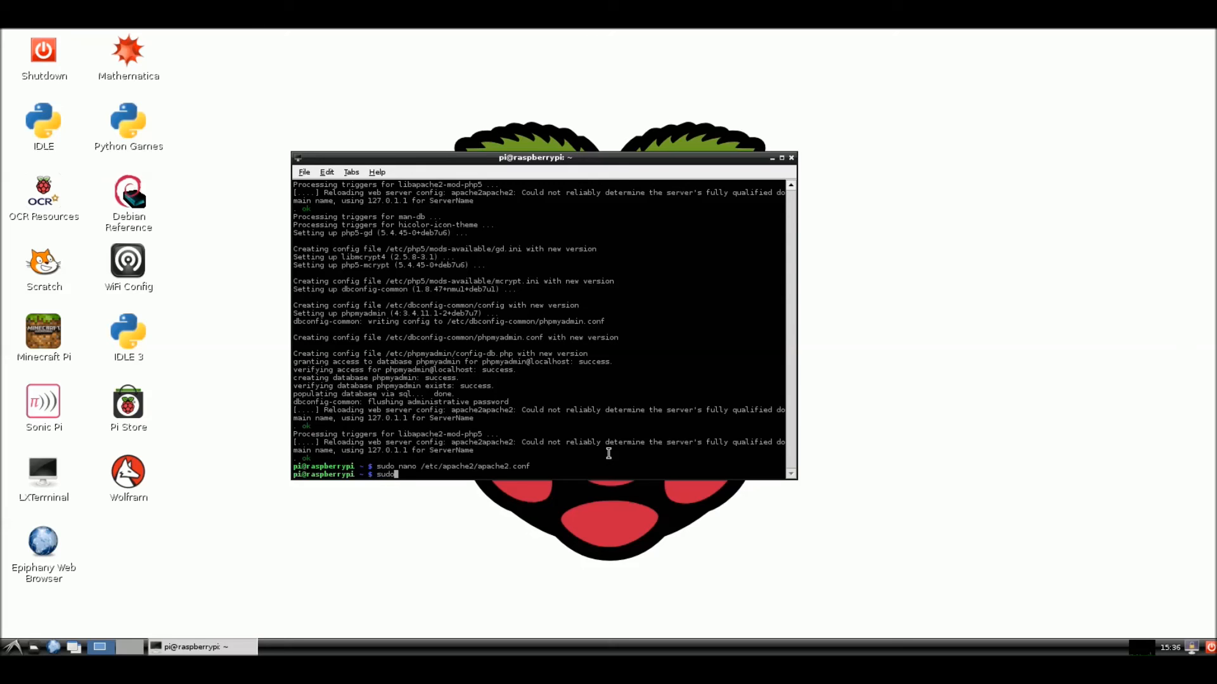
pyautogui.write('/etc/init')
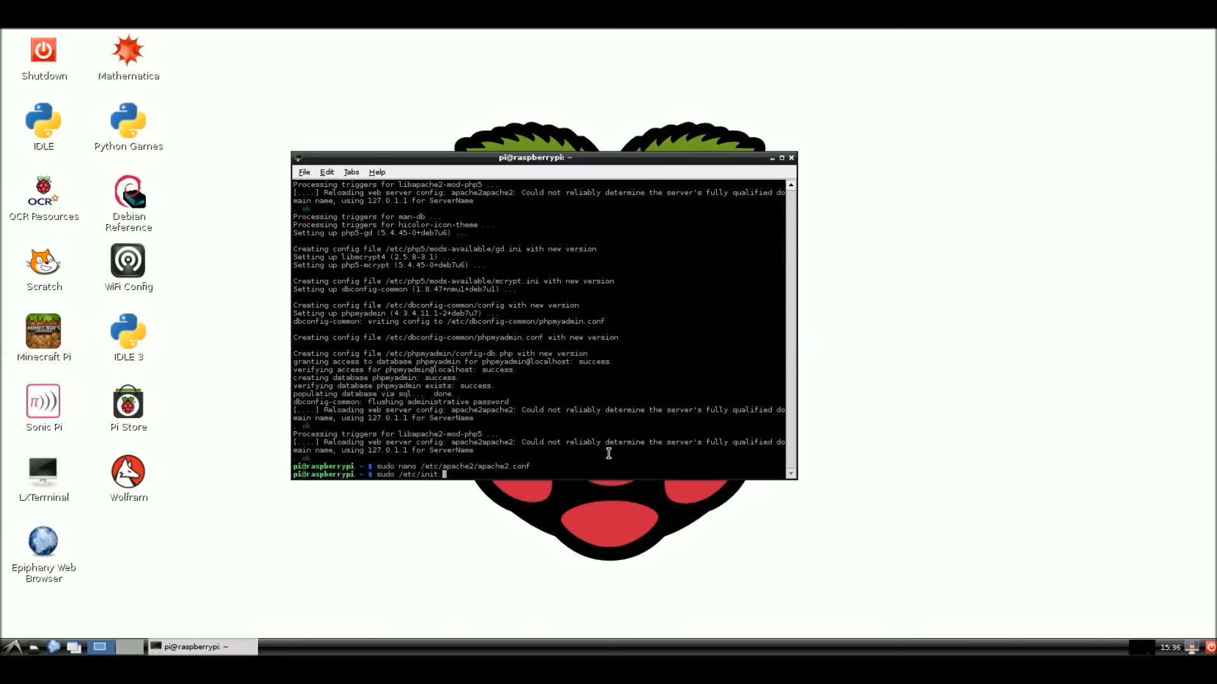
pyautogui.write('.d')
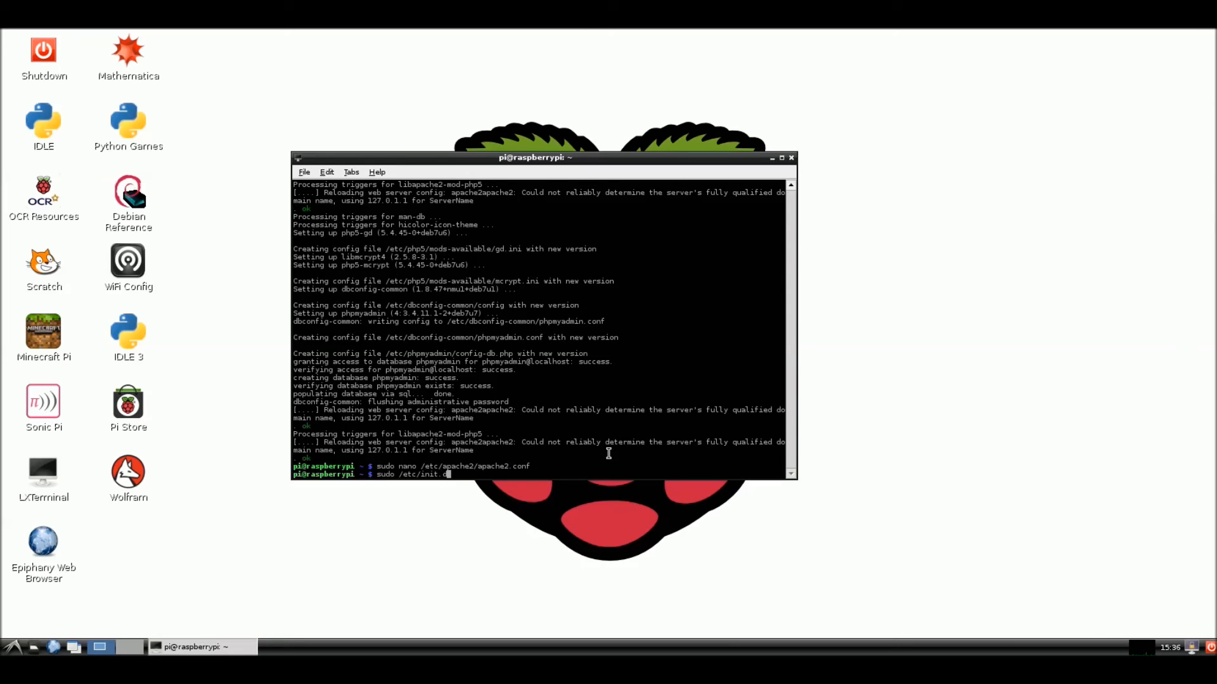
pyautogui.write('apach')
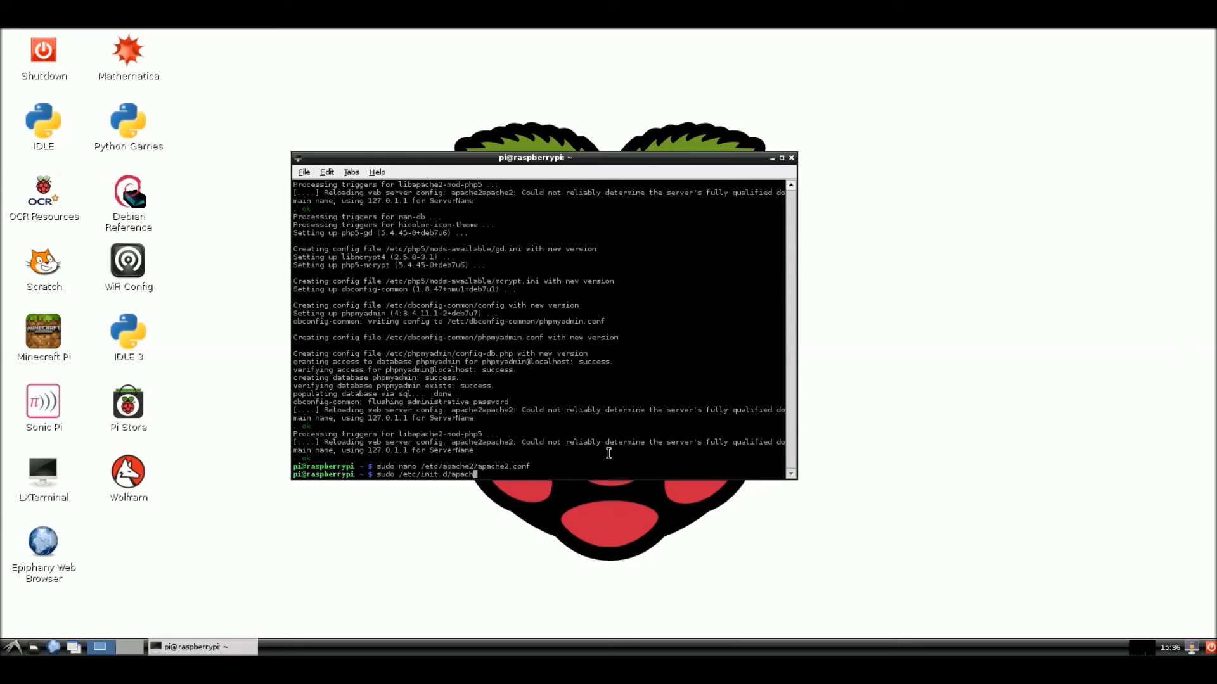
pyautogui.write('e2')
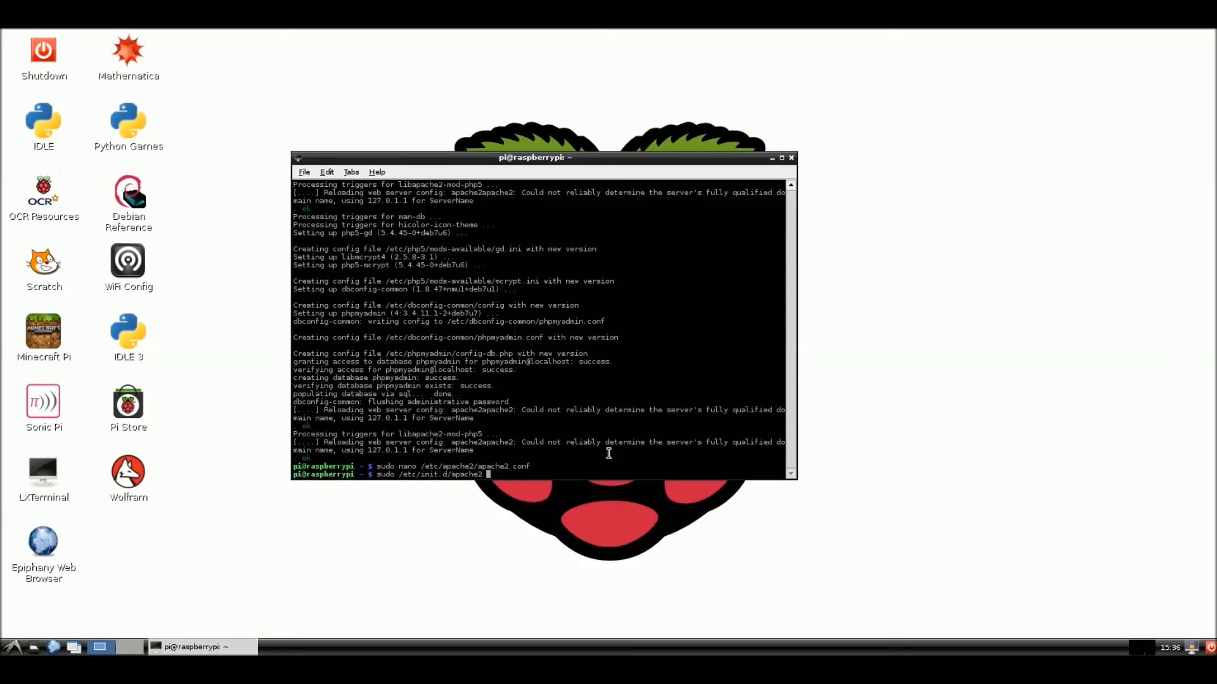
pyautogui.write('restart')
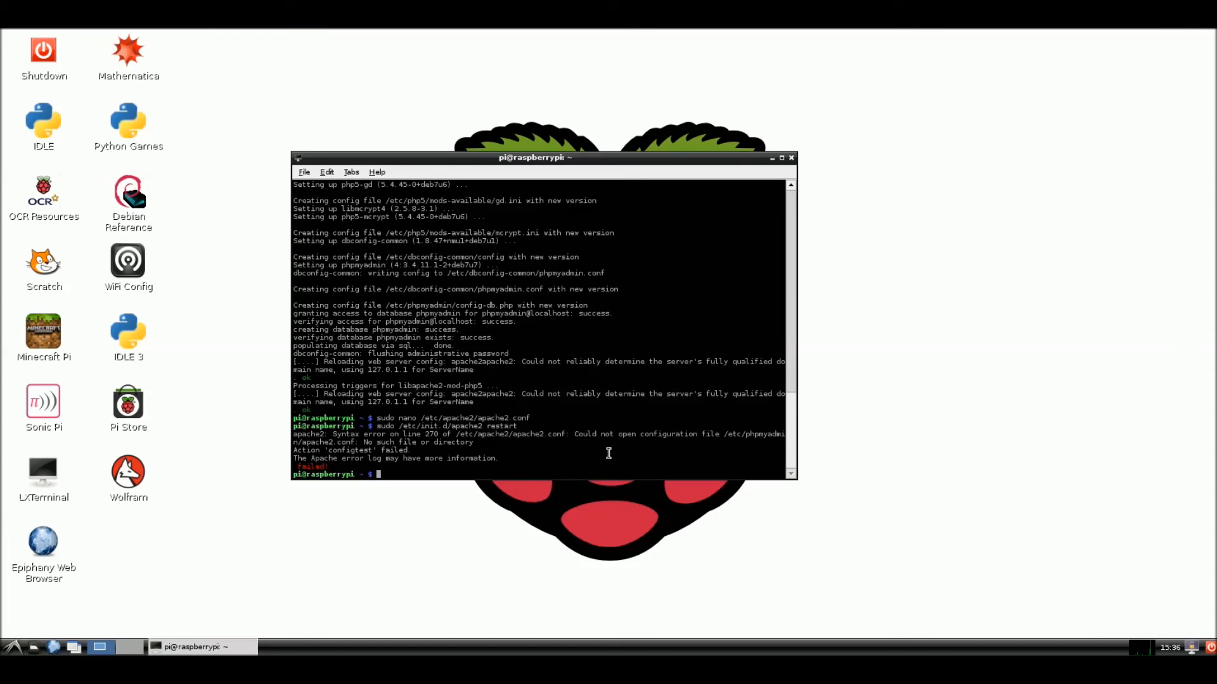
# Step: Reopen /etc/apache2/apache2.conf in nano with sudo and scroll toward line 270
pyautogui.write('sudo nano /etc/apache2/apache2.conf')
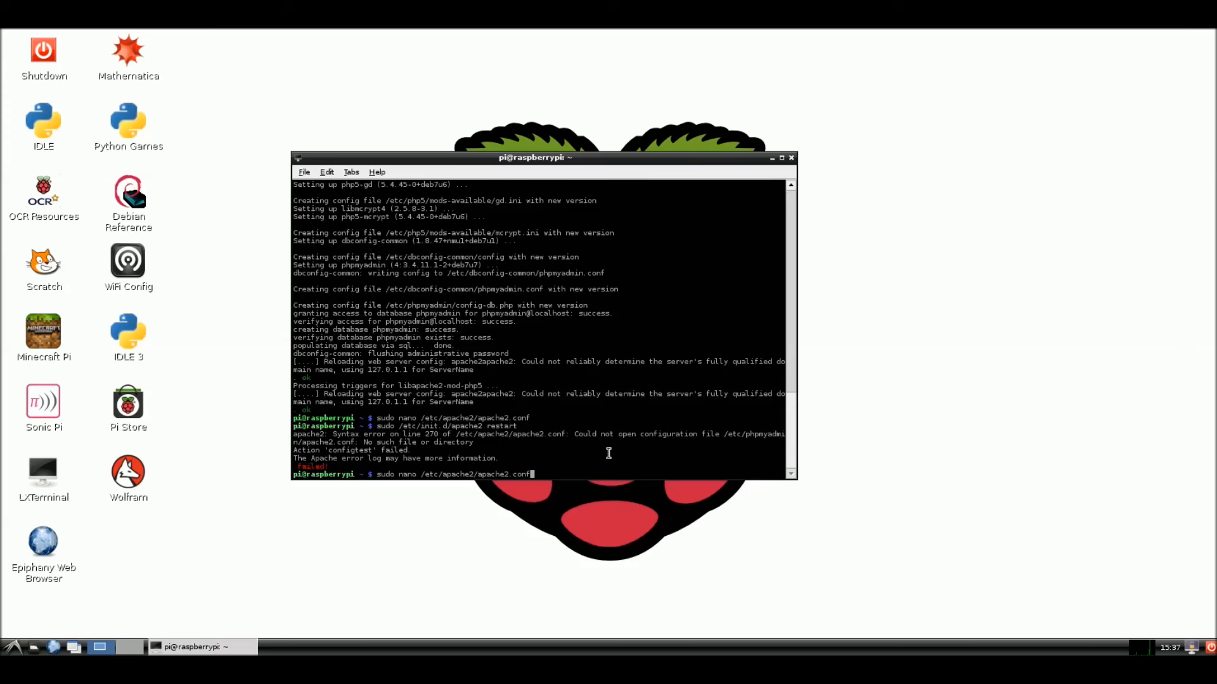
pyautogui.press('Return')
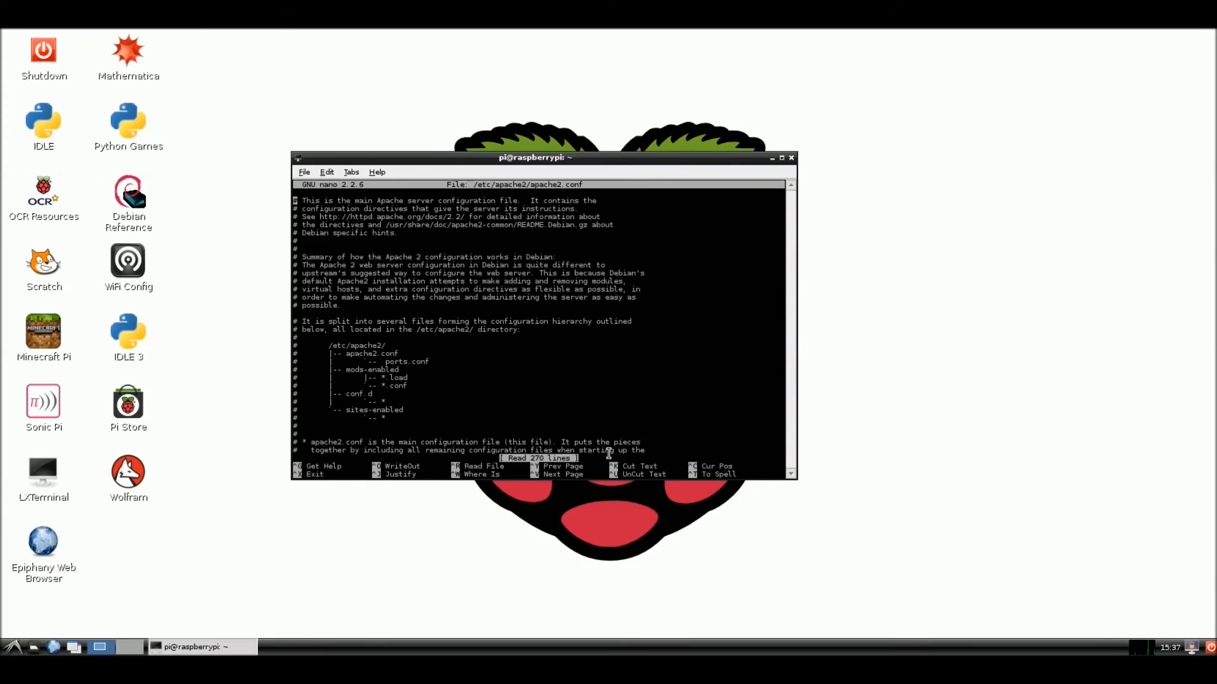
pyautogui.scroll(-3)
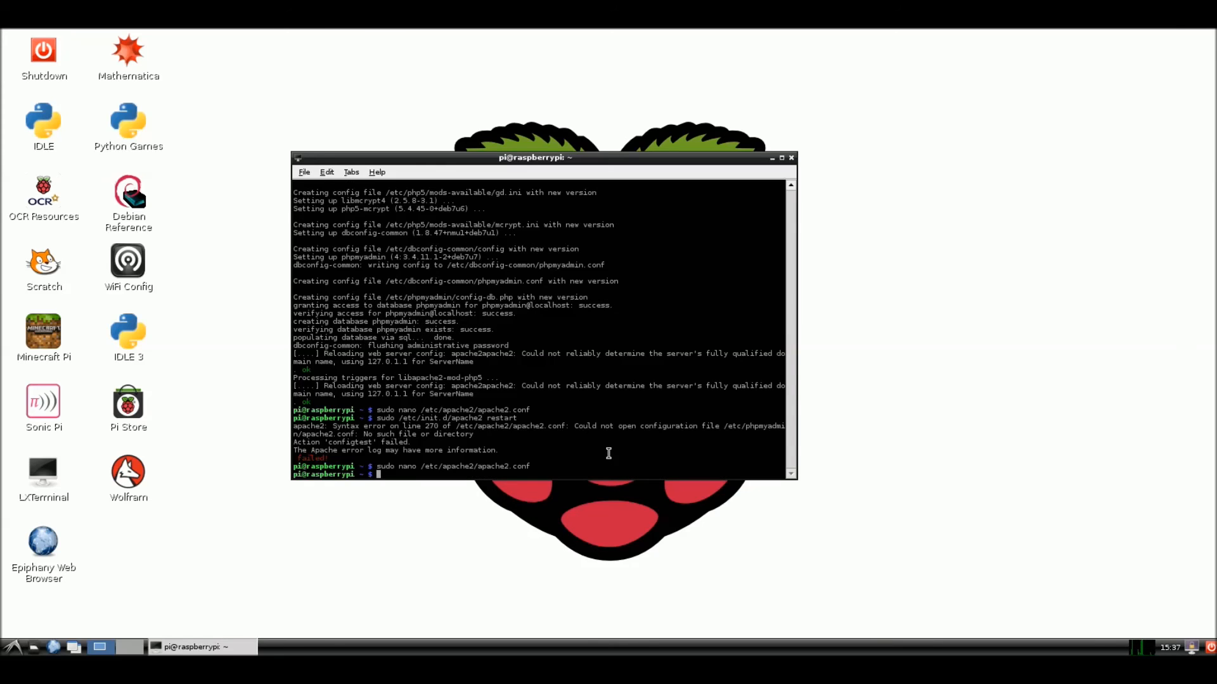
# Step: Restart Apache with sudo /etc/init.d/apache2 restart, then close the terminal window
pyautogui.write('sudo /etc/init.d/apache2 restart')
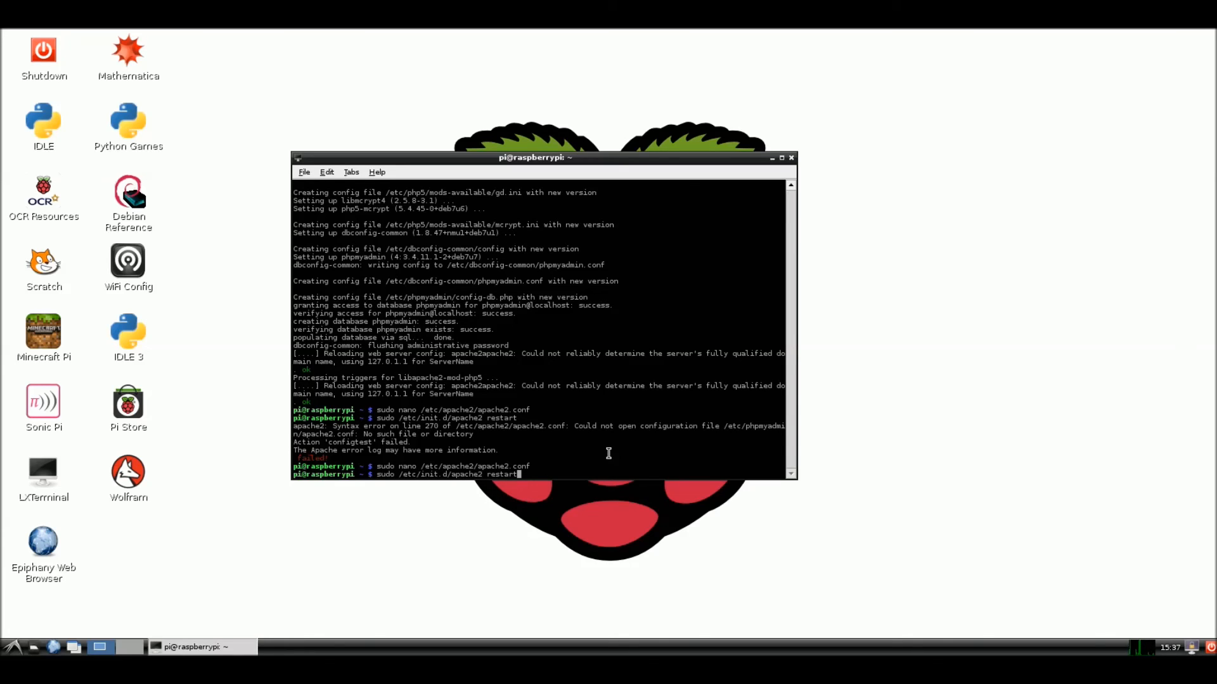
pyautogui.press('Return')
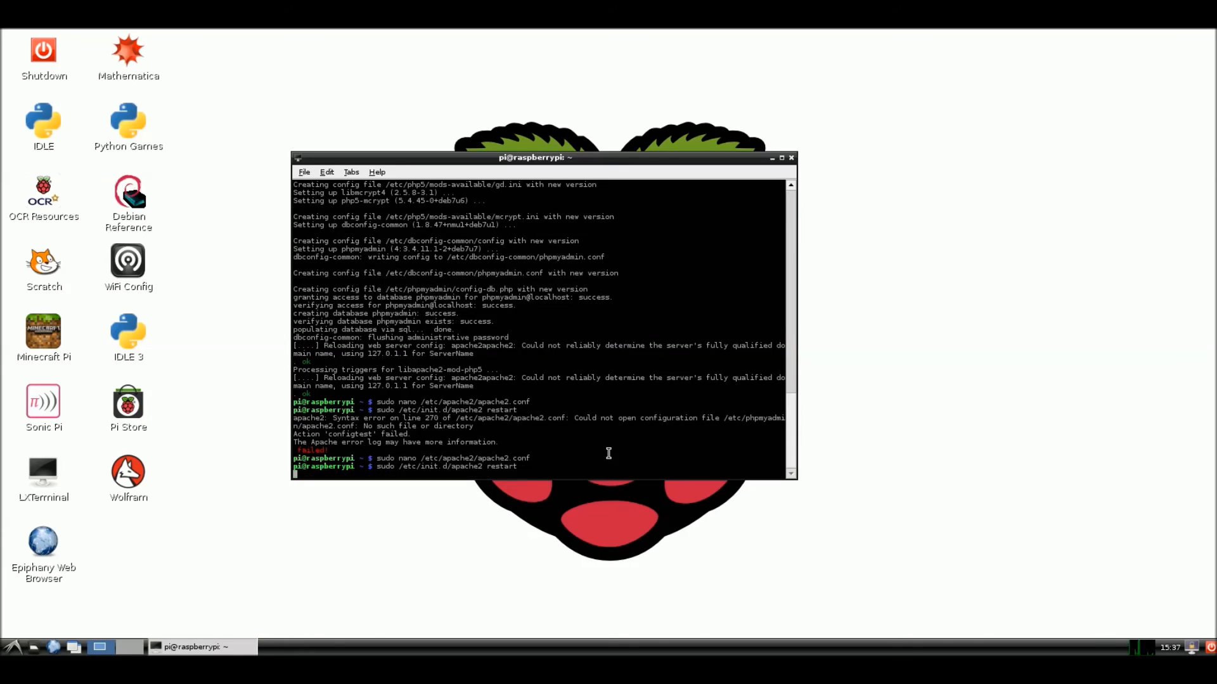
pyautogui.press('Return')
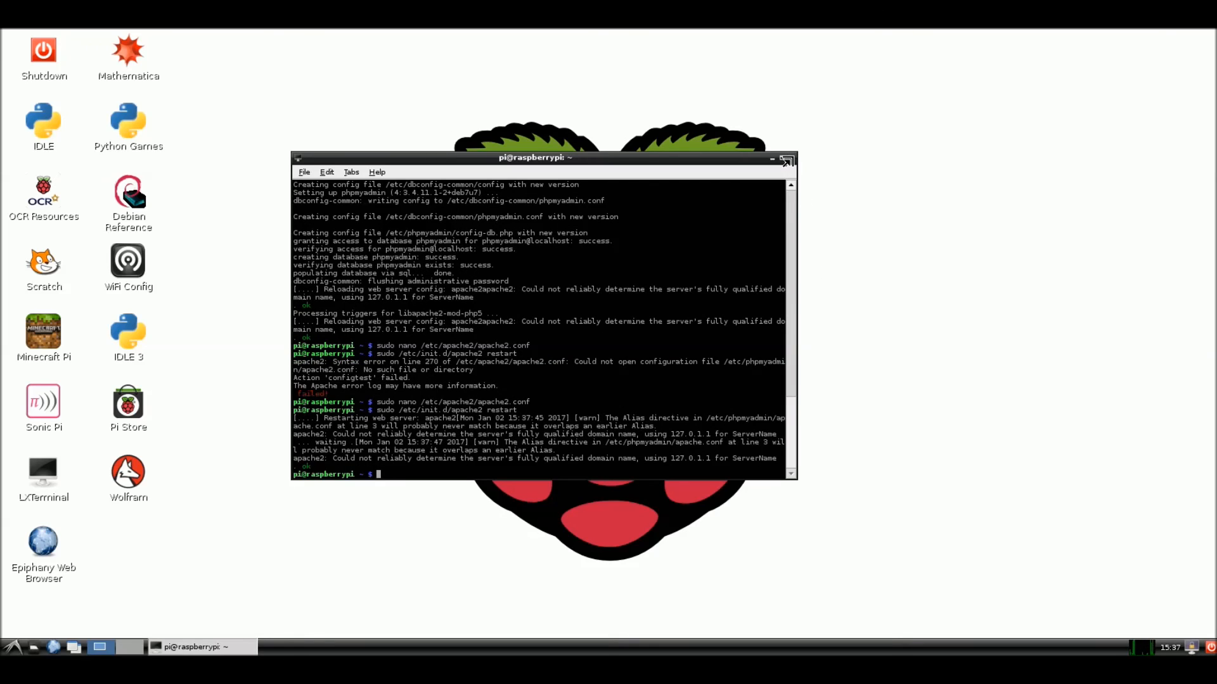
pyautogui.click(771, 160)
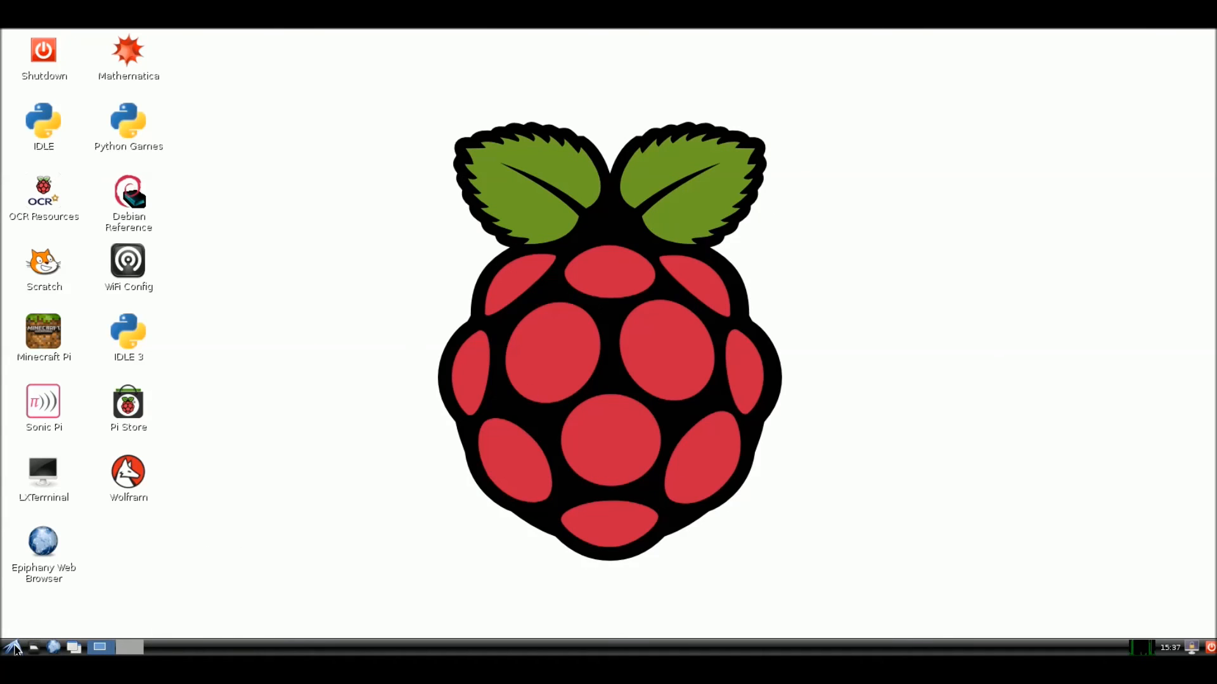
# Step: Launch NetSurf and load localhost/phpmyadmin in the address bar
pyautogui.click(12, 647)
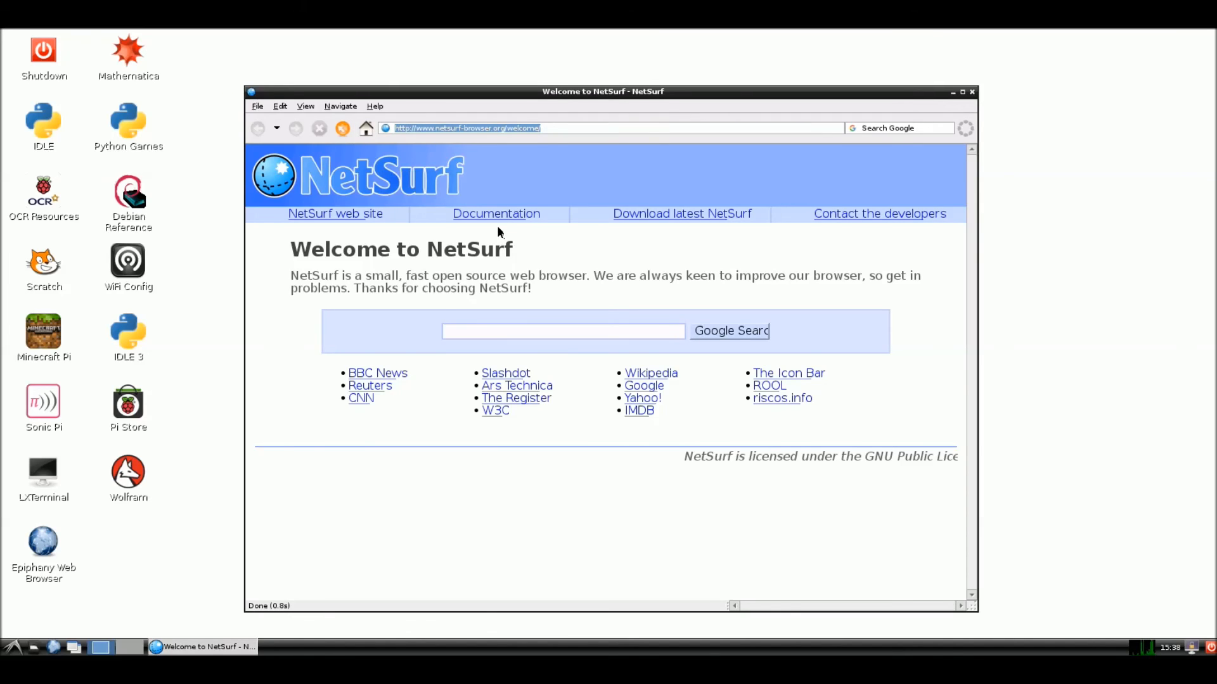
pyautogui.write('localhost/')
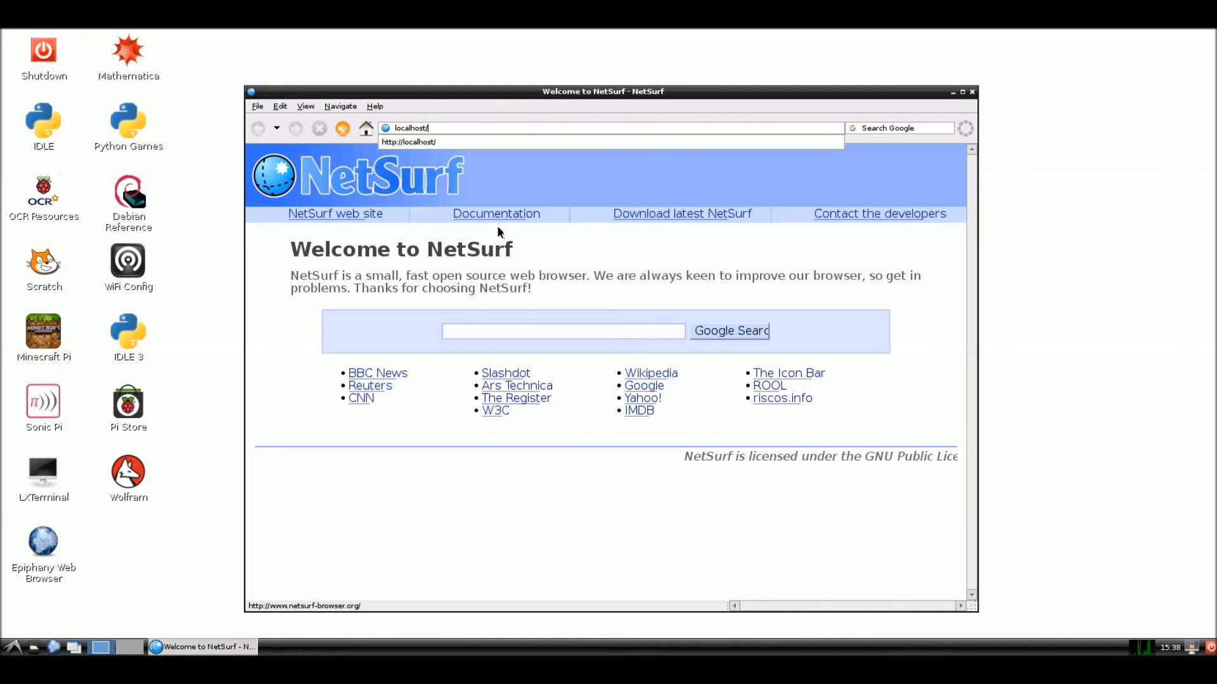
pyautogui.write('phpmyadmin')
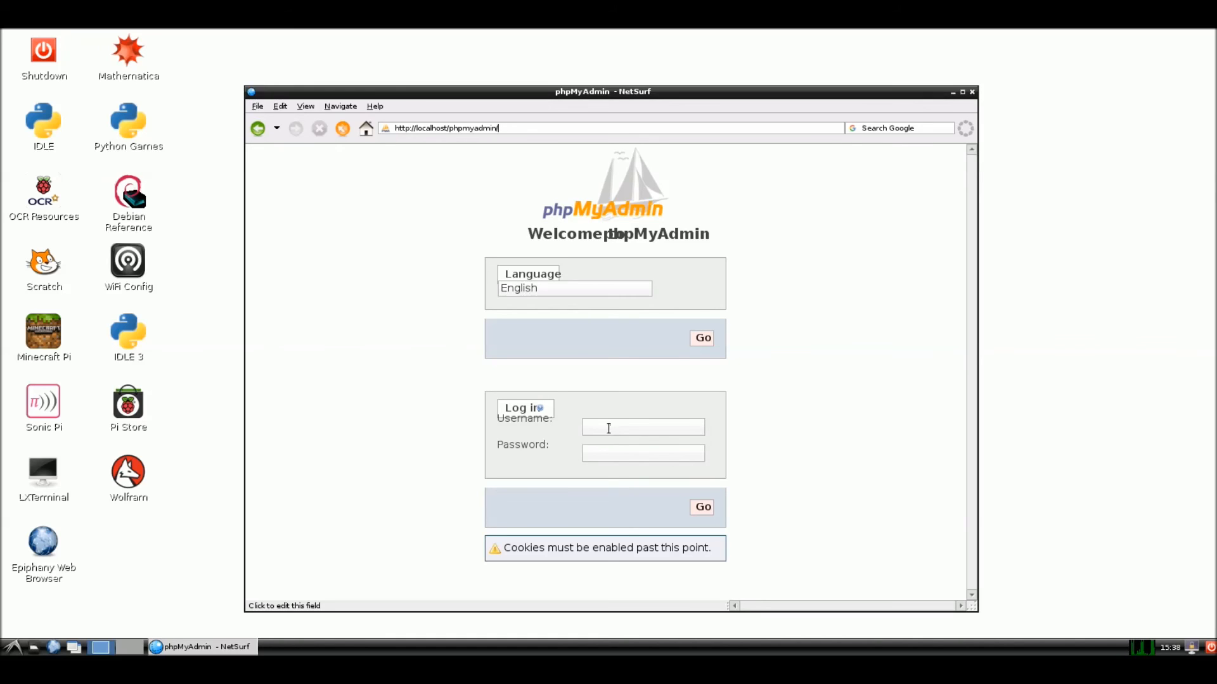
# Step: Log into phpMyAdmin as root with the password, then close NetSurf after the session error
pyautogui.click(642, 428)
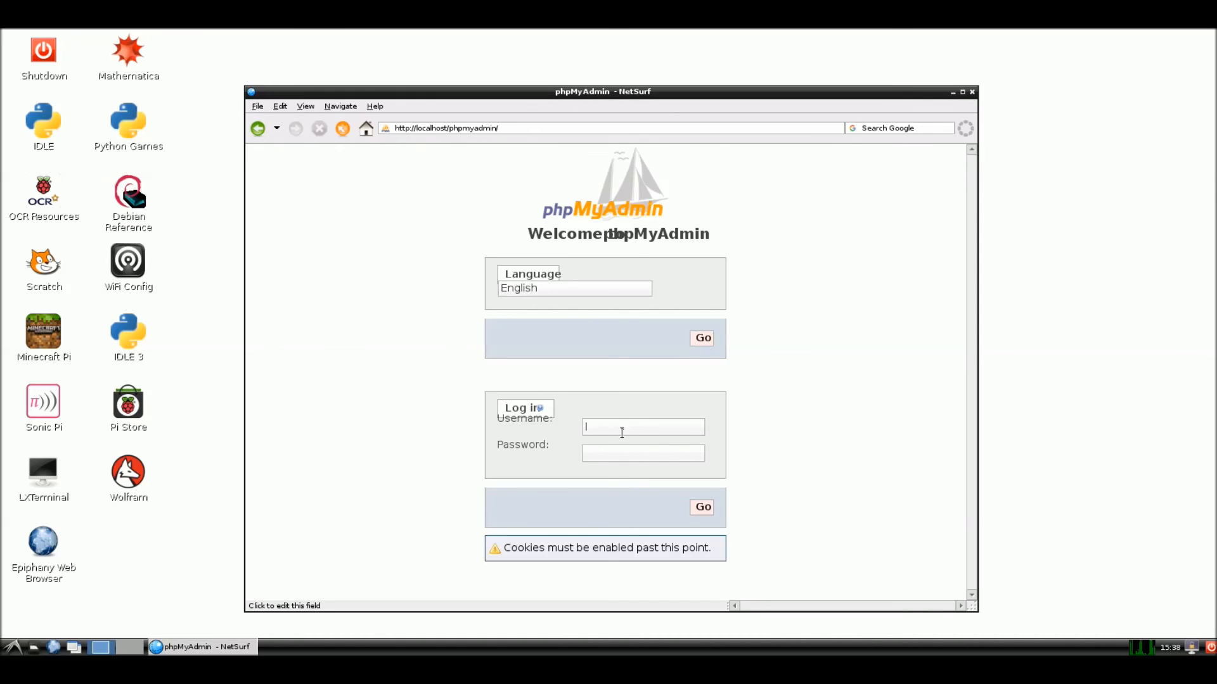
pyautogui.write('root')
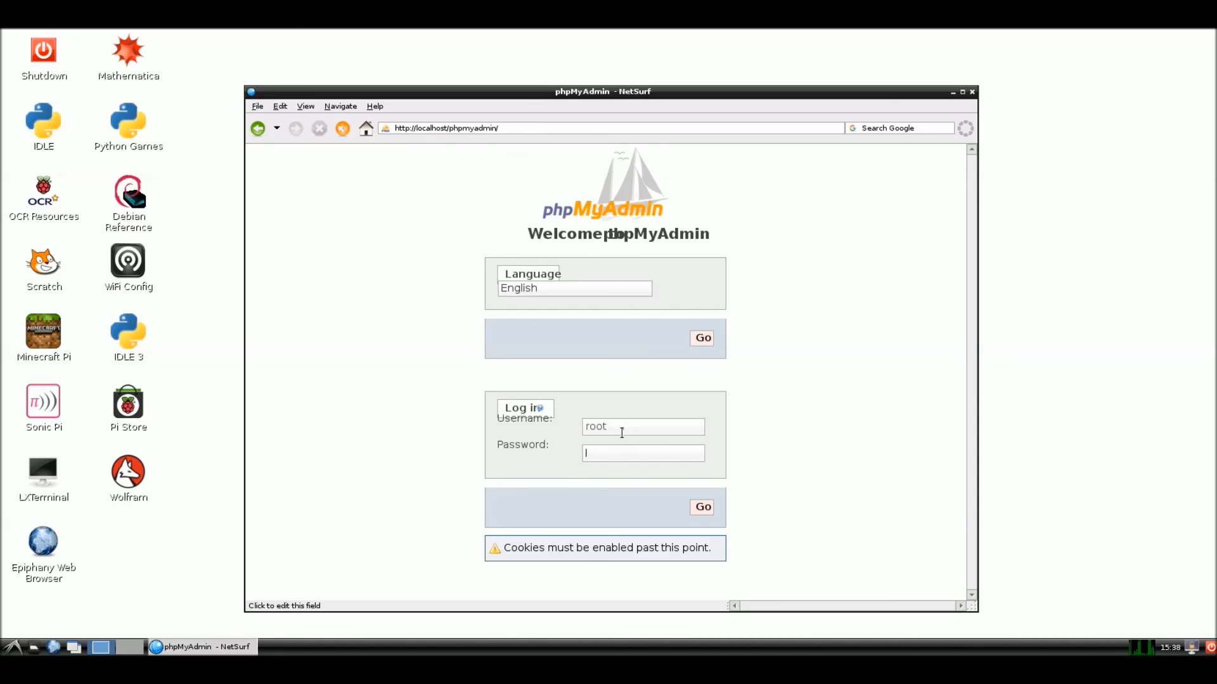
pyautogui.write('password')
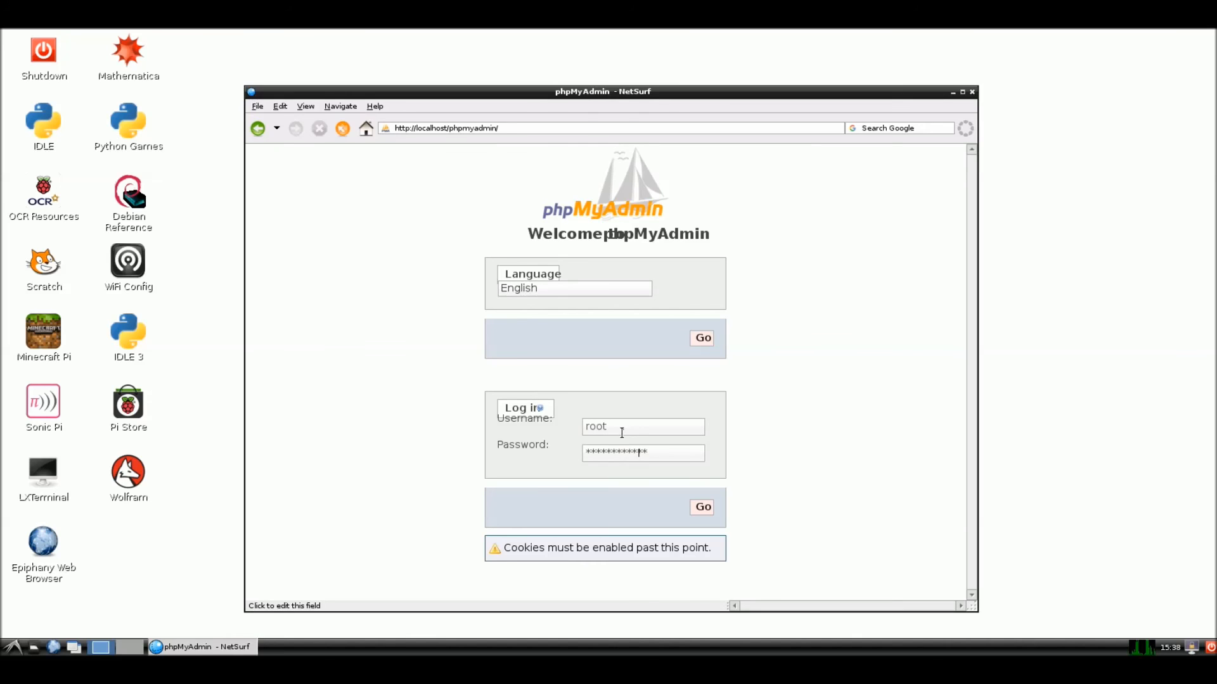
pyautogui.click(702, 507)
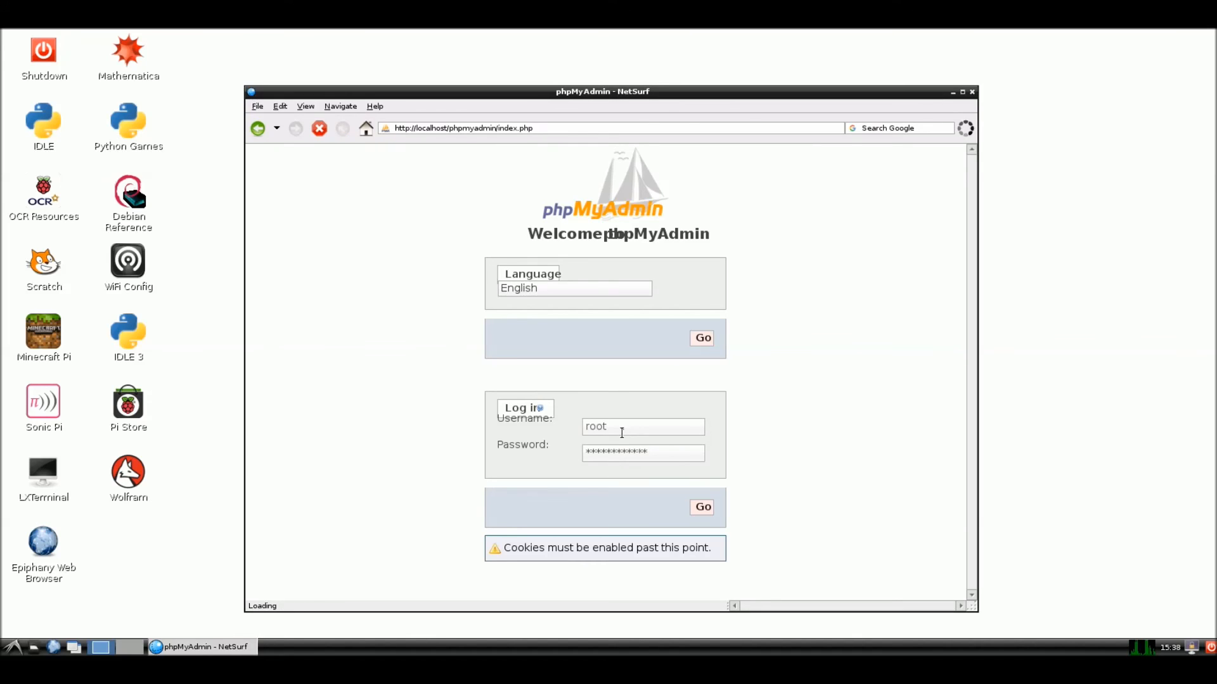
pyautogui.click(701, 507)
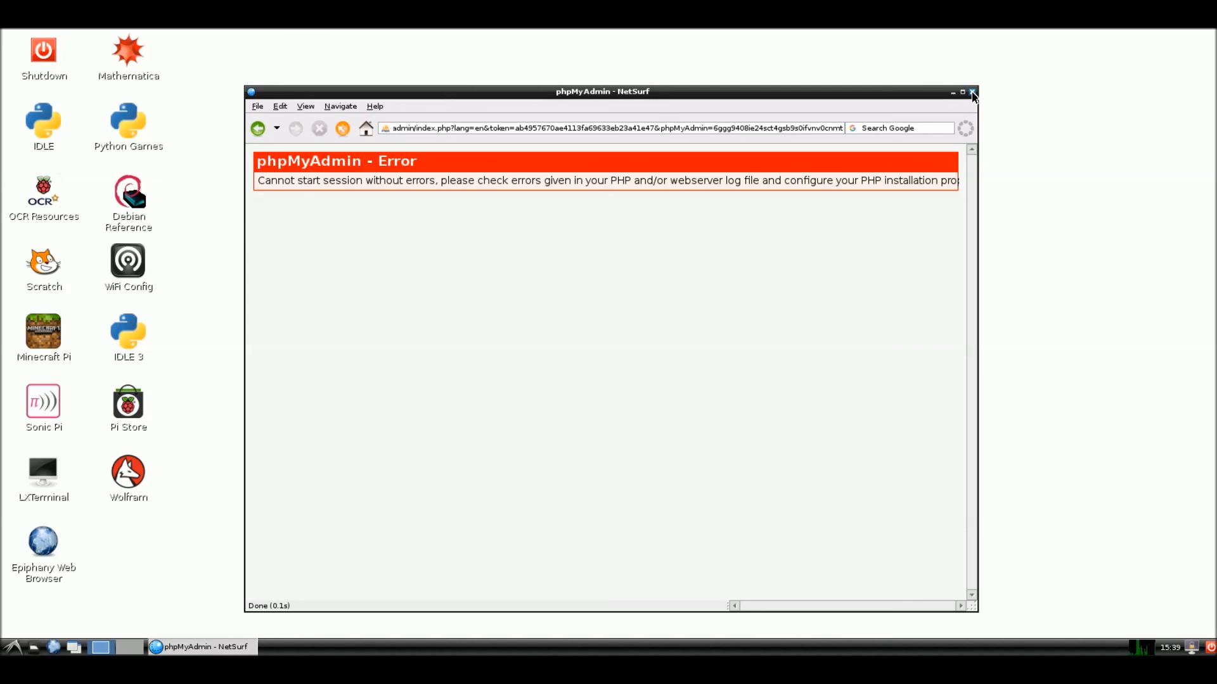
pyautogui.click(972, 92)
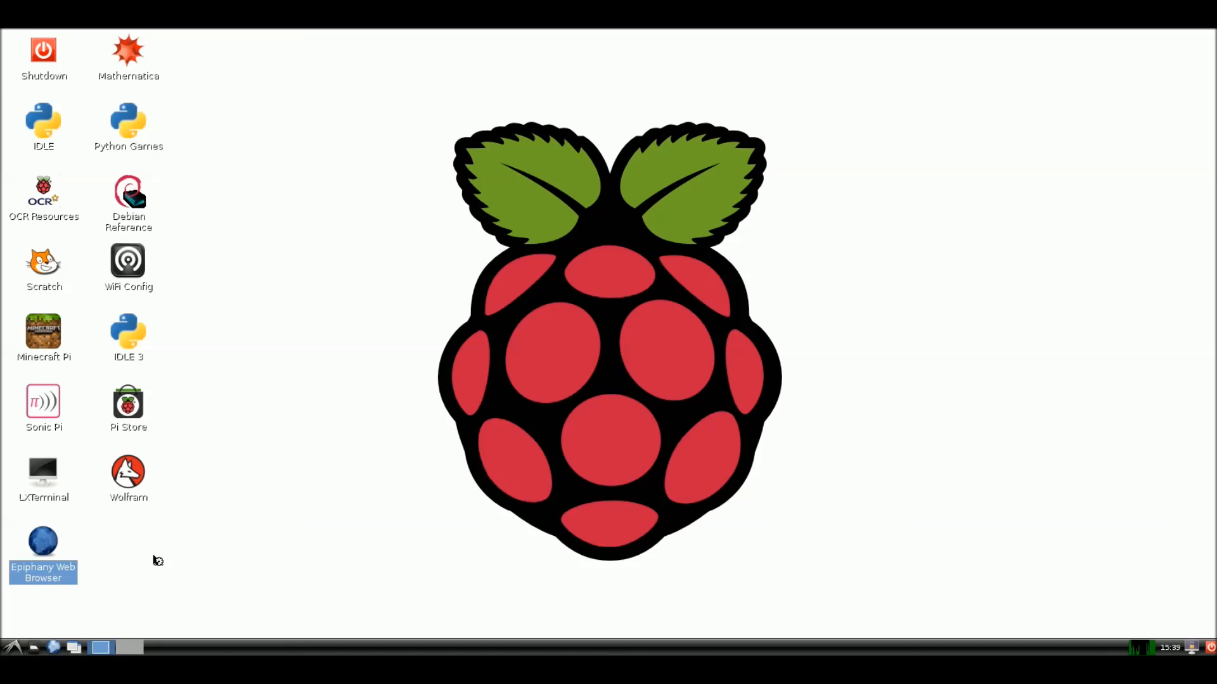
# Step: Launch Epiphany from its desktop icon and load localhost/phpmyadmin
pyautogui.doubleClick(44, 540)
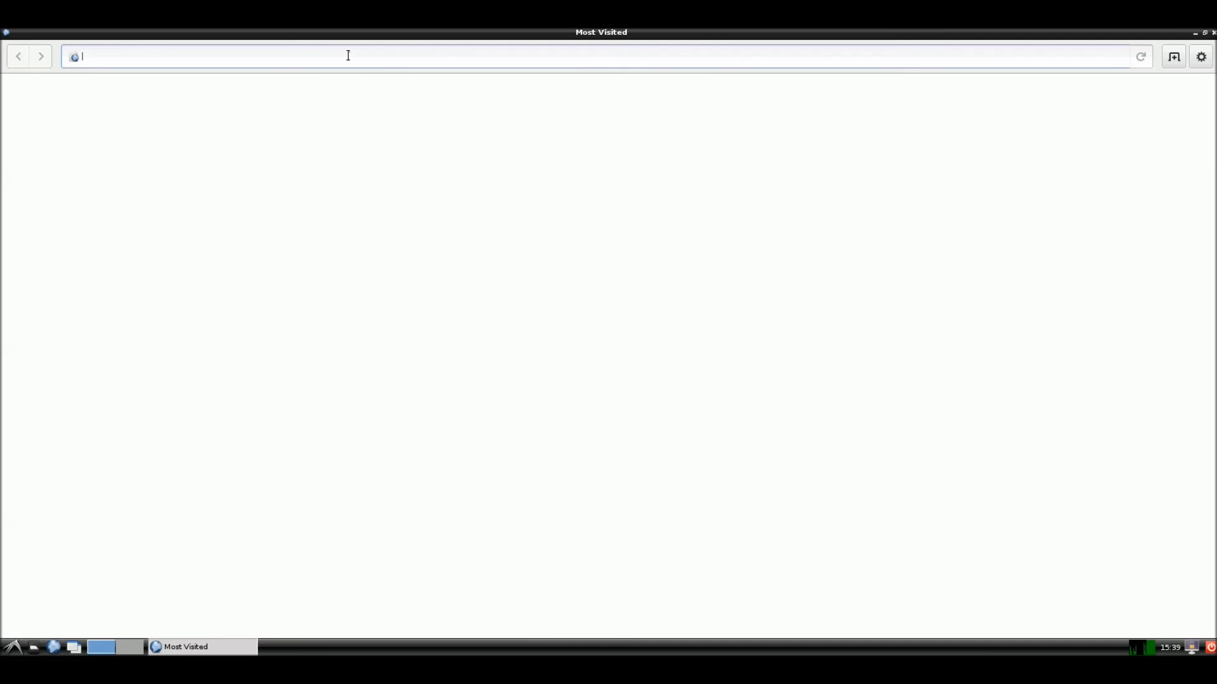
pyautogui.write('localhost/')
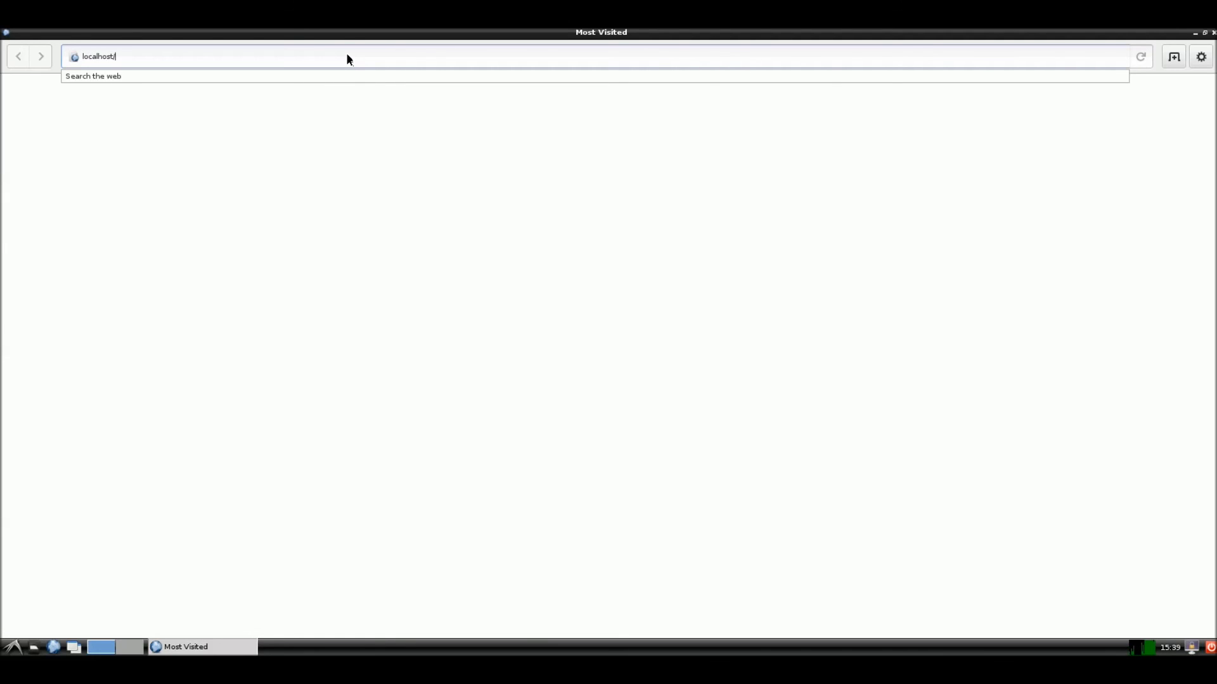
pyautogui.write('phpm')
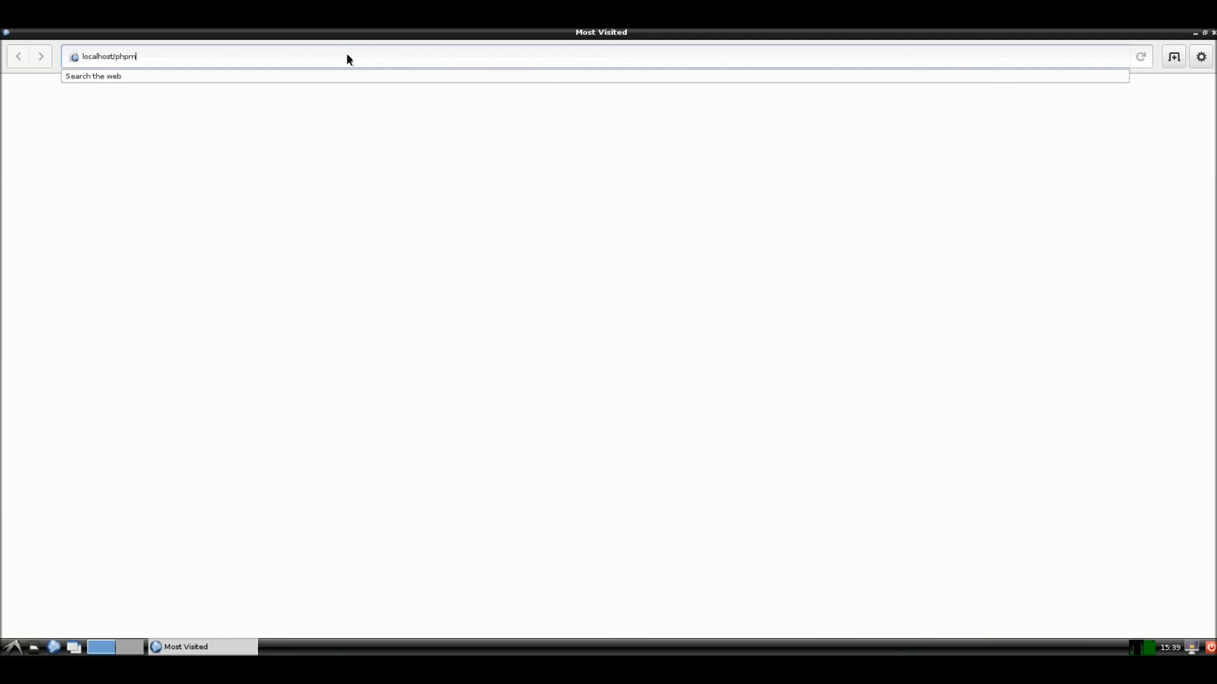
pyautogui.write('yadmin/')
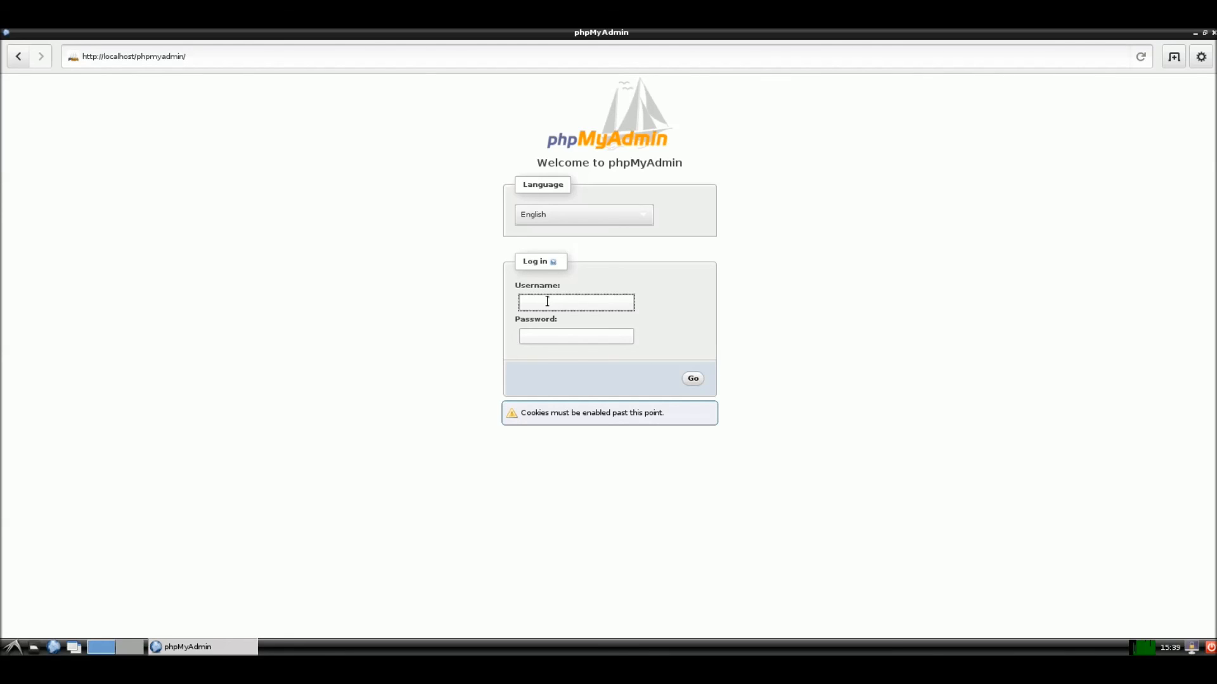
# Step: Enter username root and submit the login form to reach the server overview
pyautogui.write('root')
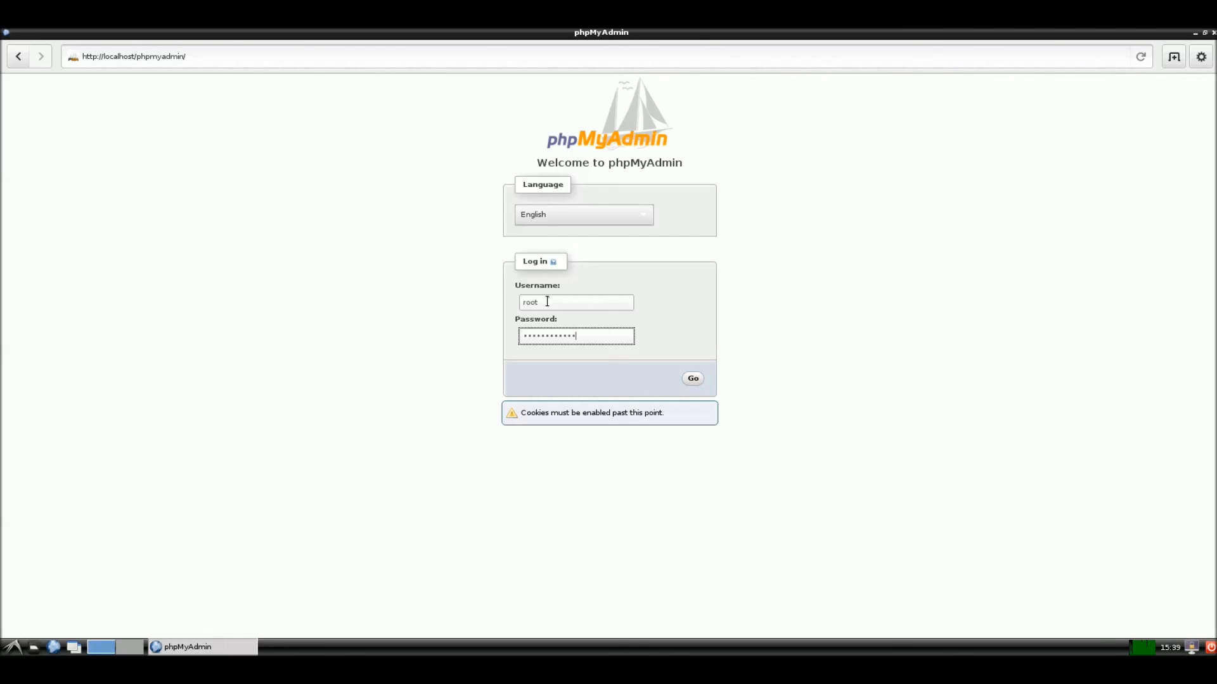
pyautogui.click(691, 378)
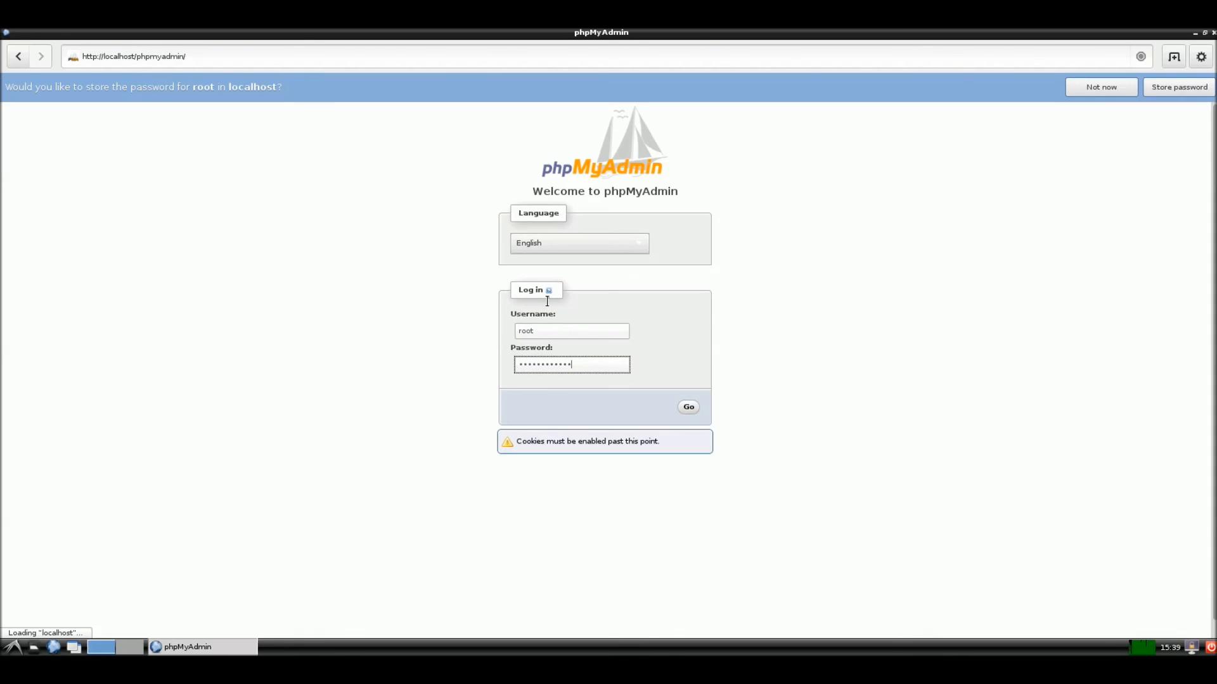
pyautogui.click(688, 407)
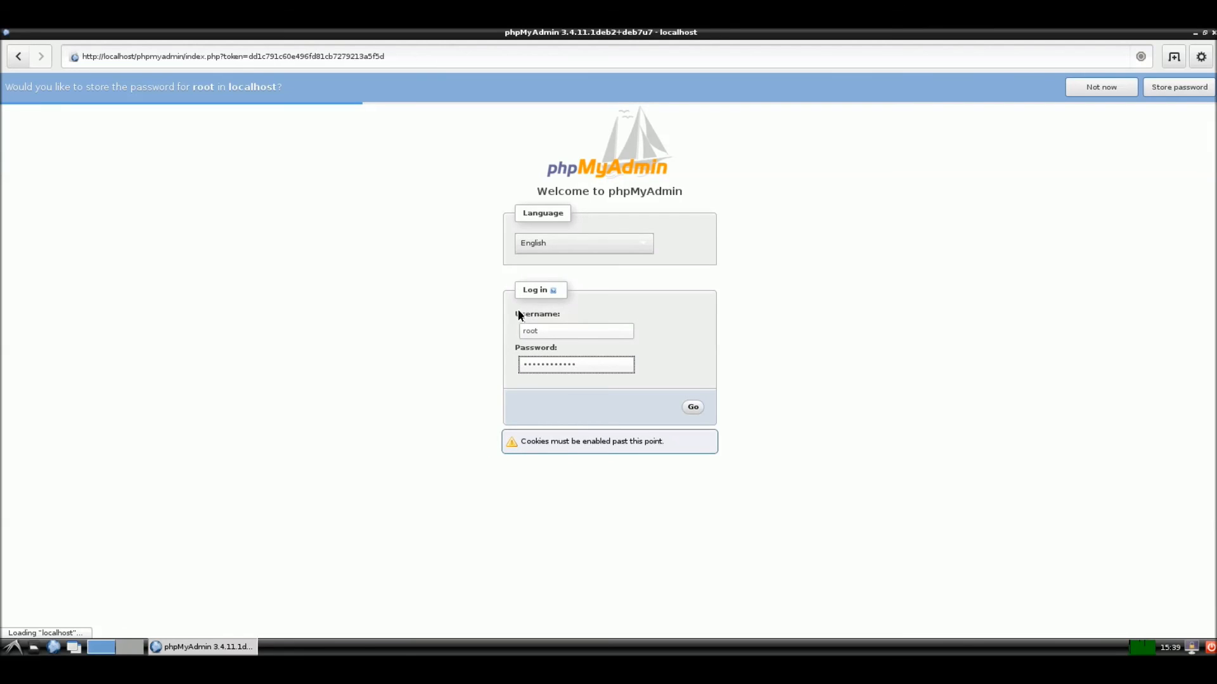
pyautogui.click(691, 407)
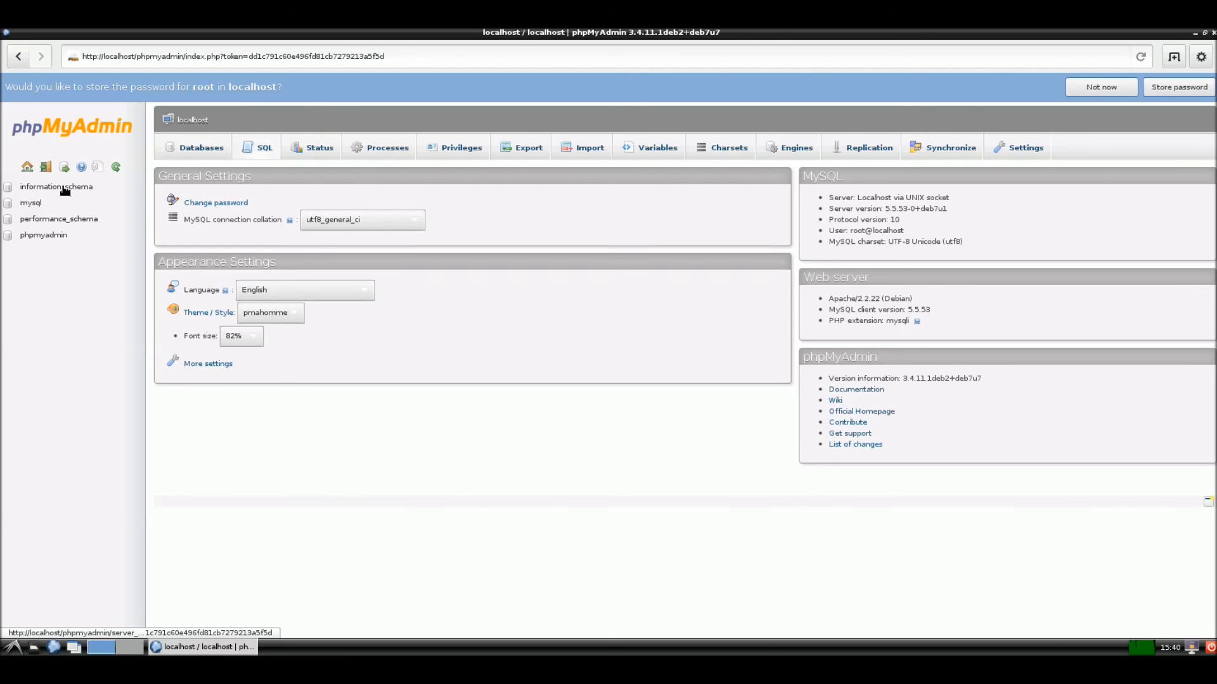
pyautogui.moveTo(629, 479)
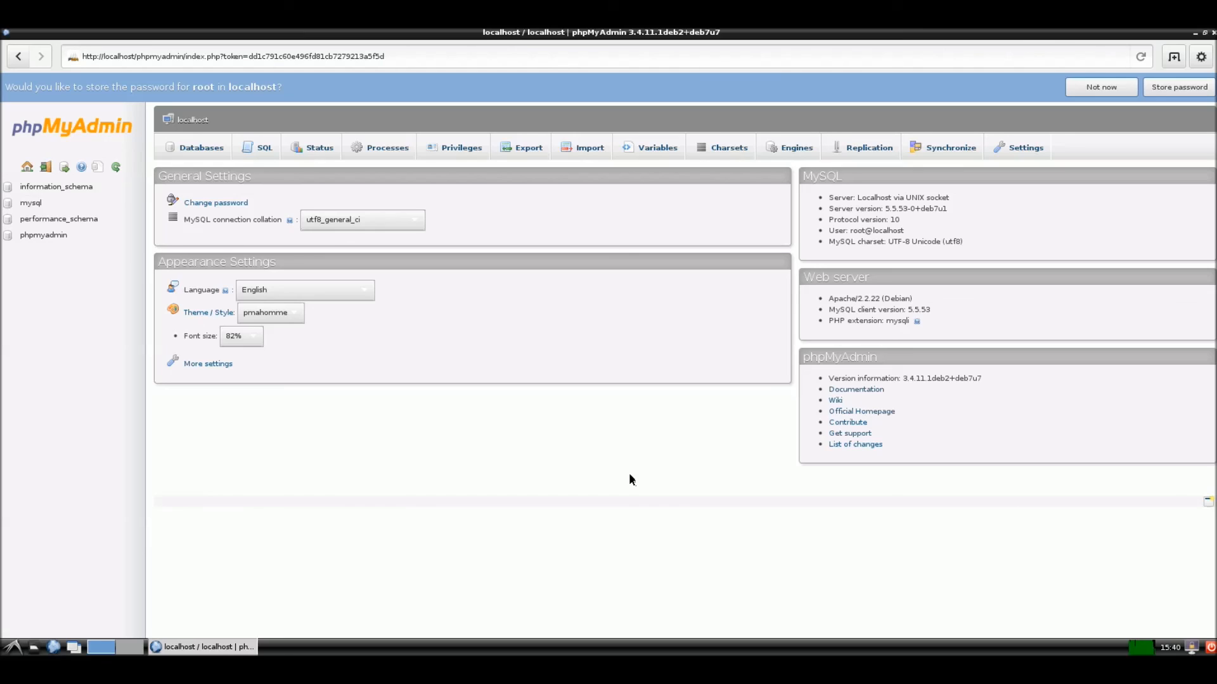